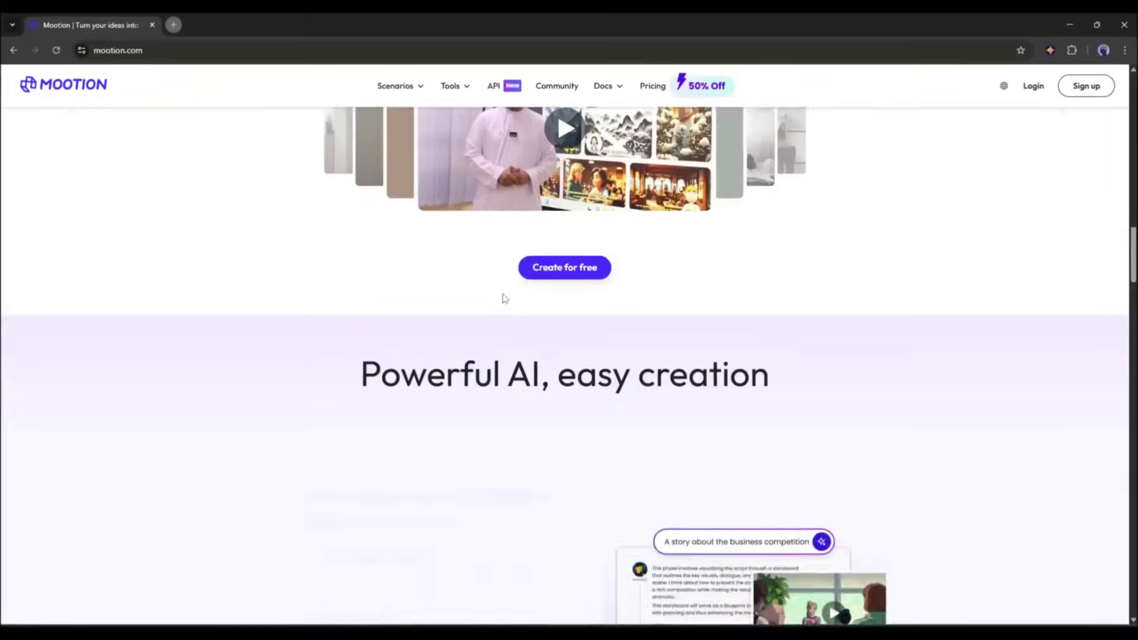
- Browse the Mootion home page and enter the video generation workspace
scroll("down", 3)
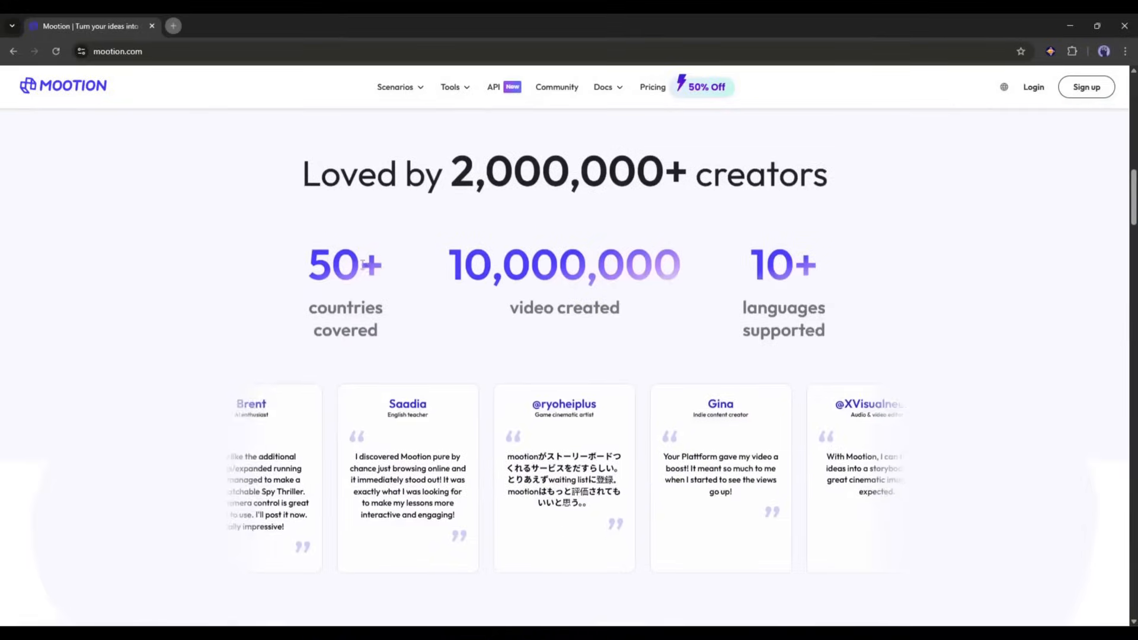
scroll("up", 3)
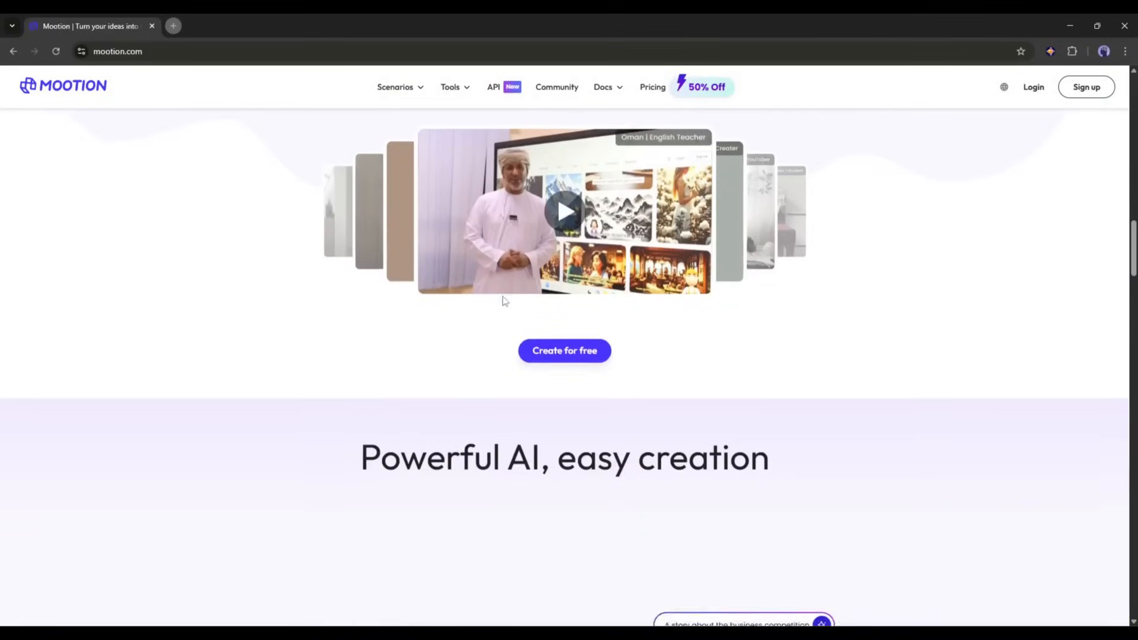
scroll("down", 3)
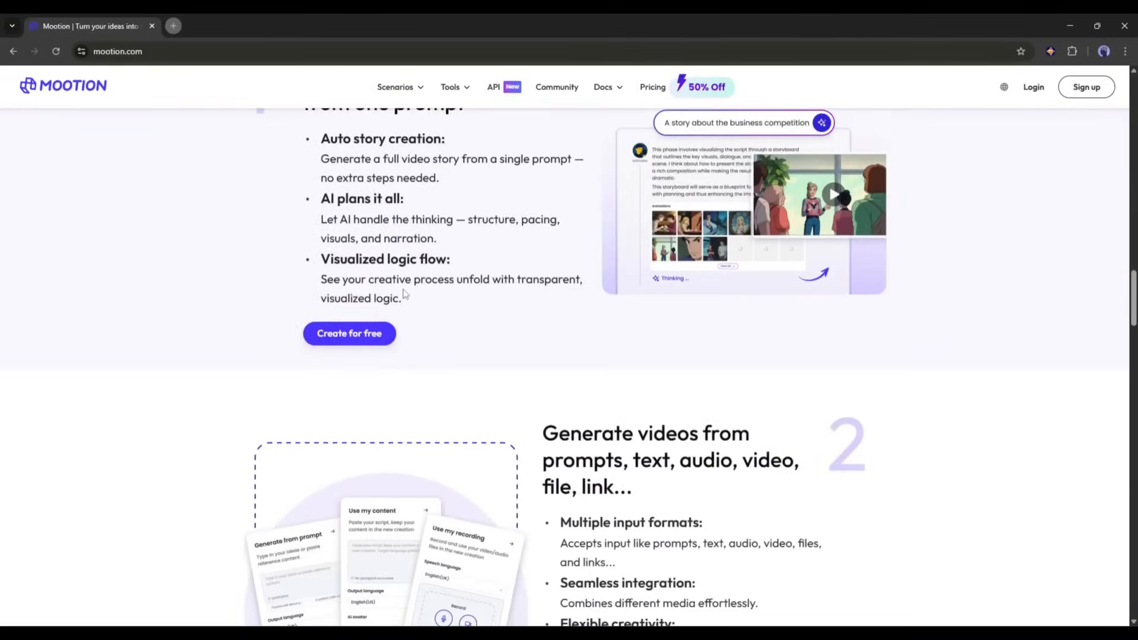
scroll("down", 3)
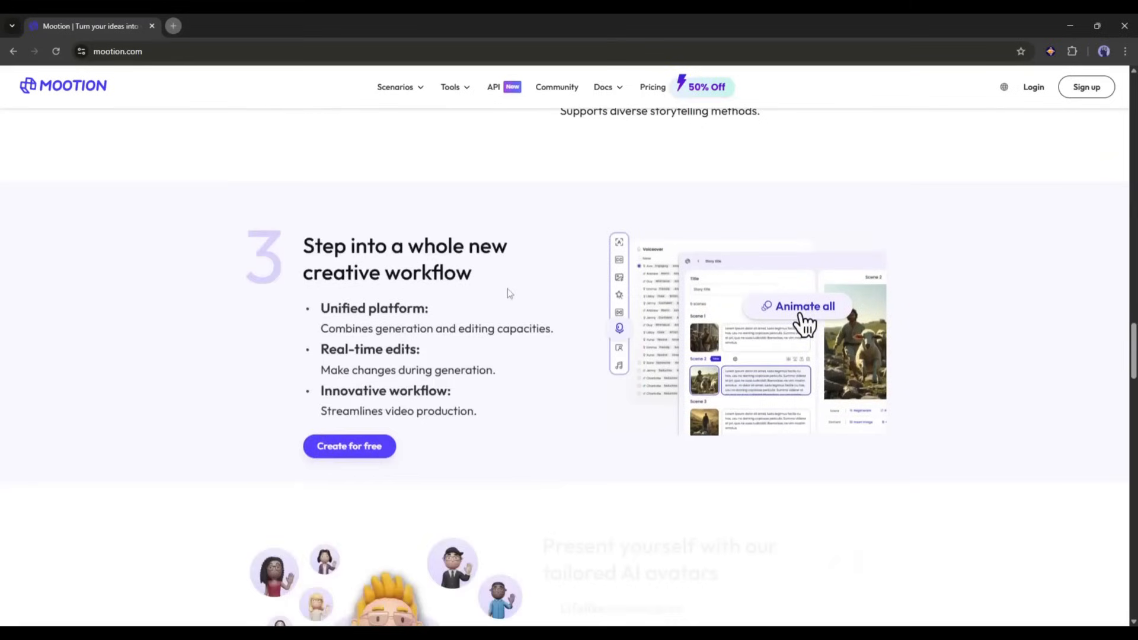
scroll("down", 3)
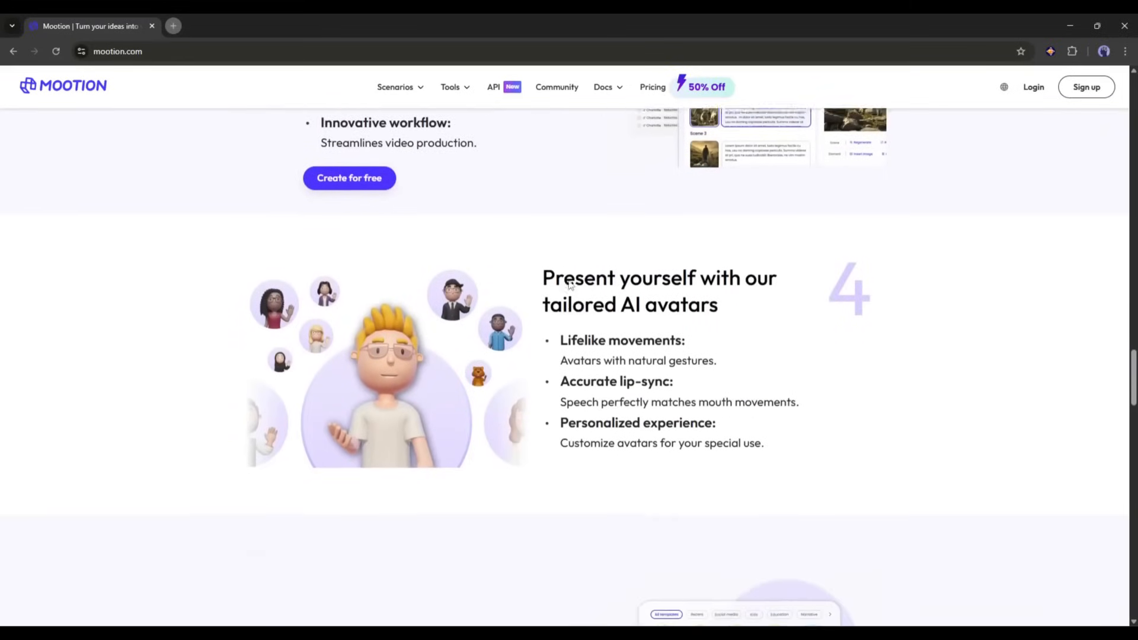
scroll("down", 3)
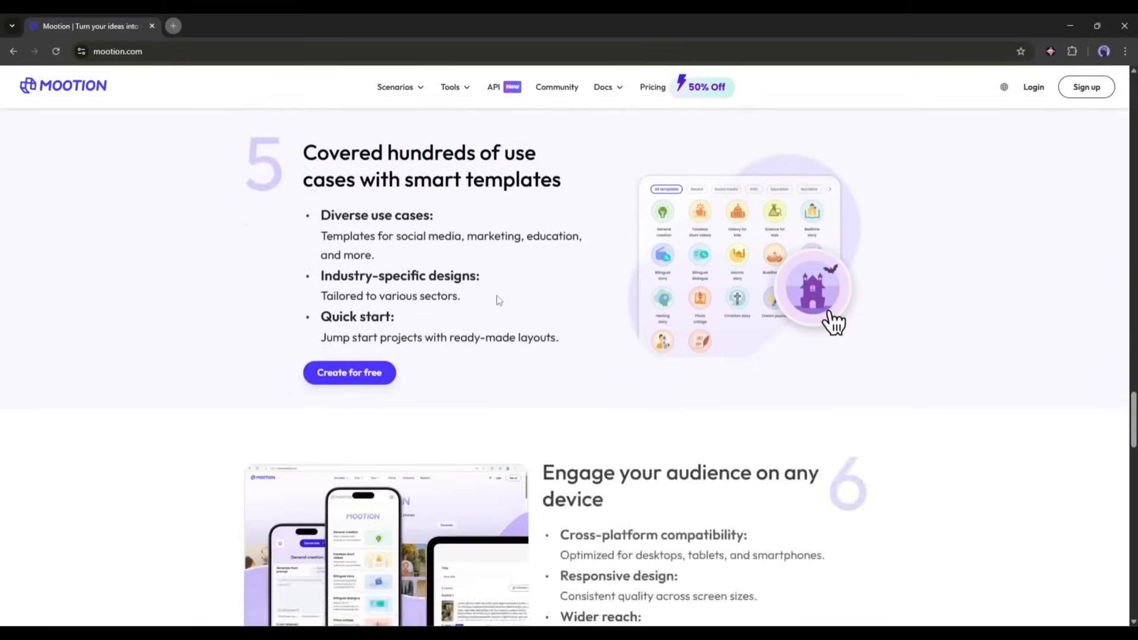
scroll("down", 3)
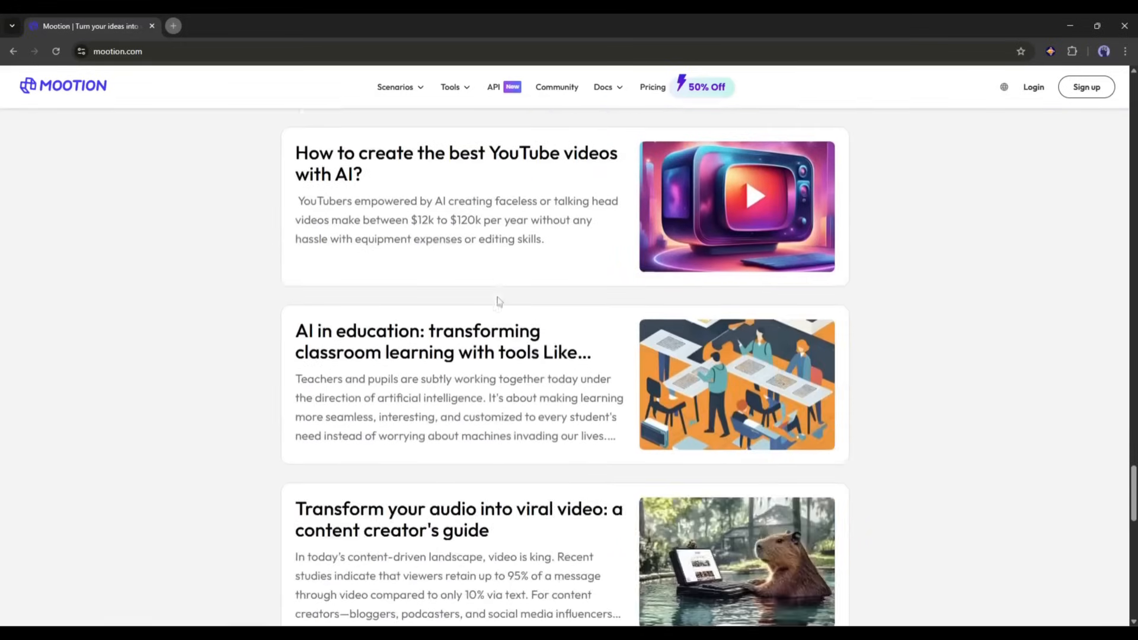
scroll("down", 3)
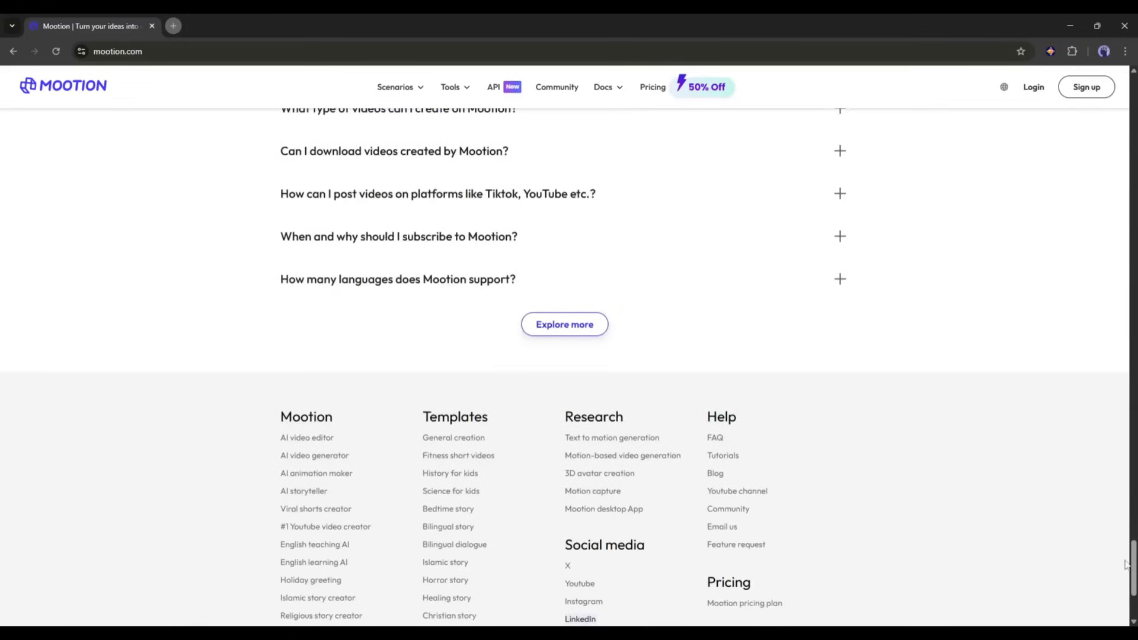
scroll("up", 3)
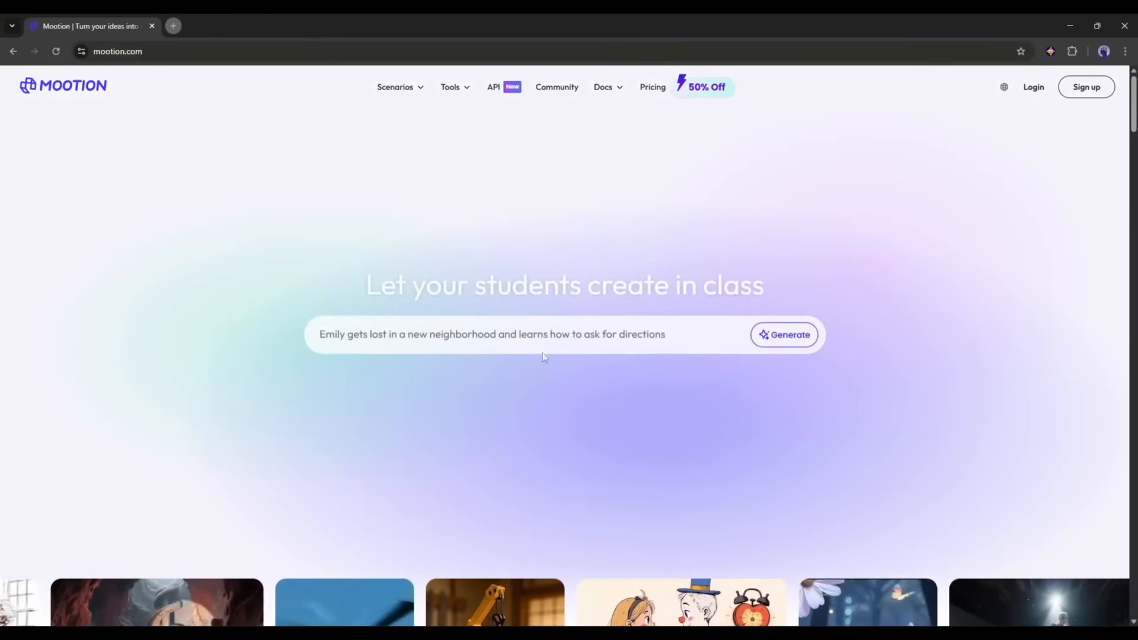
left_click(1086, 86)
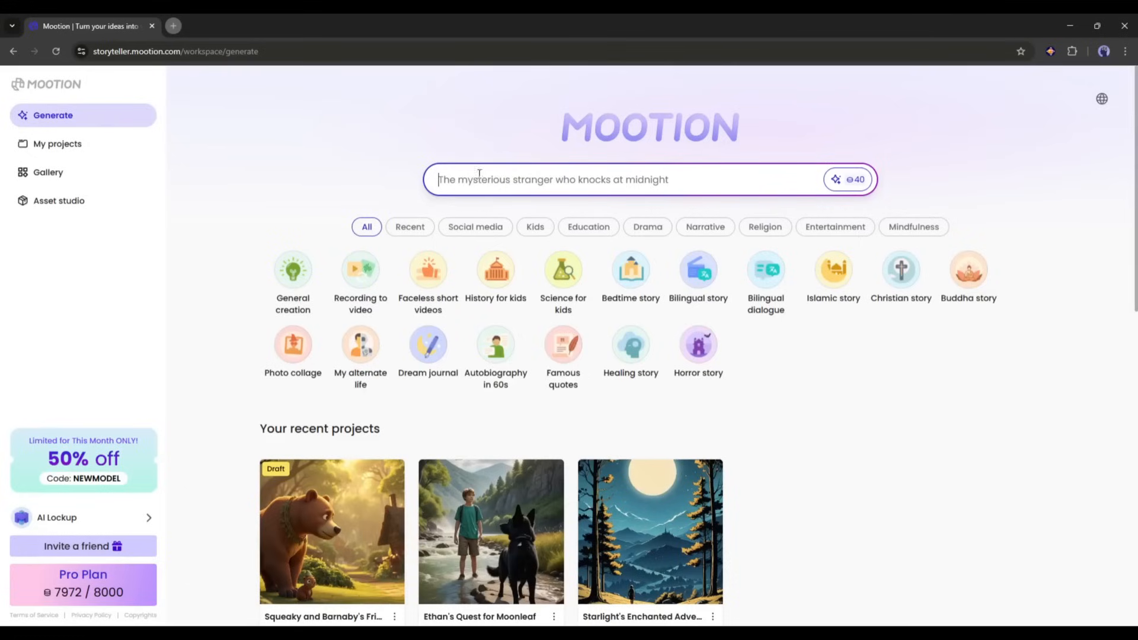
- Filter templates to Kids stories and Mindfulness stories, then show all templates again
left_click(535, 227)
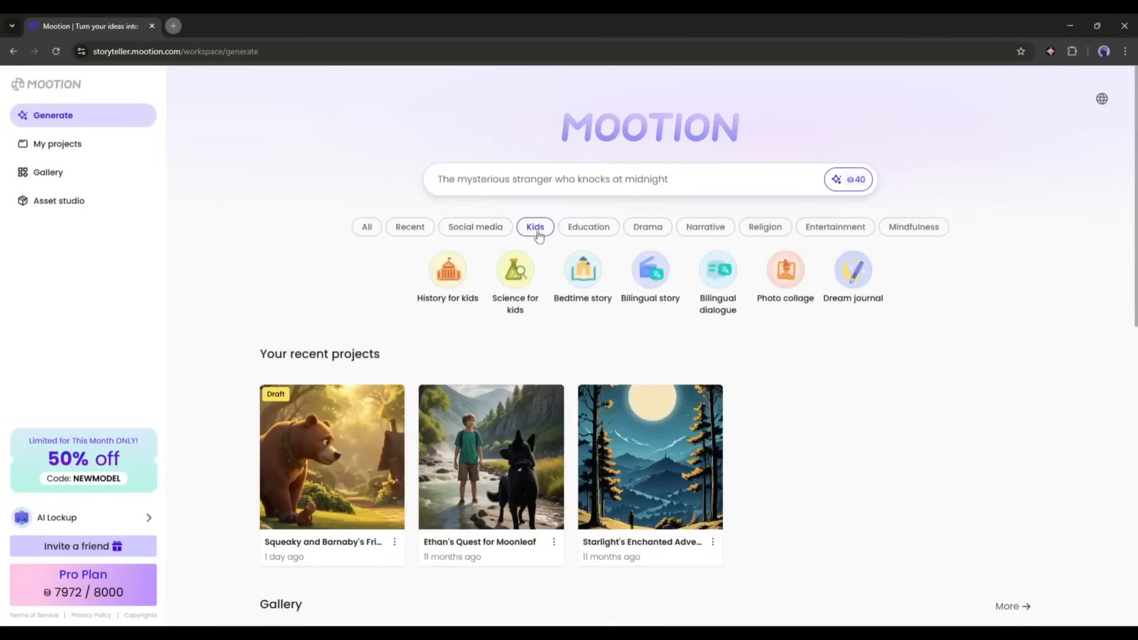
left_click(913, 227)
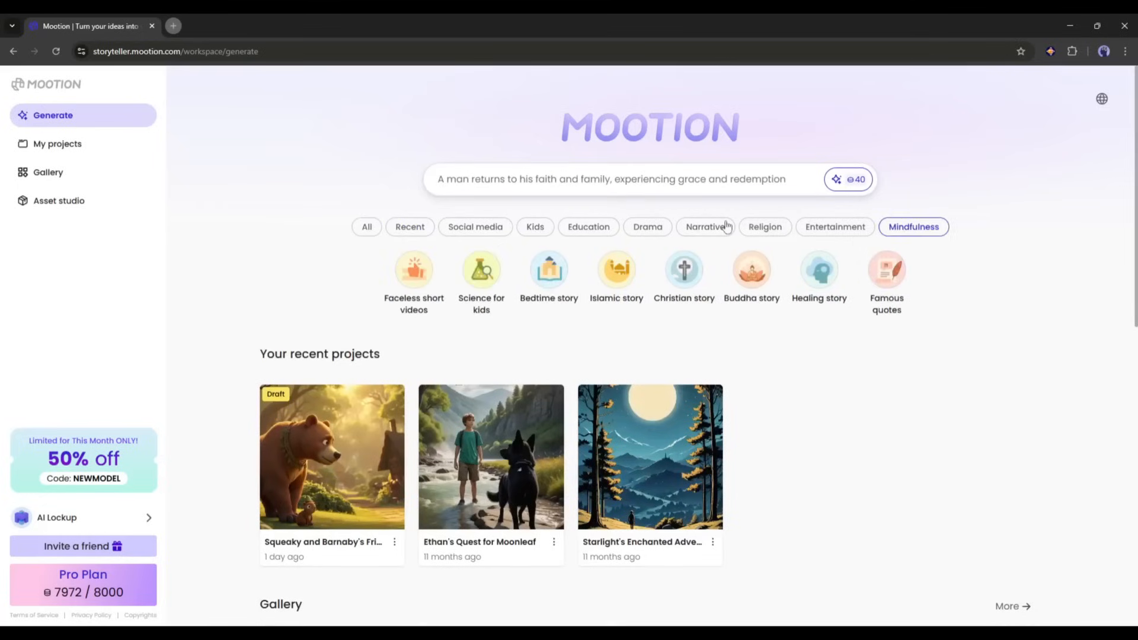
left_click(366, 227)
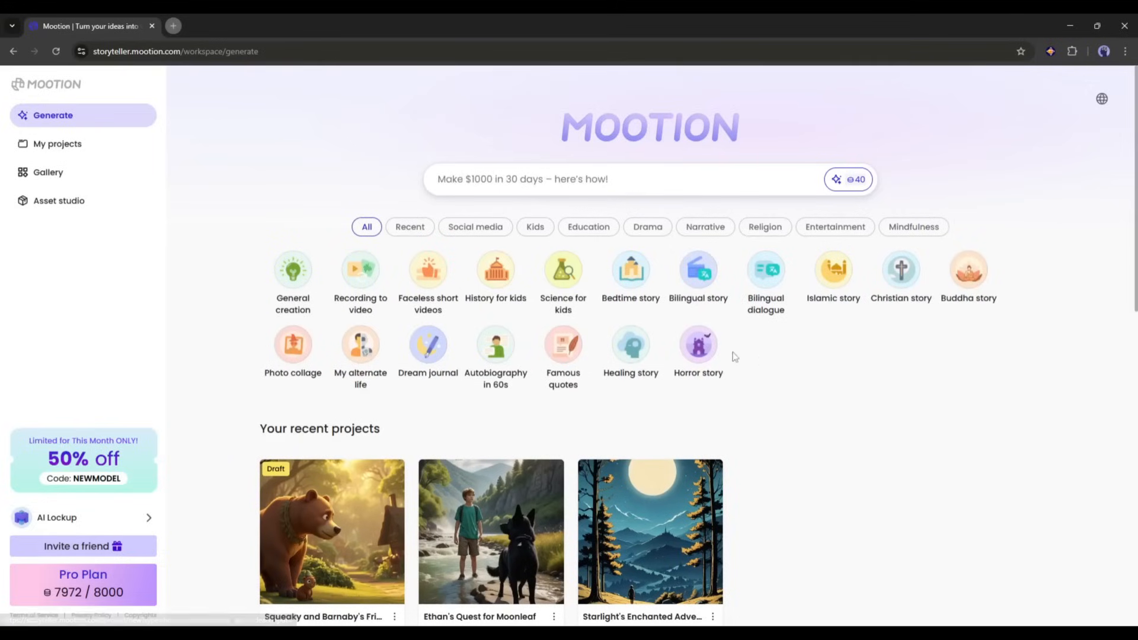
scroll("down", 3)
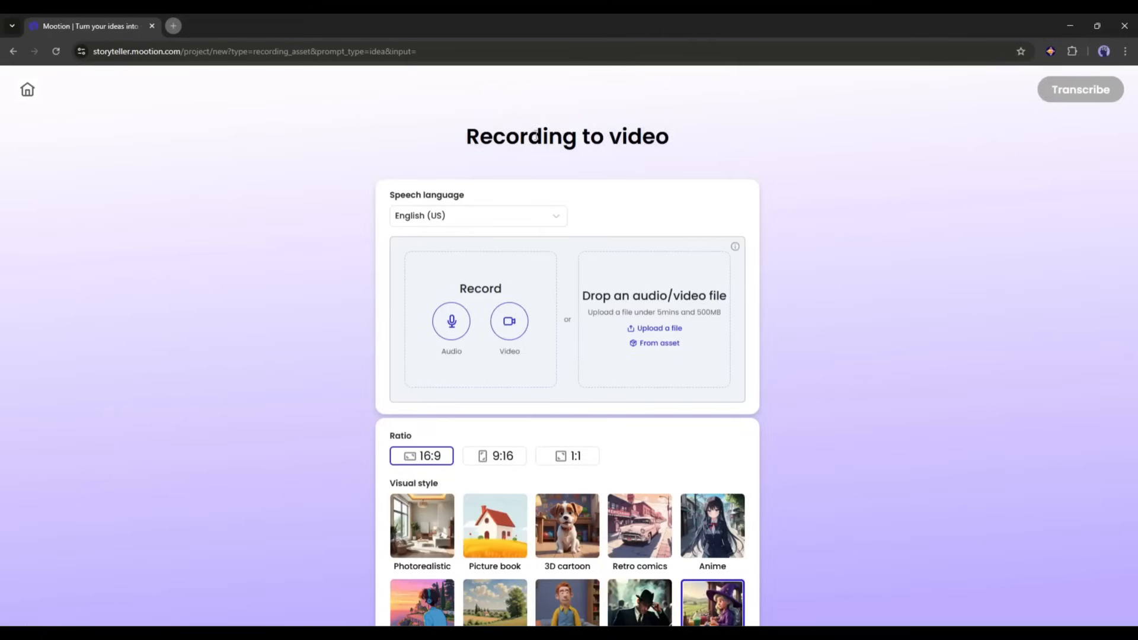
left_click(477, 215)
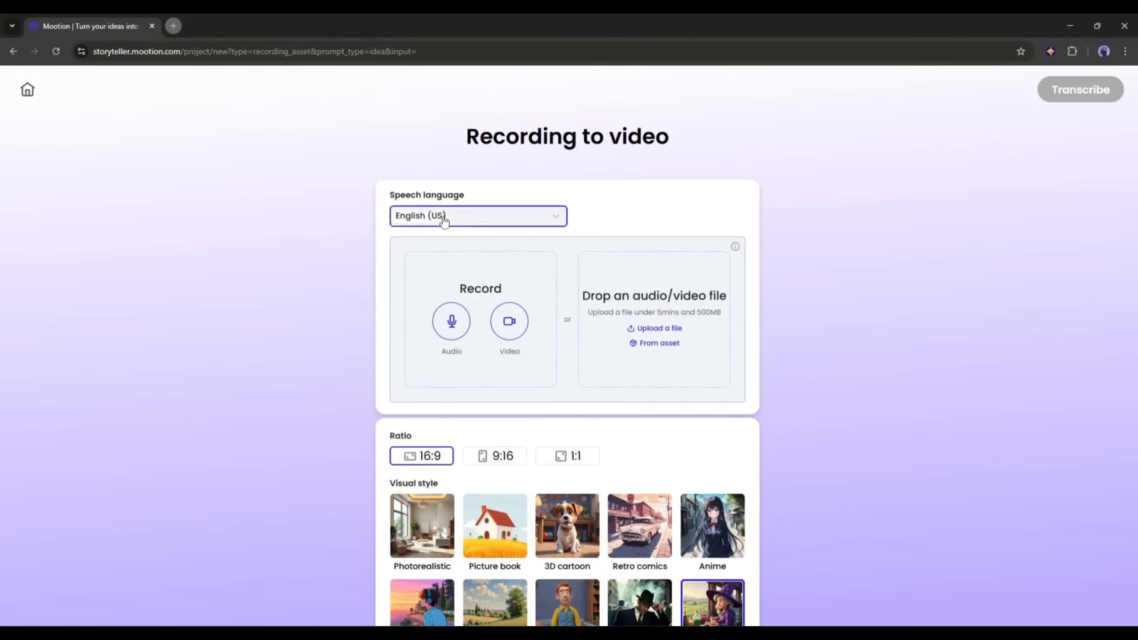
left_click(478, 215)
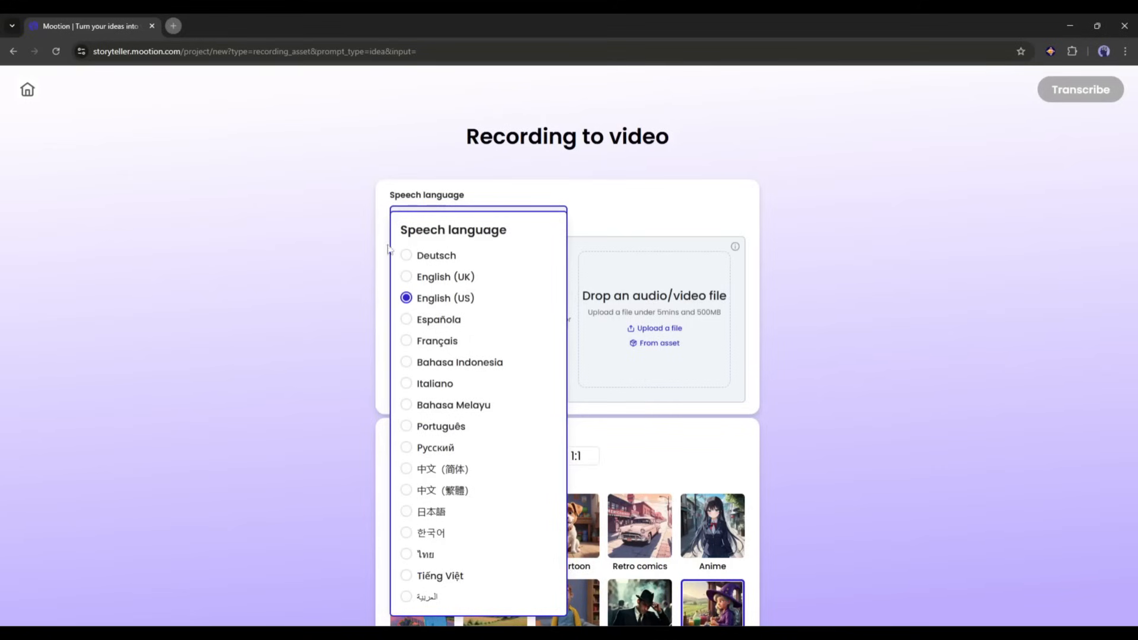
left_click(449, 297)
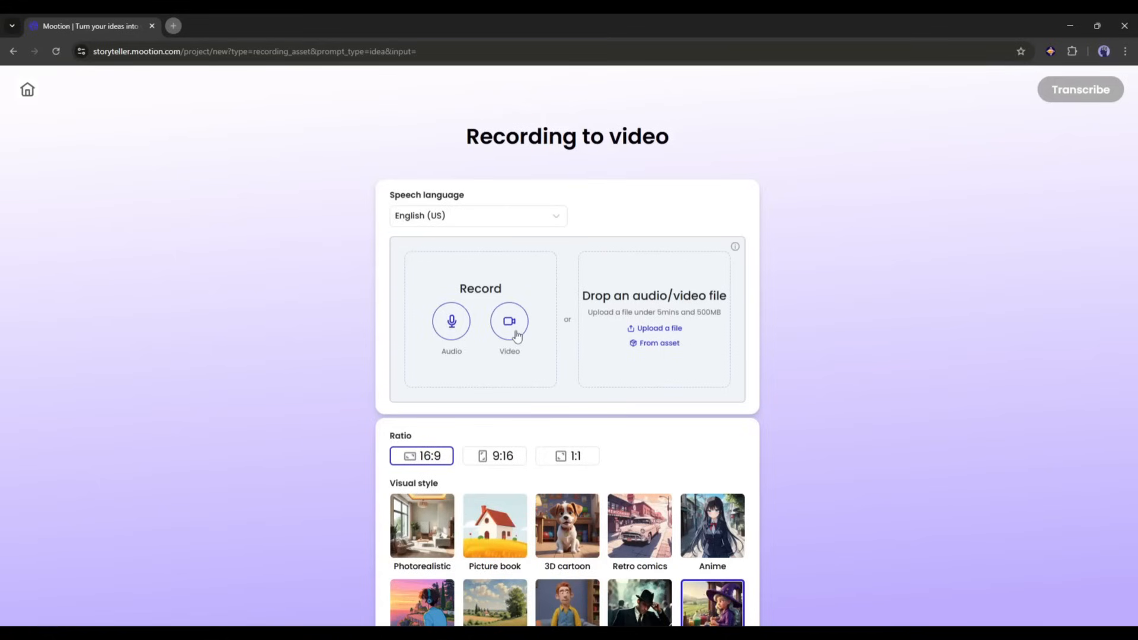
mouse_move(466, 338)
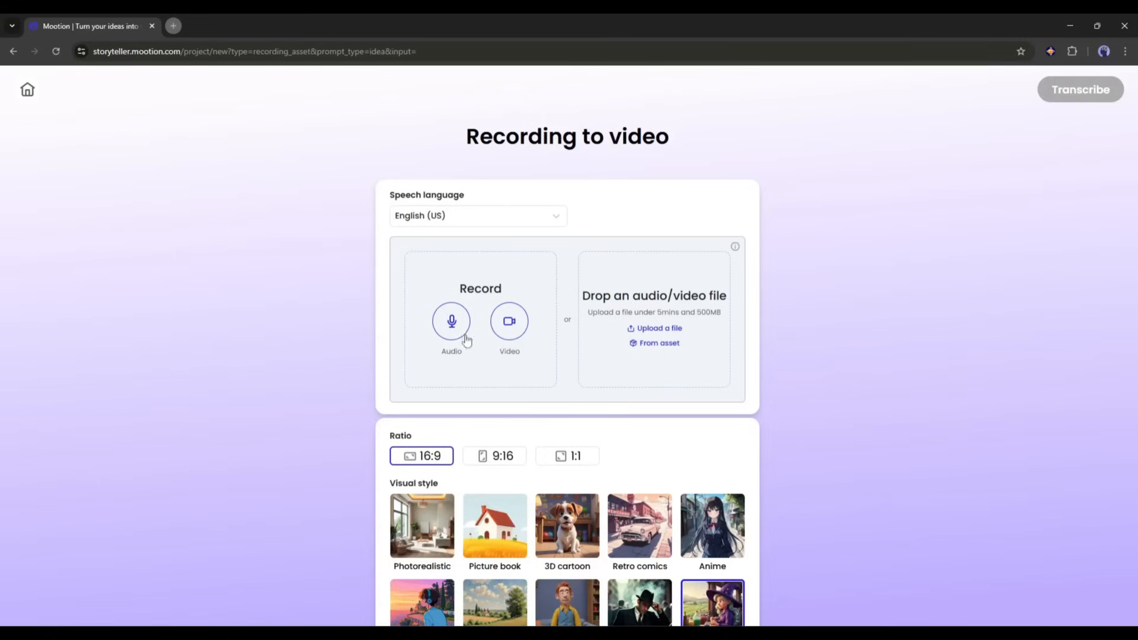
mouse_move(658, 328)
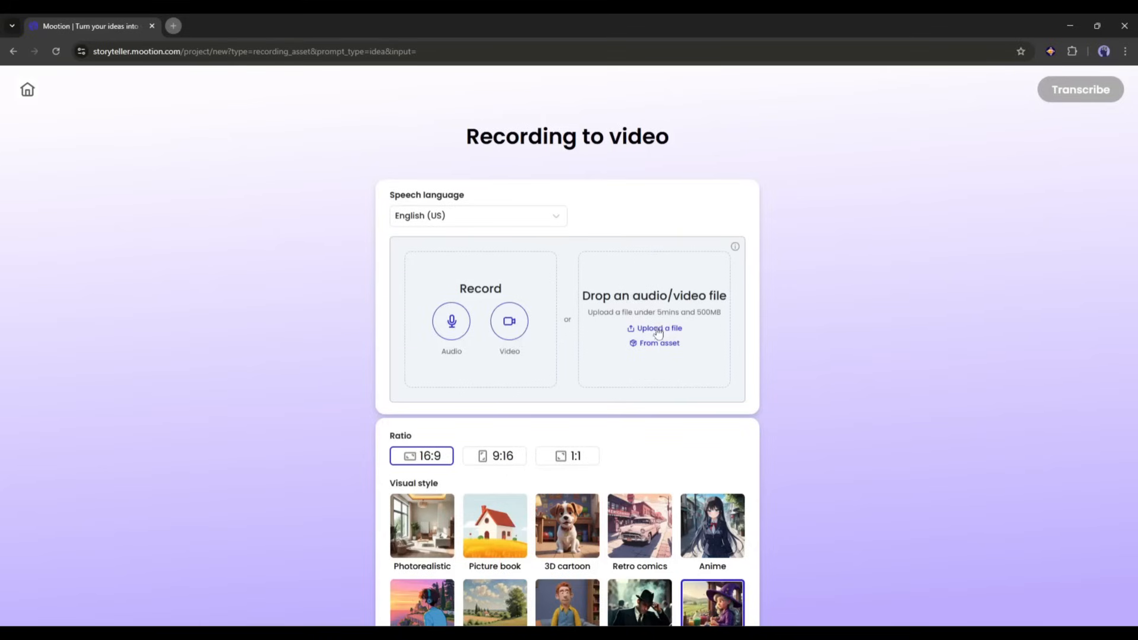
mouse_move(617, 283)
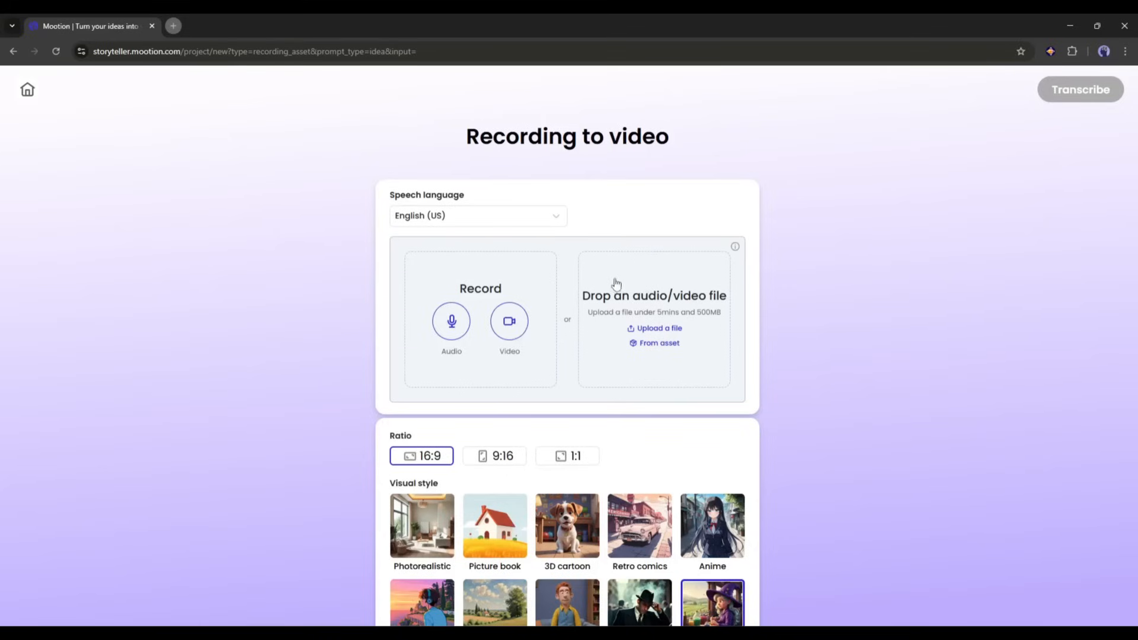
mouse_move(604, 311)
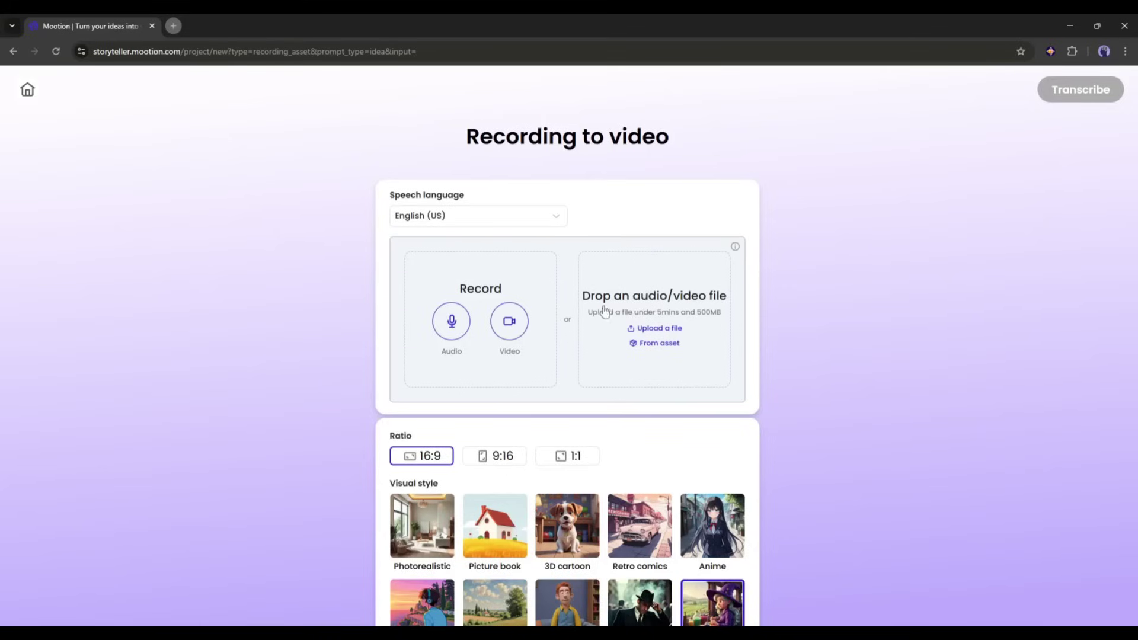
mouse_move(654, 323)
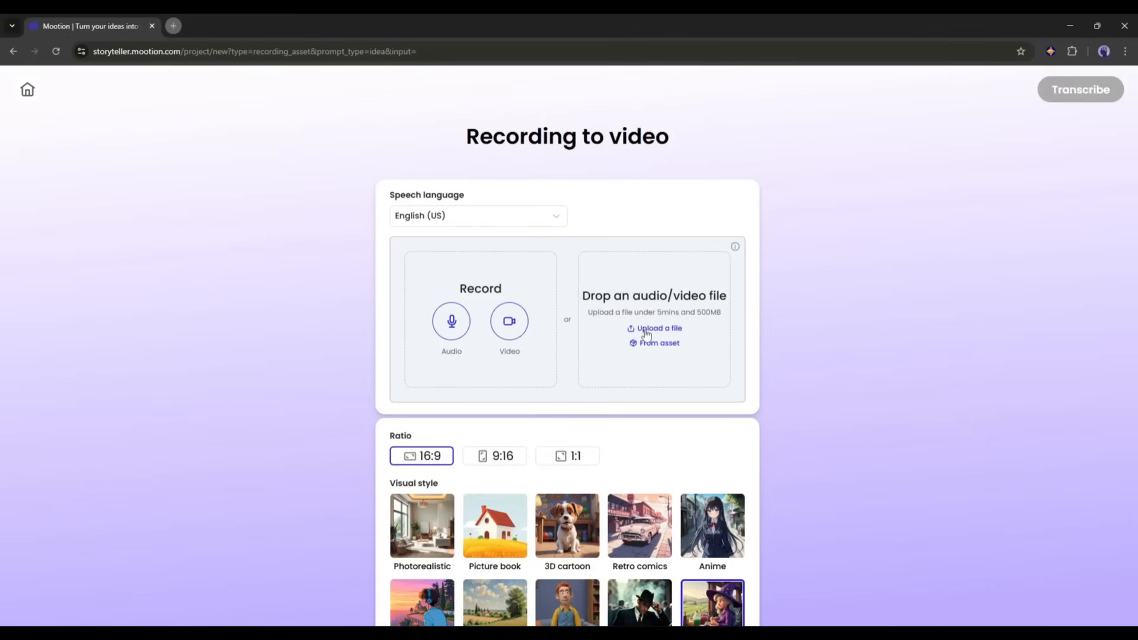
- Upload the 1:37 story narration audio and briefly preview it
left_click(654, 328)
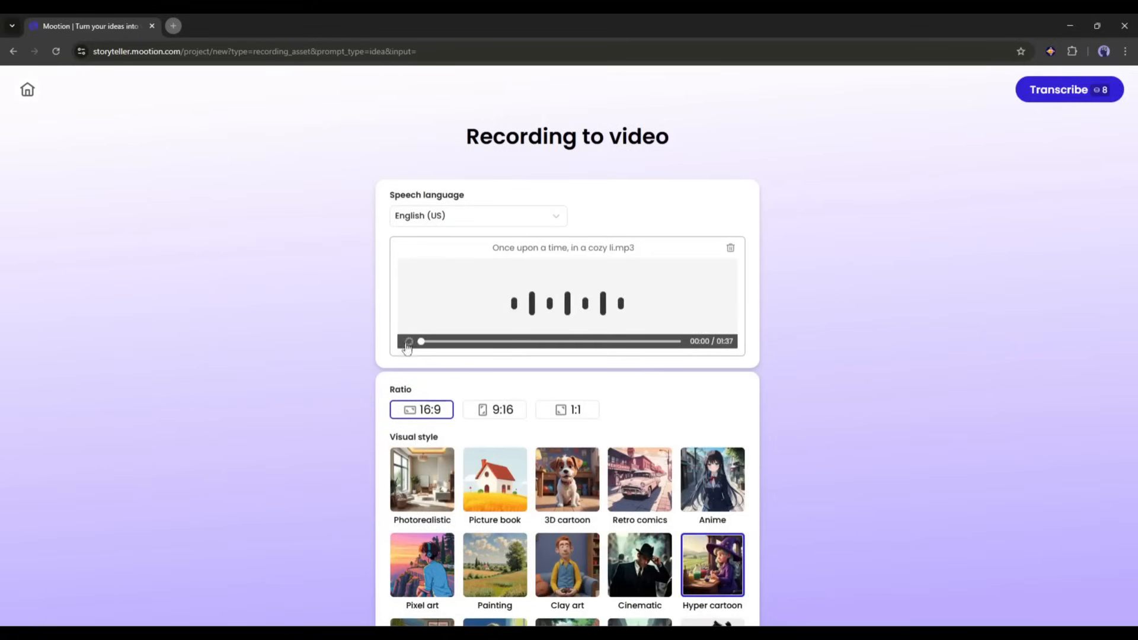
left_click(408, 341)
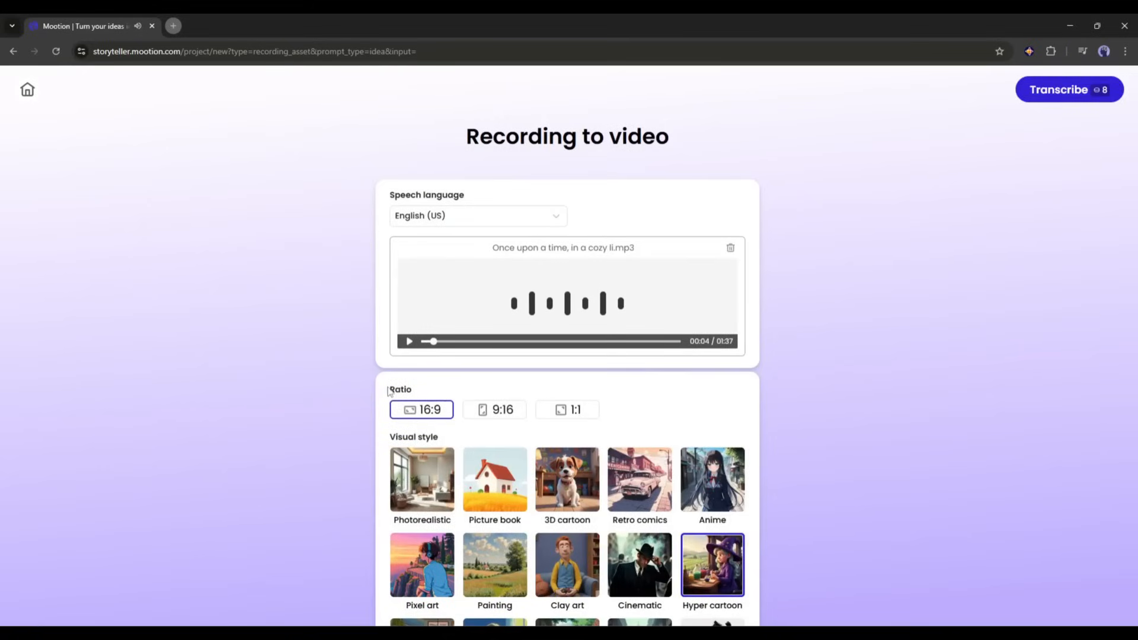
left_click(493, 409)
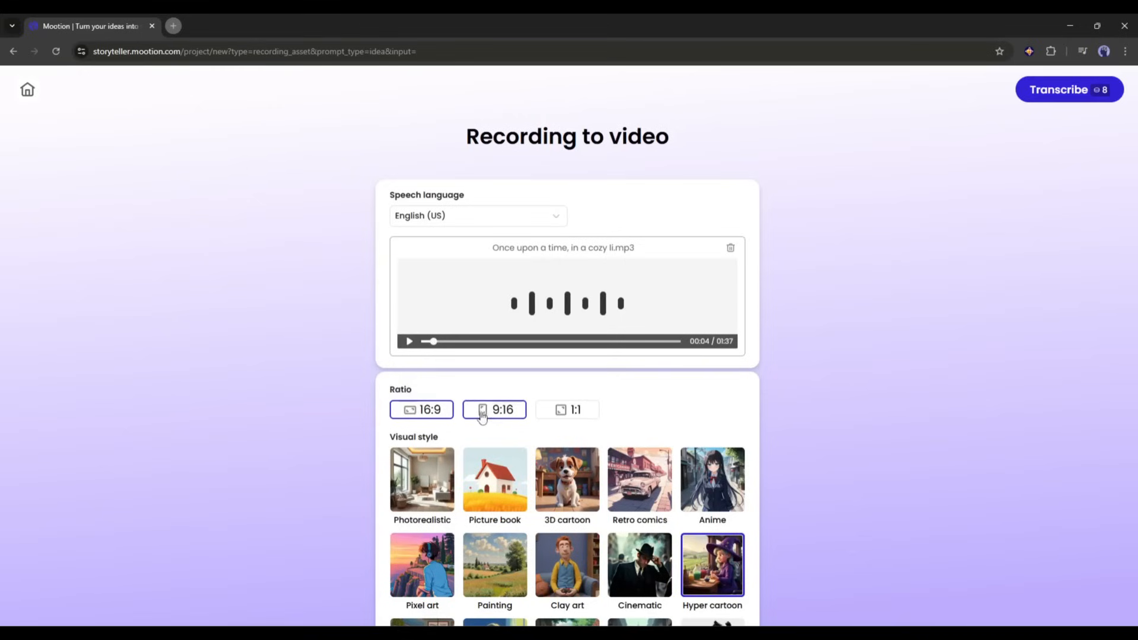
- Try the 9:16 ratio, settle on 16:9, and look over the visual styles
left_click(422, 409)
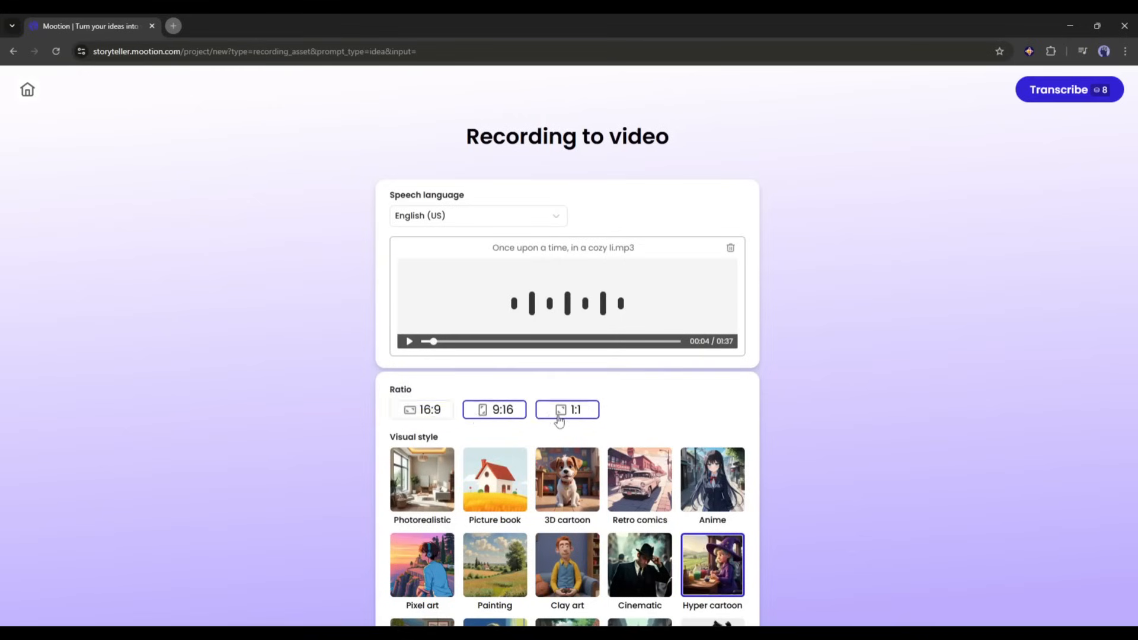
left_click(421, 409)
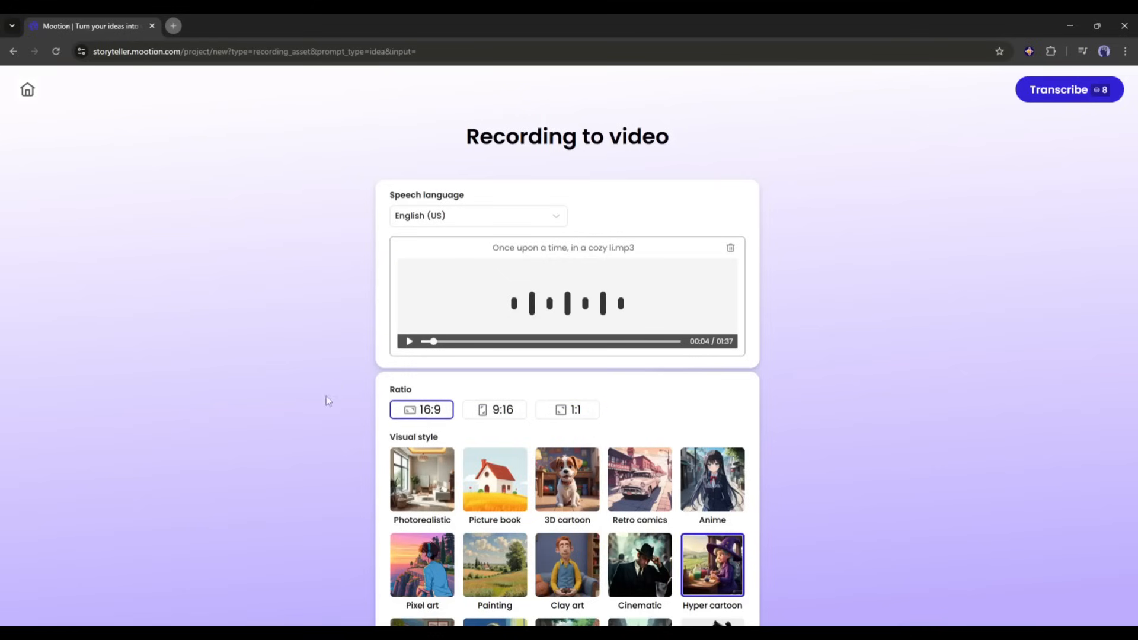
scroll("down", 3)
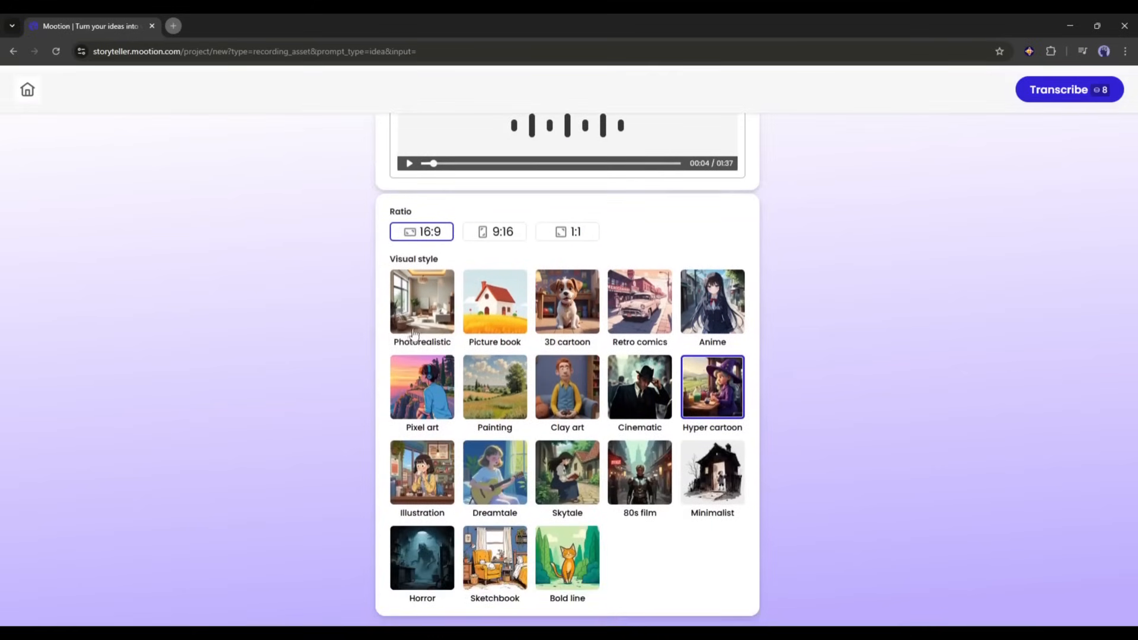
mouse_move(557, 327)
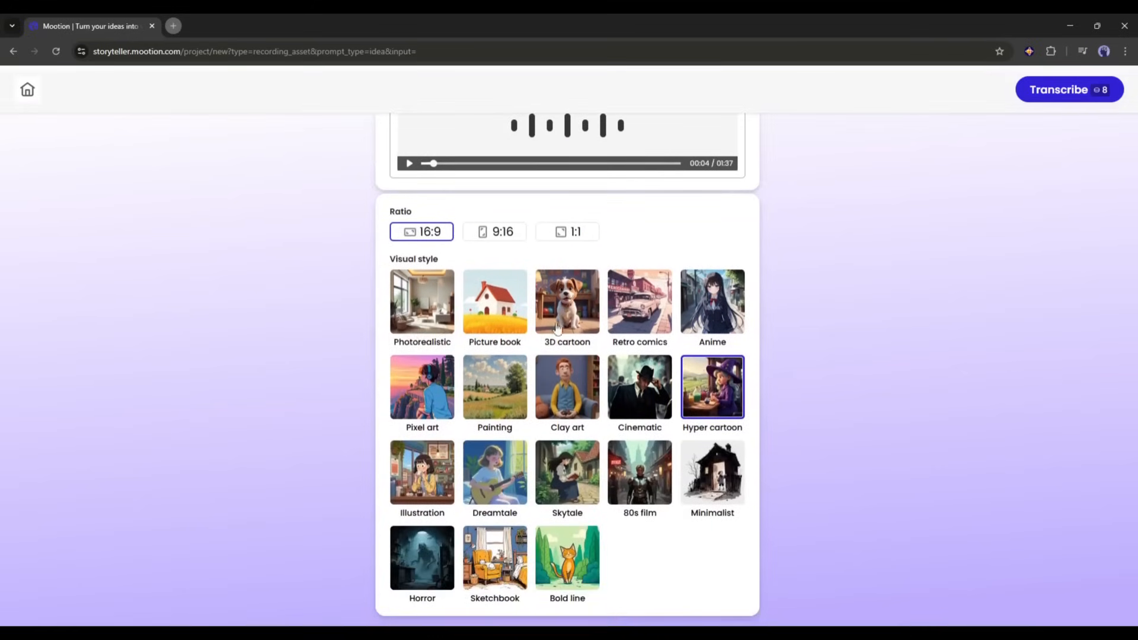
mouse_move(718, 332)
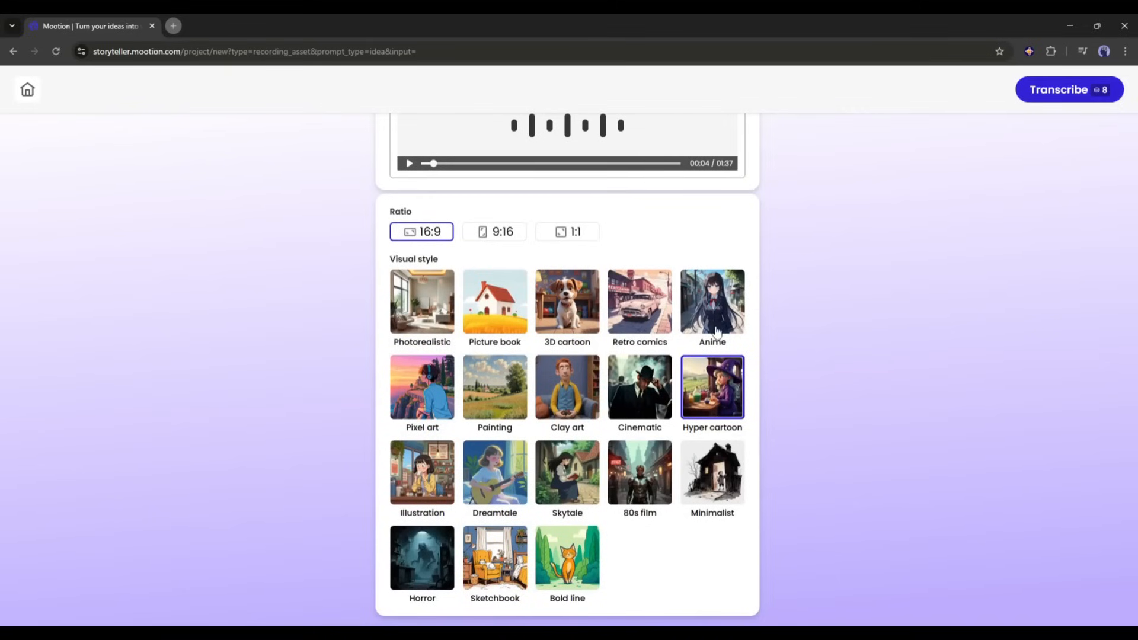
mouse_move(514, 411)
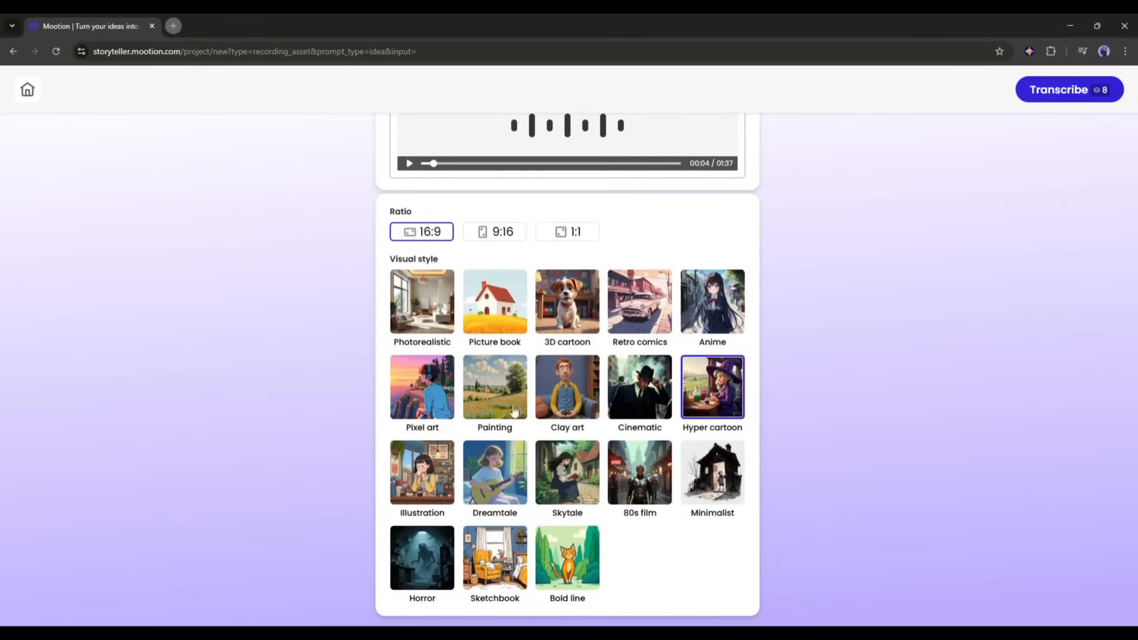
mouse_move(688, 426)
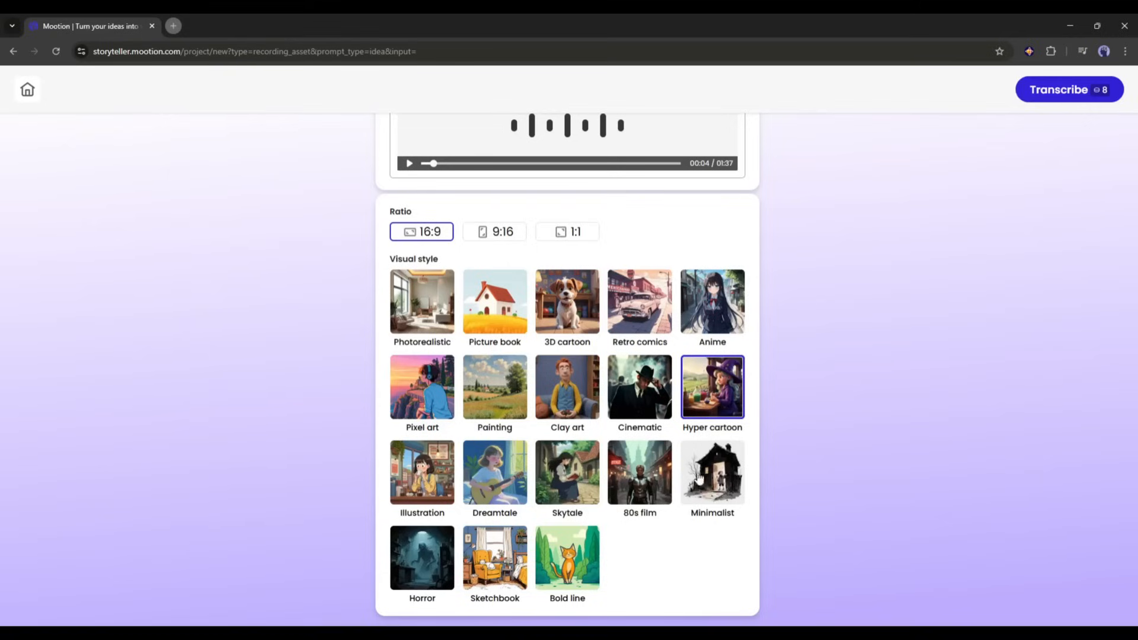
mouse_move(595, 579)
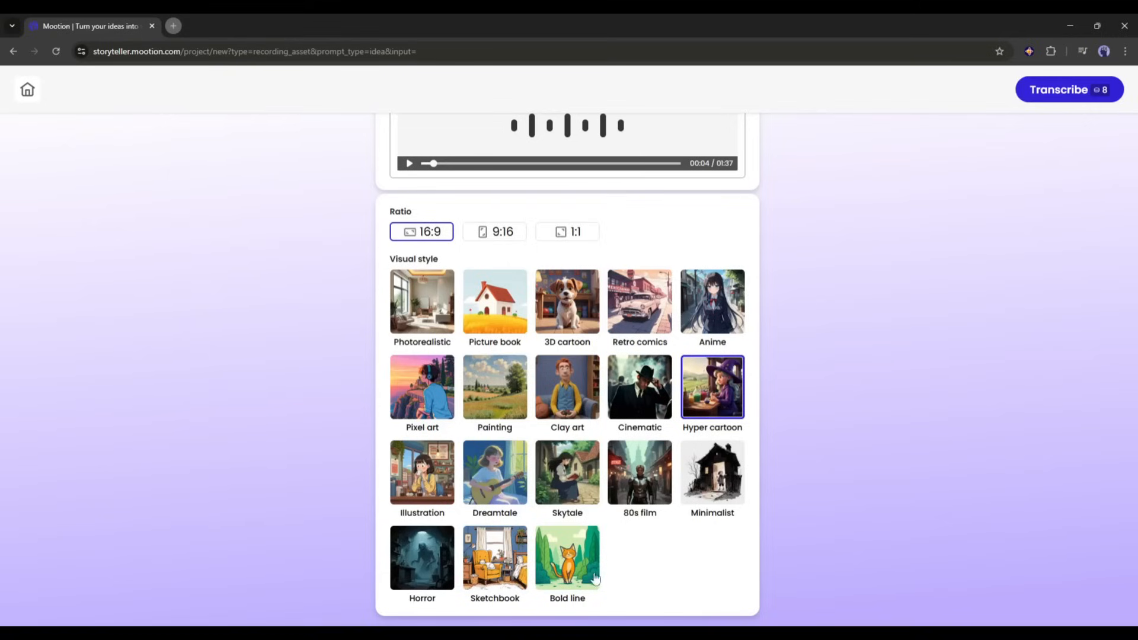
mouse_move(720, 388)
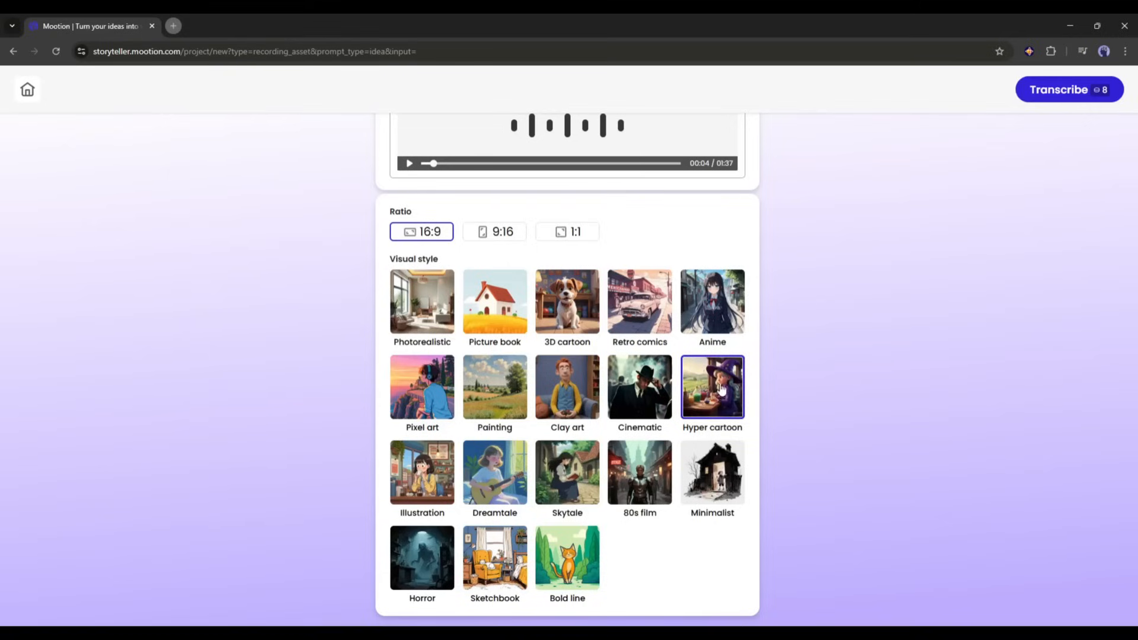
scroll("up", 3)
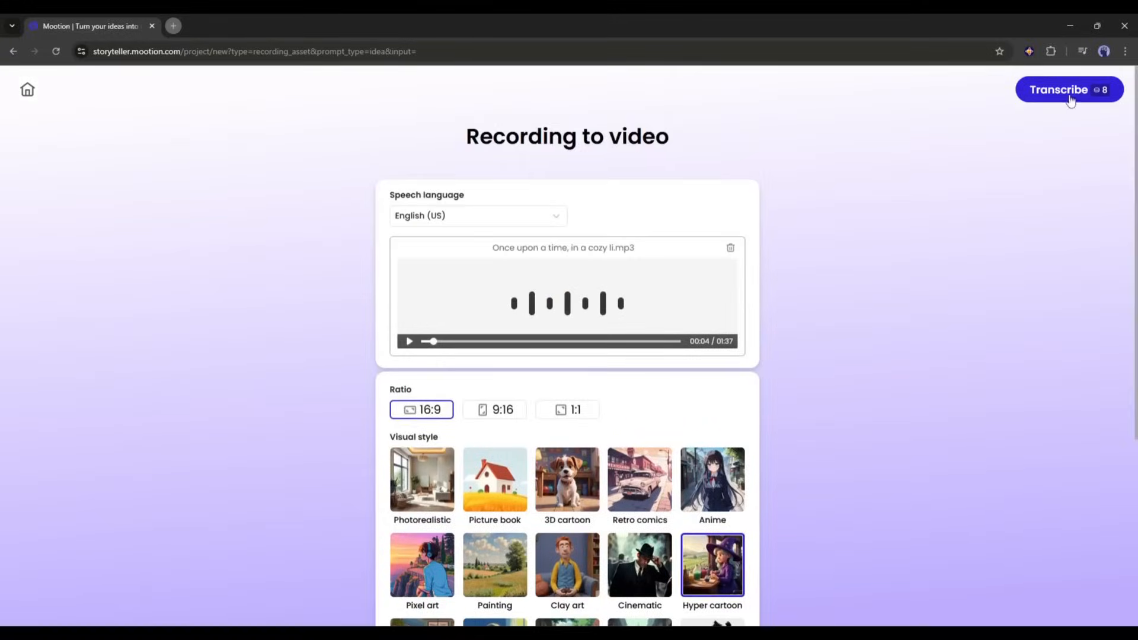
- Transcribe the story narration into a timestamped script and scroll through its lines
left_click(1069, 91)
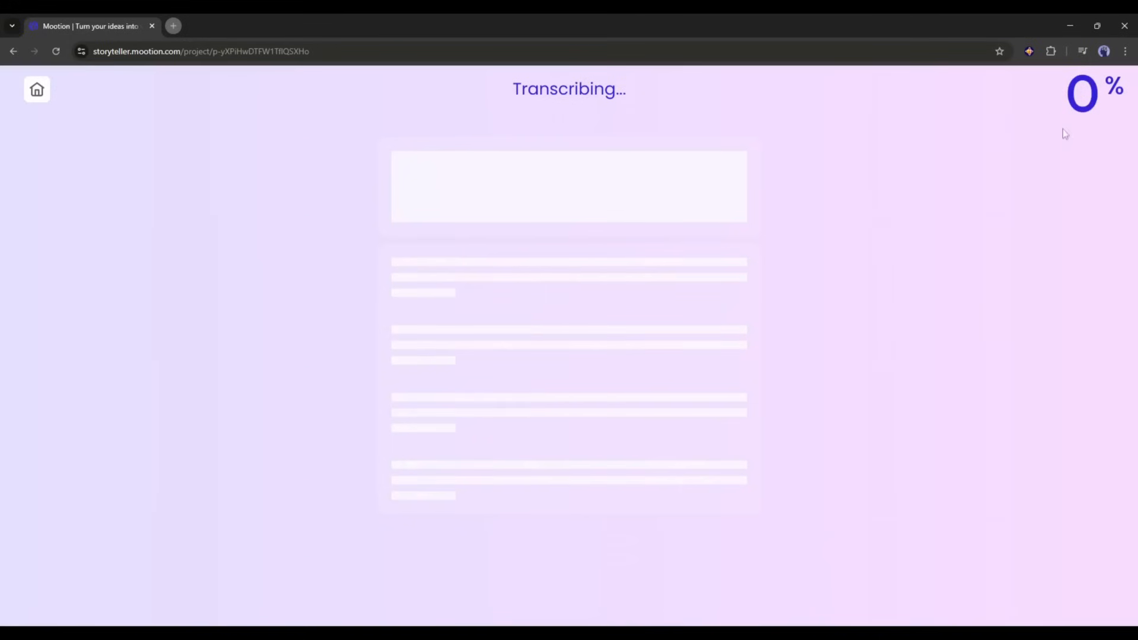
mouse_move(870, 224)
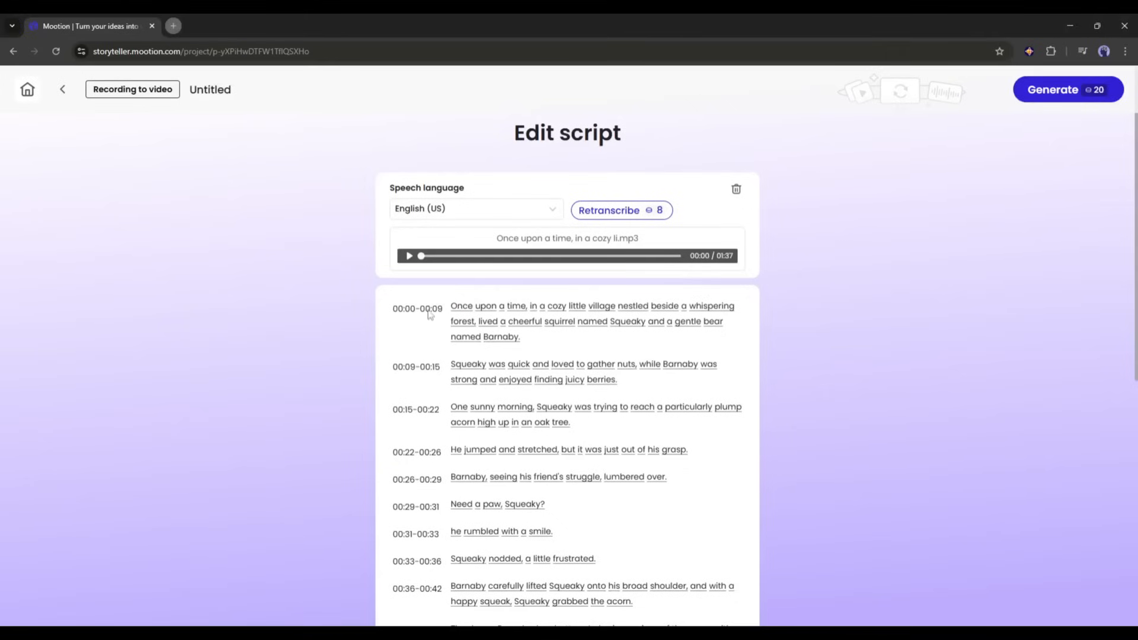
mouse_move(548, 342)
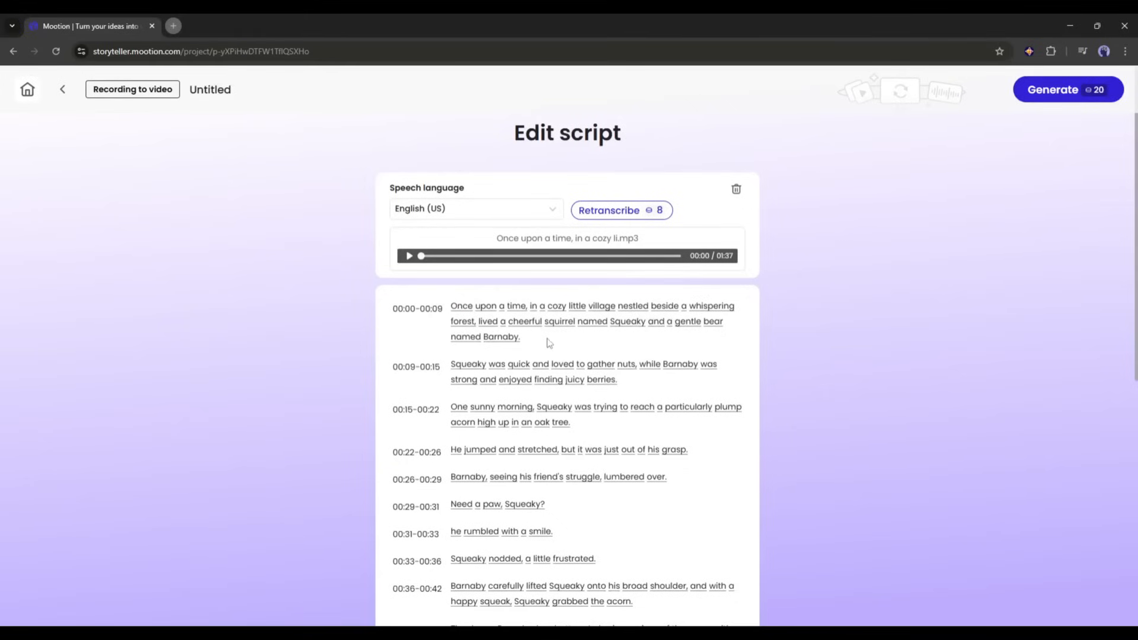
scroll("down", 3)
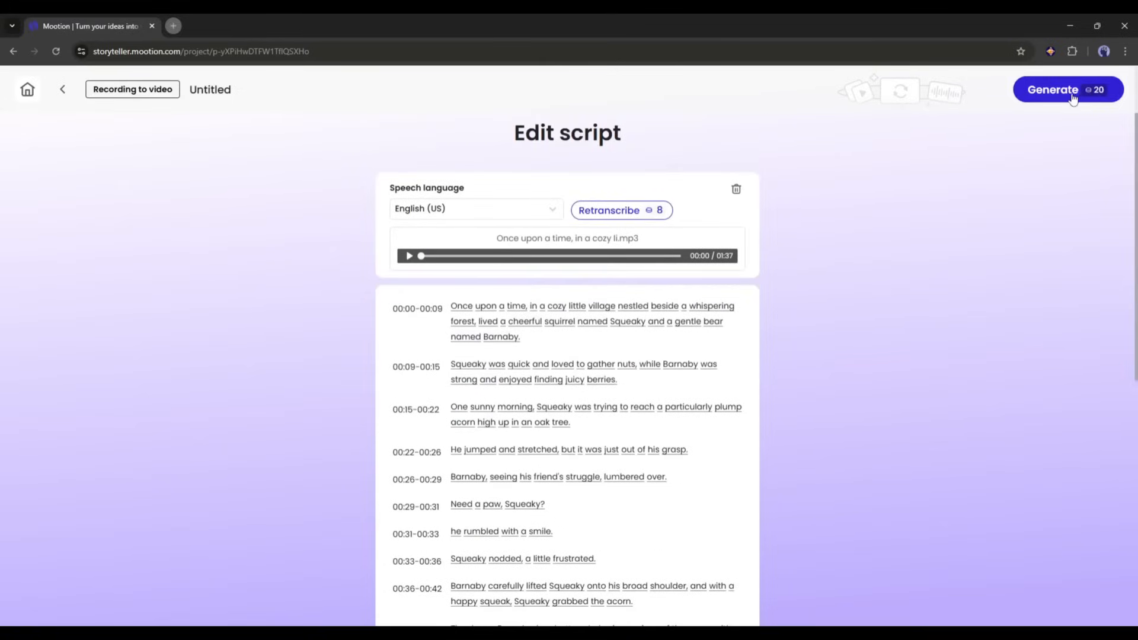
- Generate the 20-scene illustrated storyboard 'Squeaky and Barnaby's Friendship' and scroll through it
left_click(1053, 89)
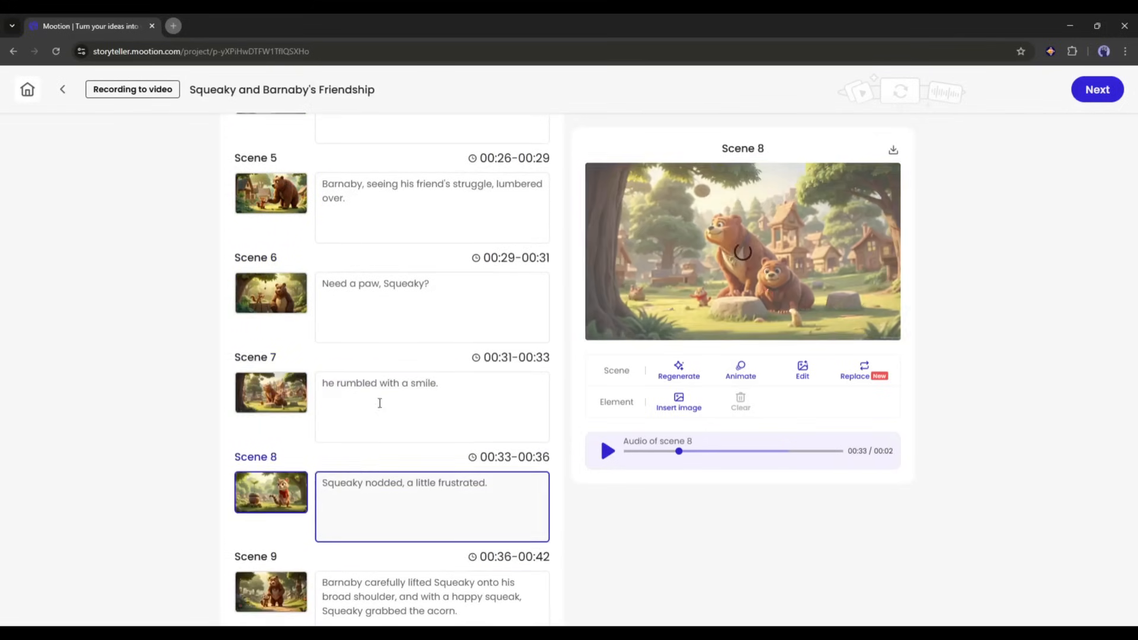
scroll("down", 3)
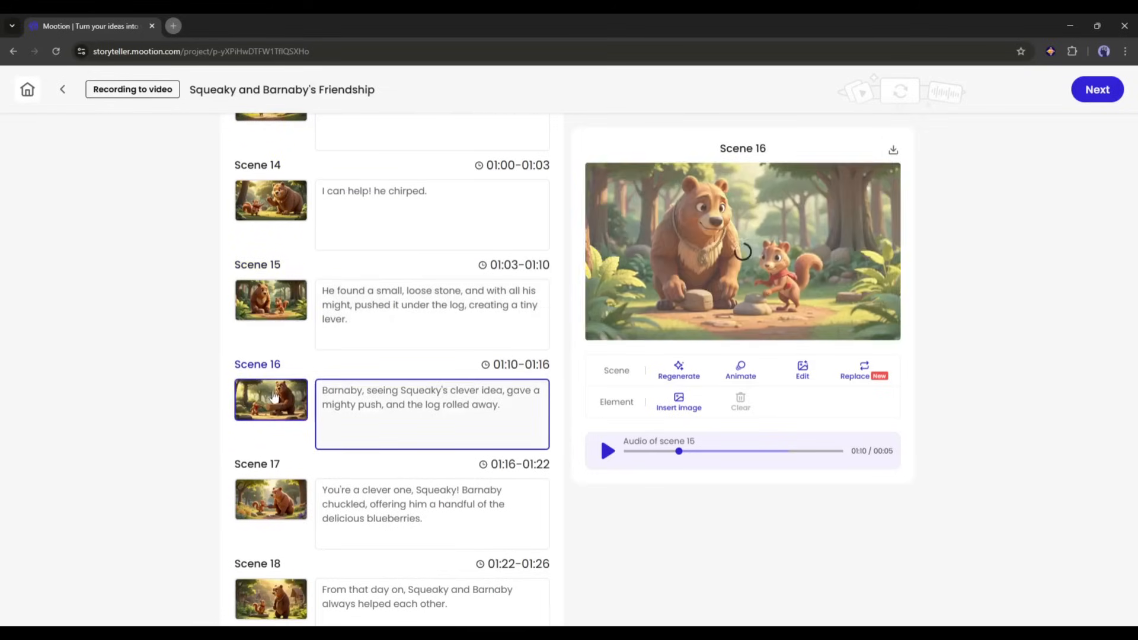
scroll("down", 3)
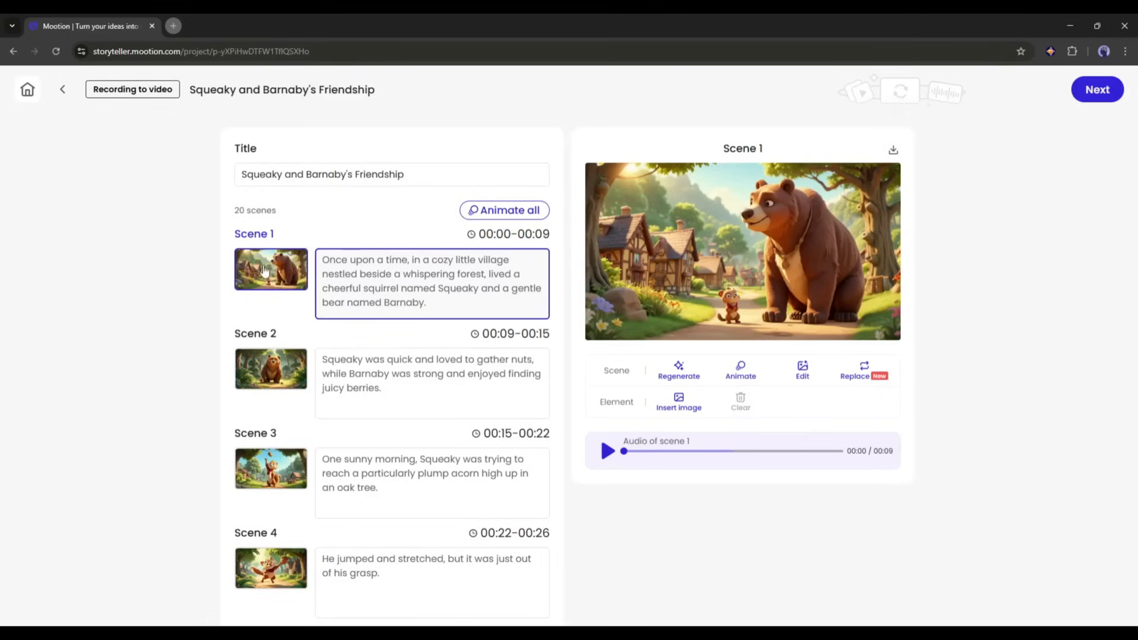
mouse_move(669, 360)
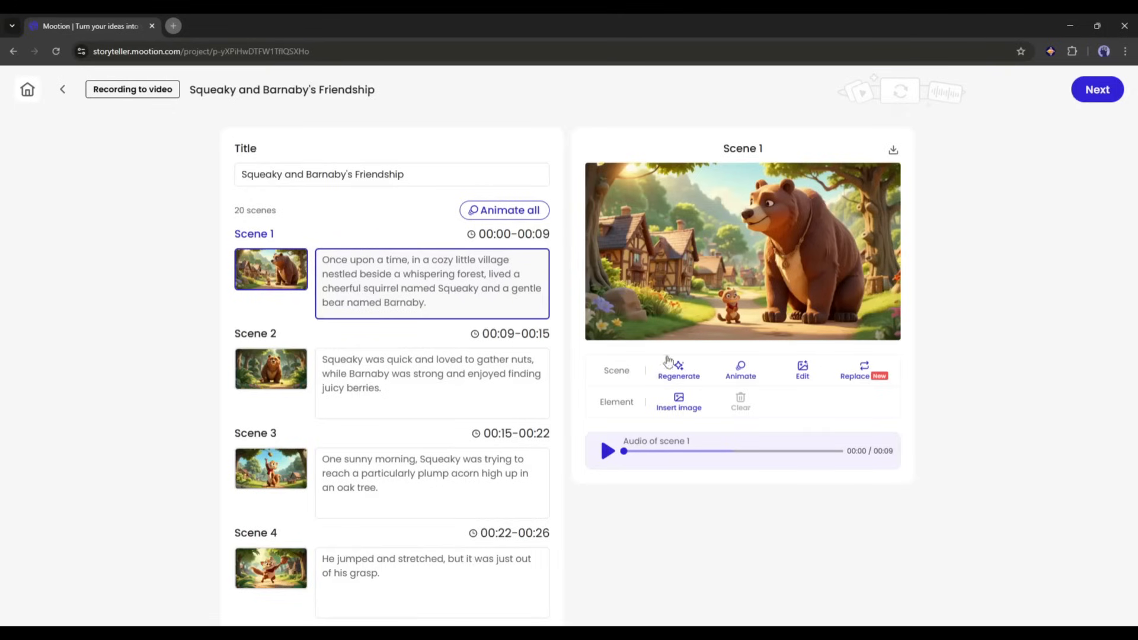
mouse_move(642, 378)
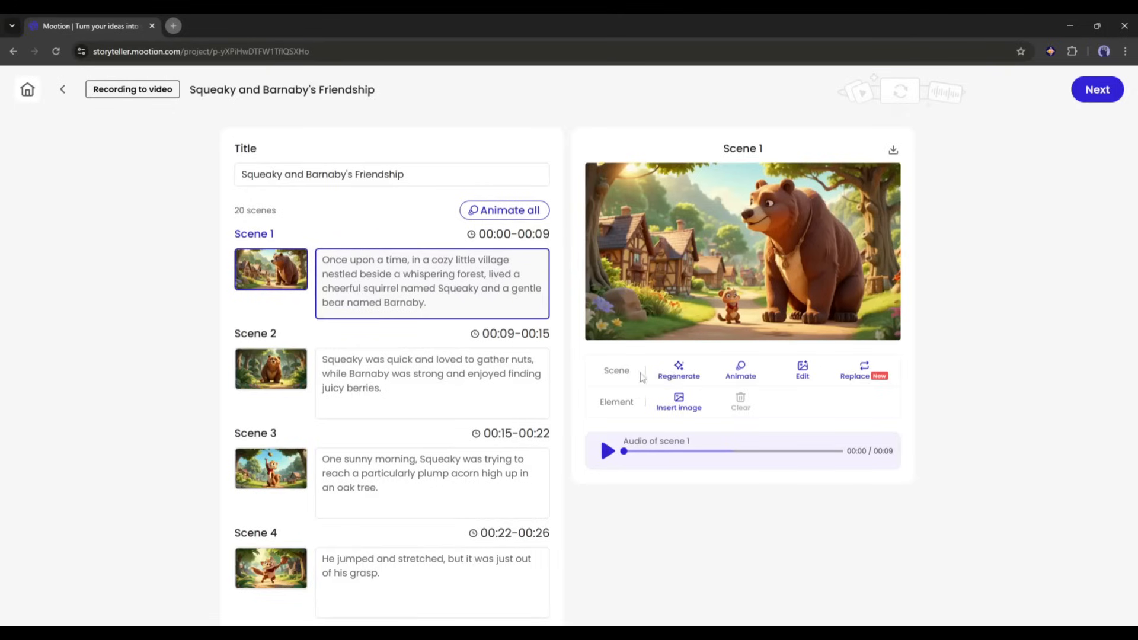
mouse_move(678, 371)
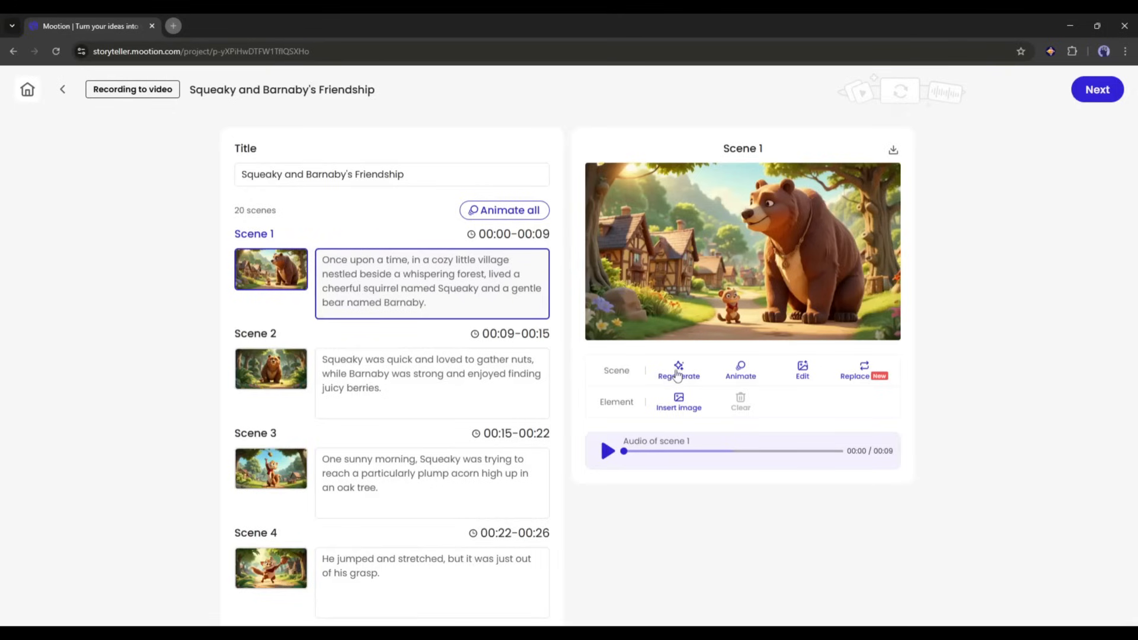
- Regenerate Scene 1's illustration from its prompt, showing the squirrel beside the bear
left_click(679, 371)
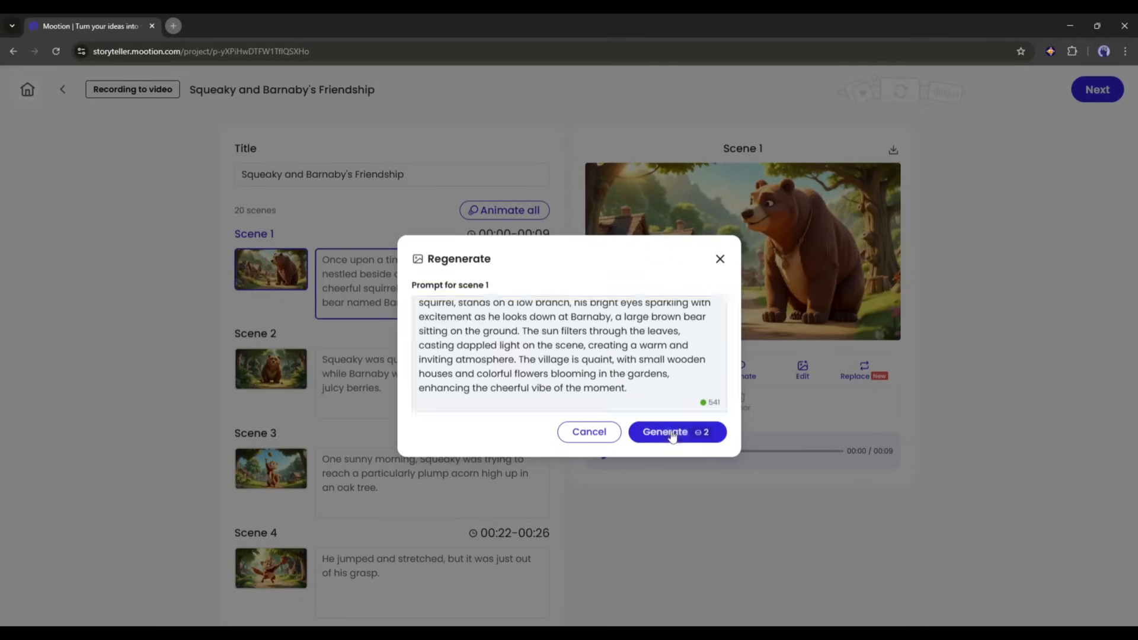
left_click(676, 432)
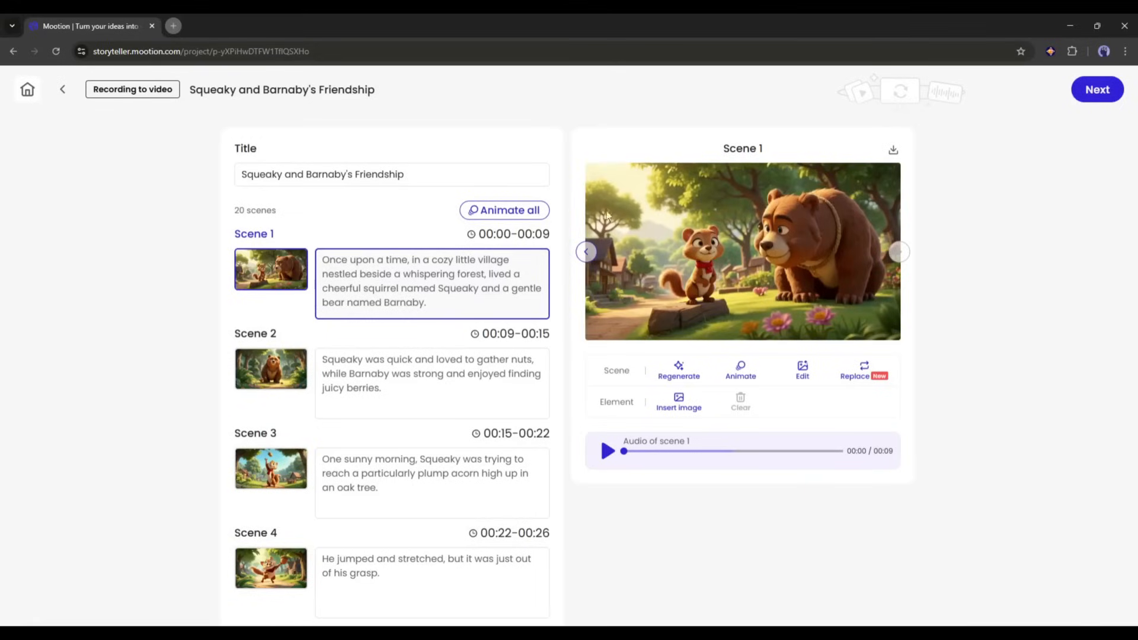
mouse_move(350, 230)
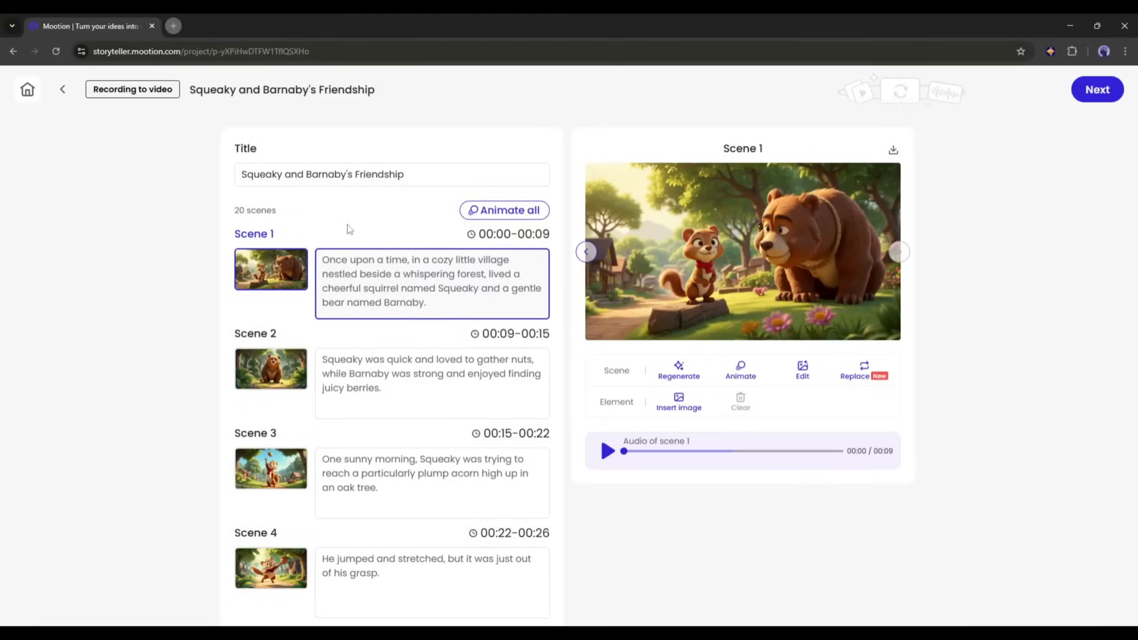
mouse_move(255, 378)
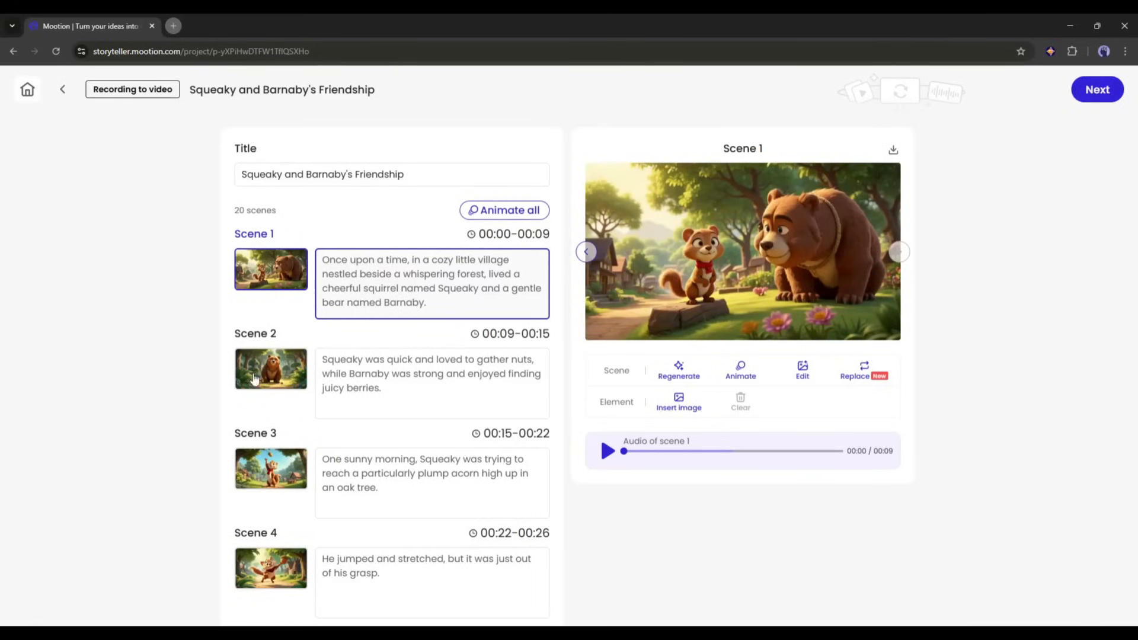
- Open Scene 2's picture in the editor, try Crop, Erase and Change BG, then exit
left_click(271, 369)
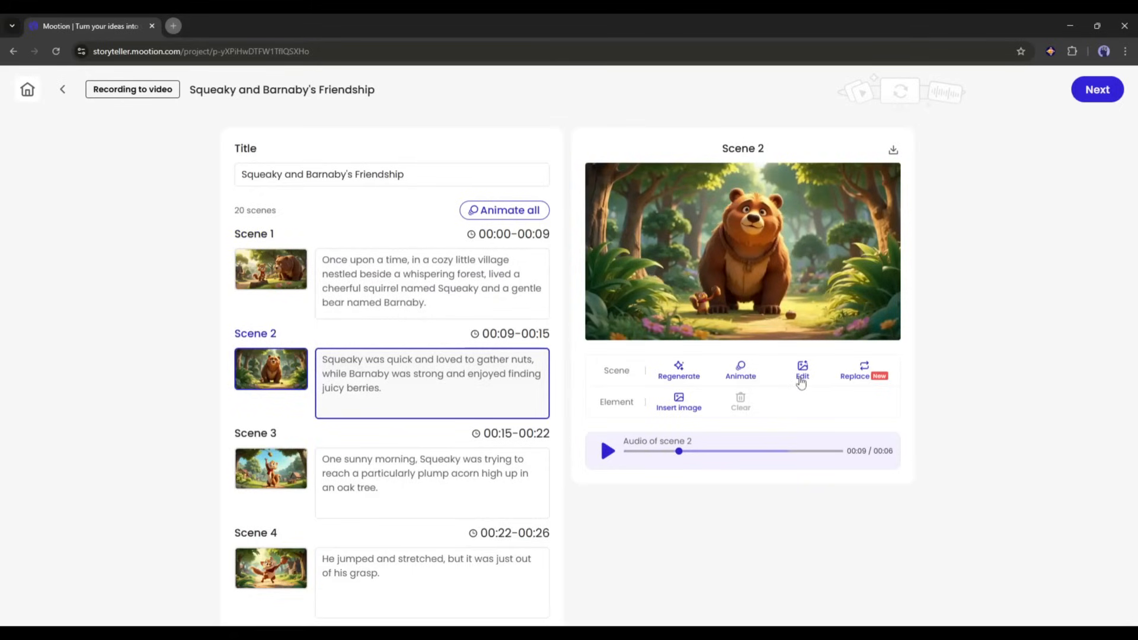
left_click(801, 371)
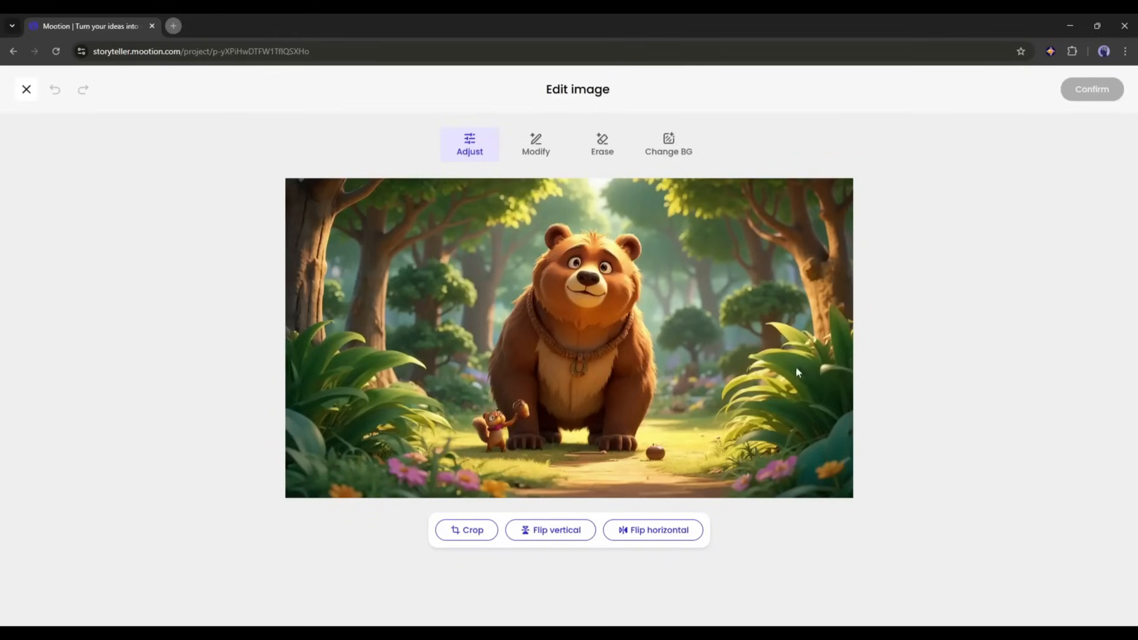
mouse_move(501, 223)
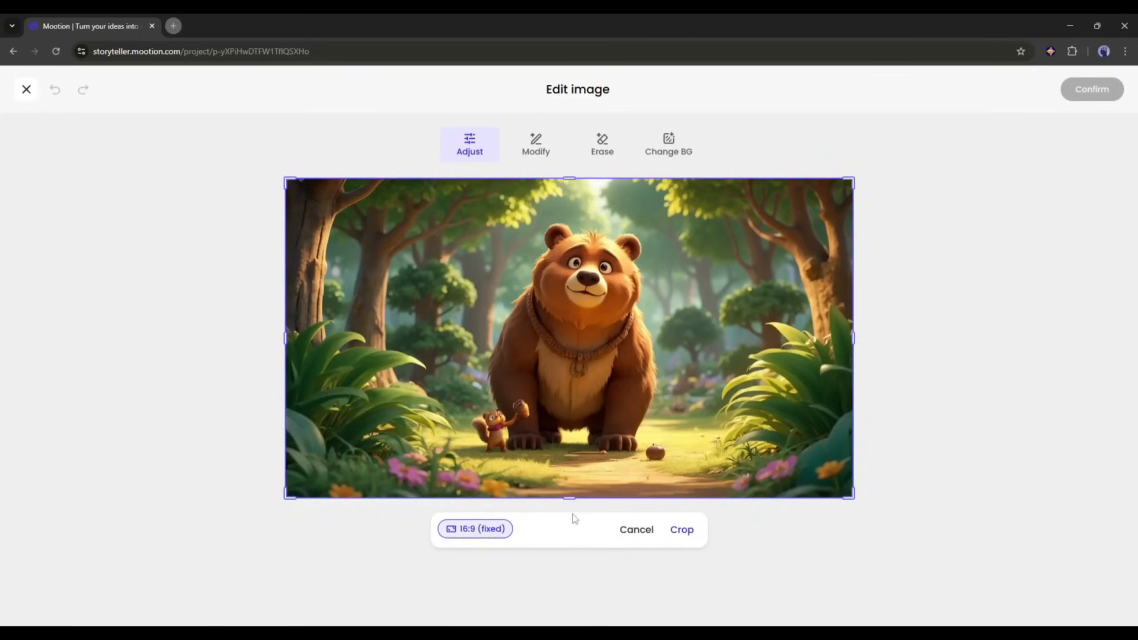
left_click(535, 144)
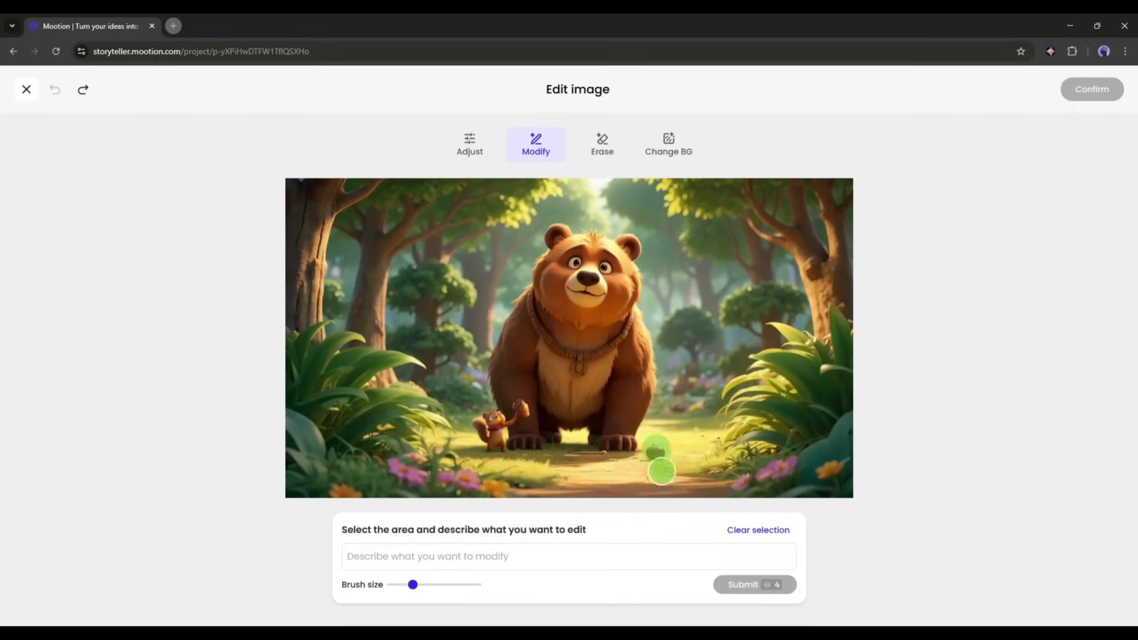
left_click(753, 584)
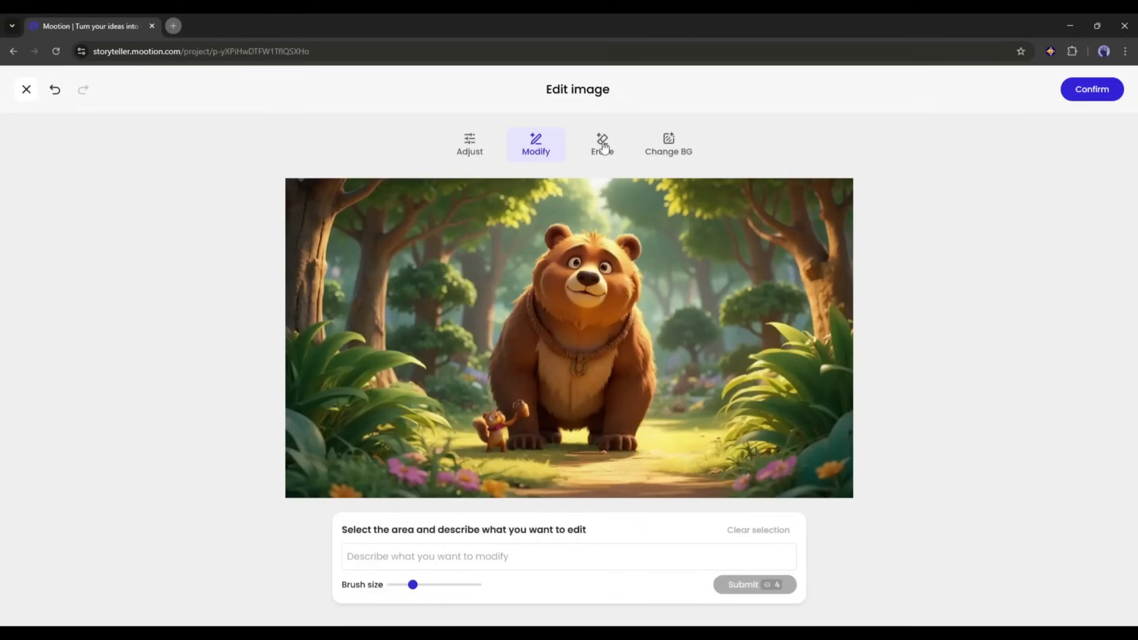
left_click(602, 144)
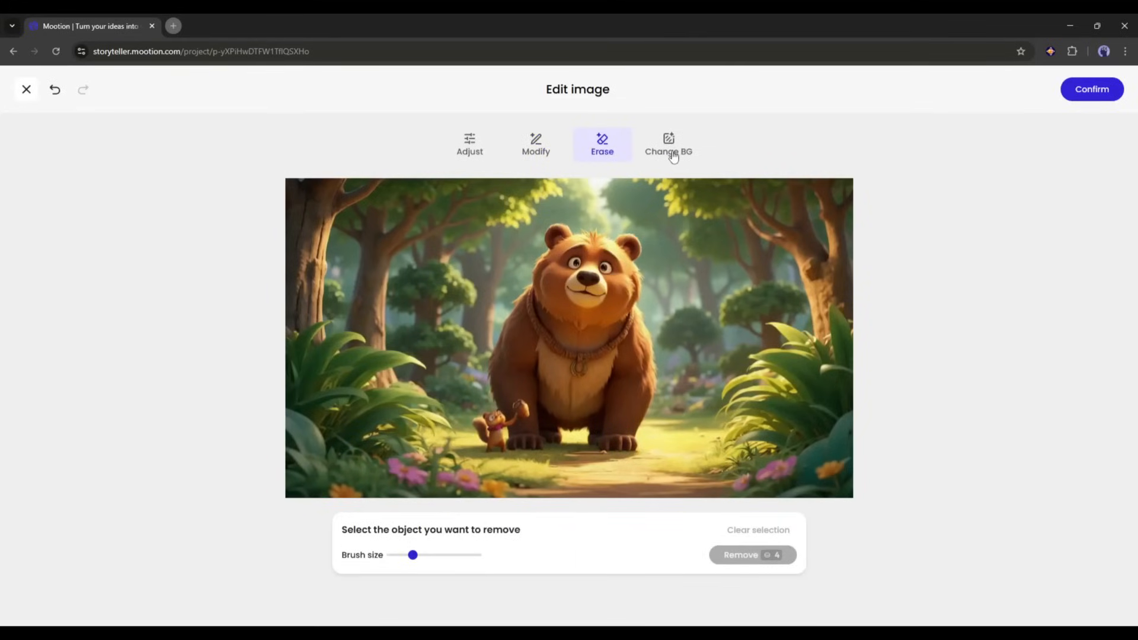
left_click(669, 144)
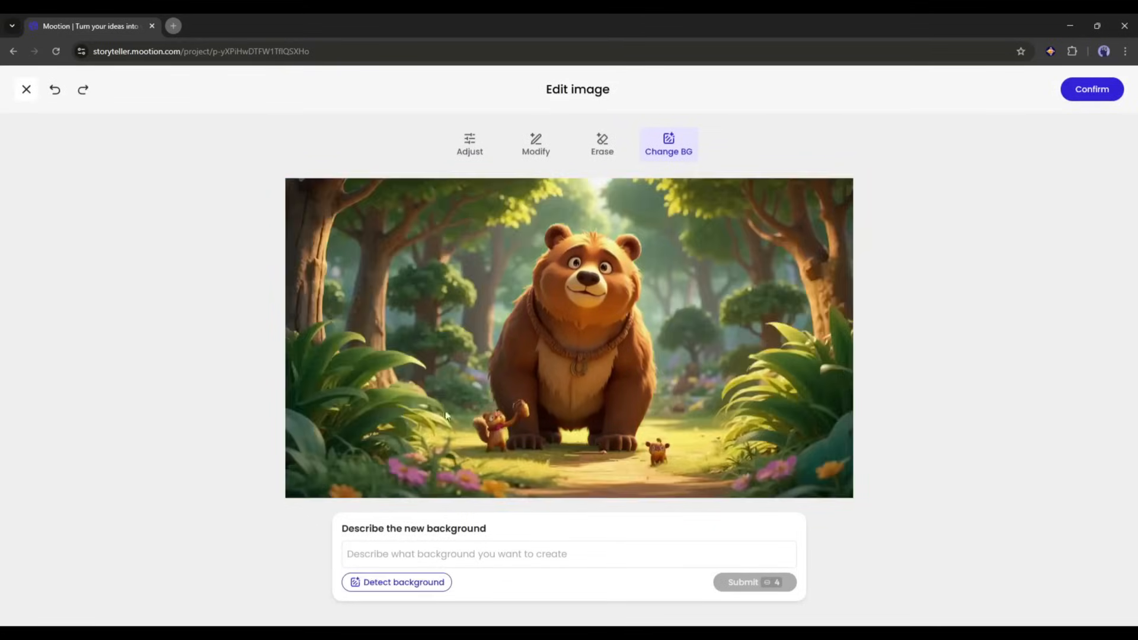
left_click(27, 88)
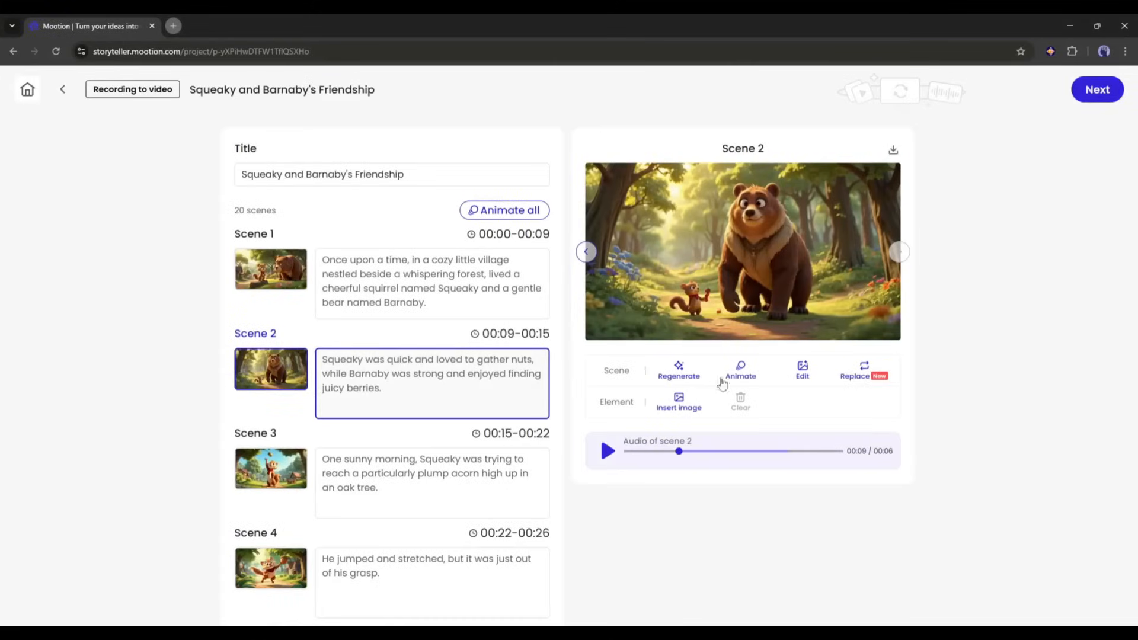
- Regenerate Scene 3's oak-tree picture, cancel a replacement upload, and check Scene 4
left_click(270, 468)
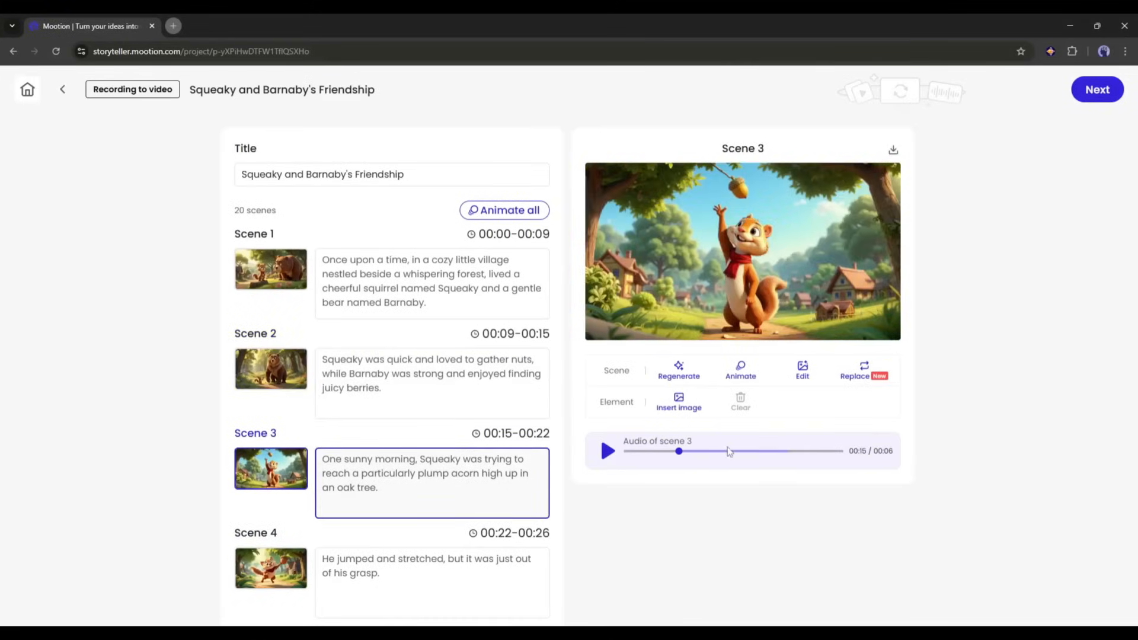
left_click(679, 369)
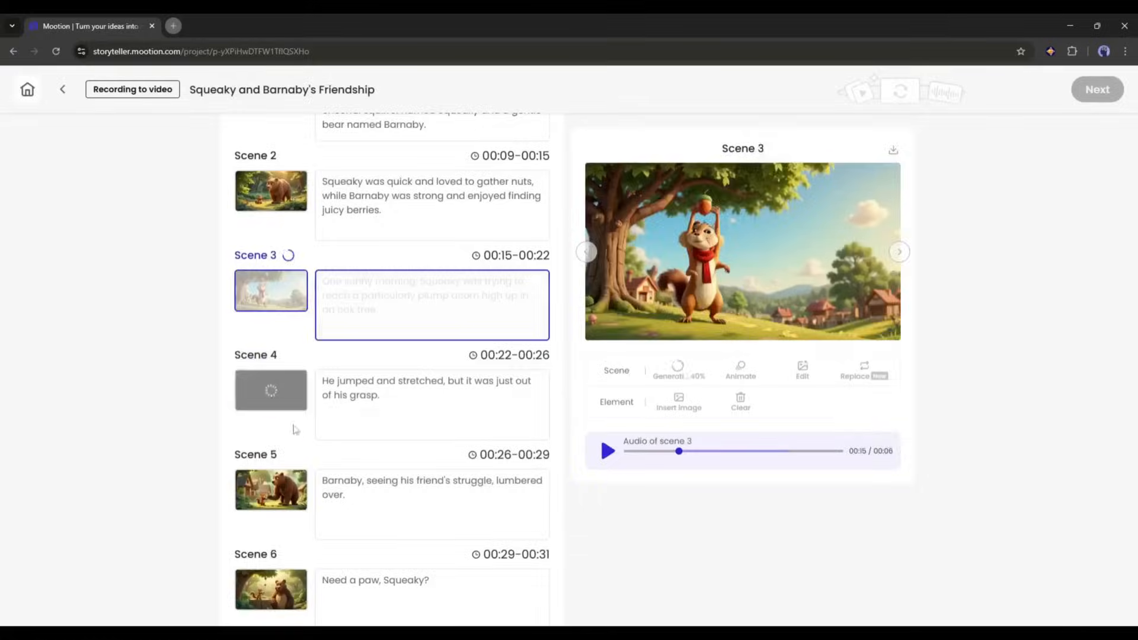
left_click(802, 370)
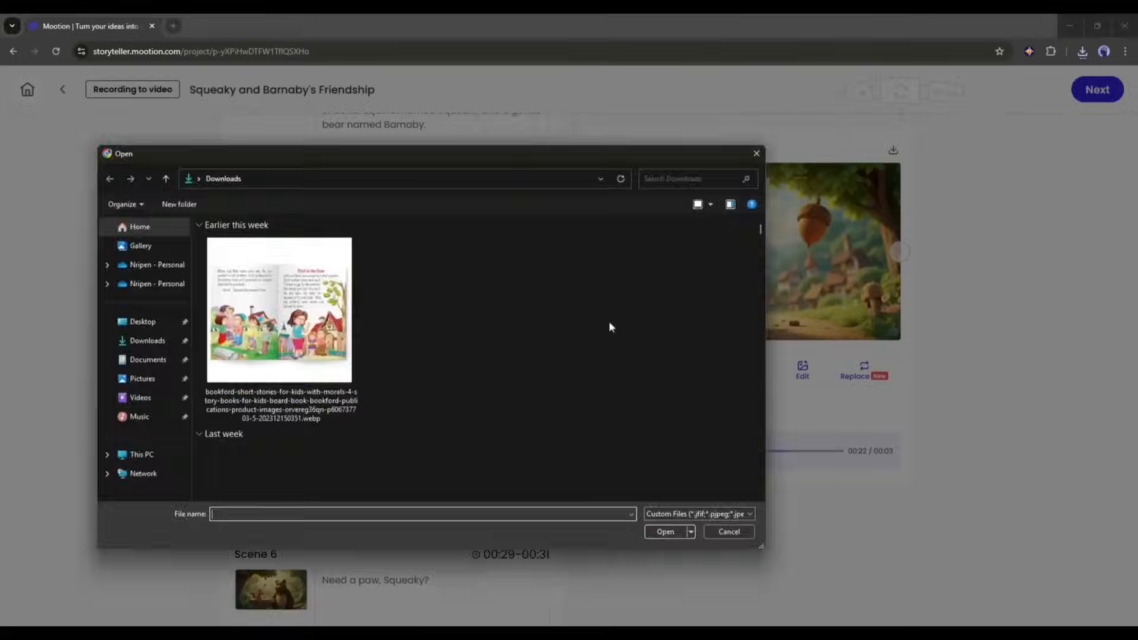
left_click(729, 532)
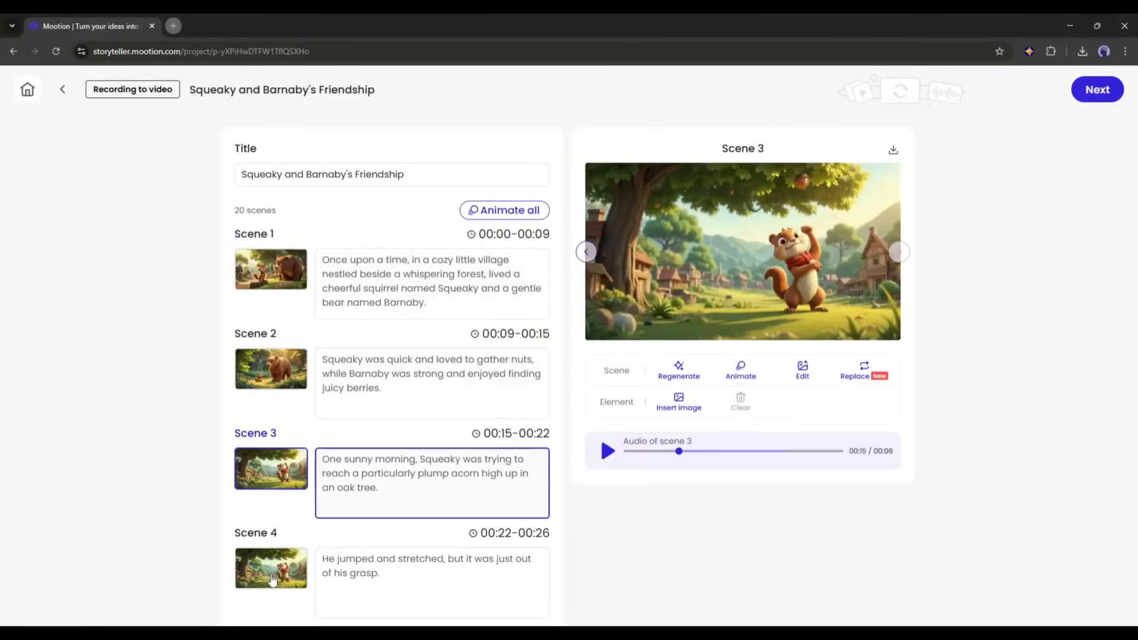
left_click(271, 568)
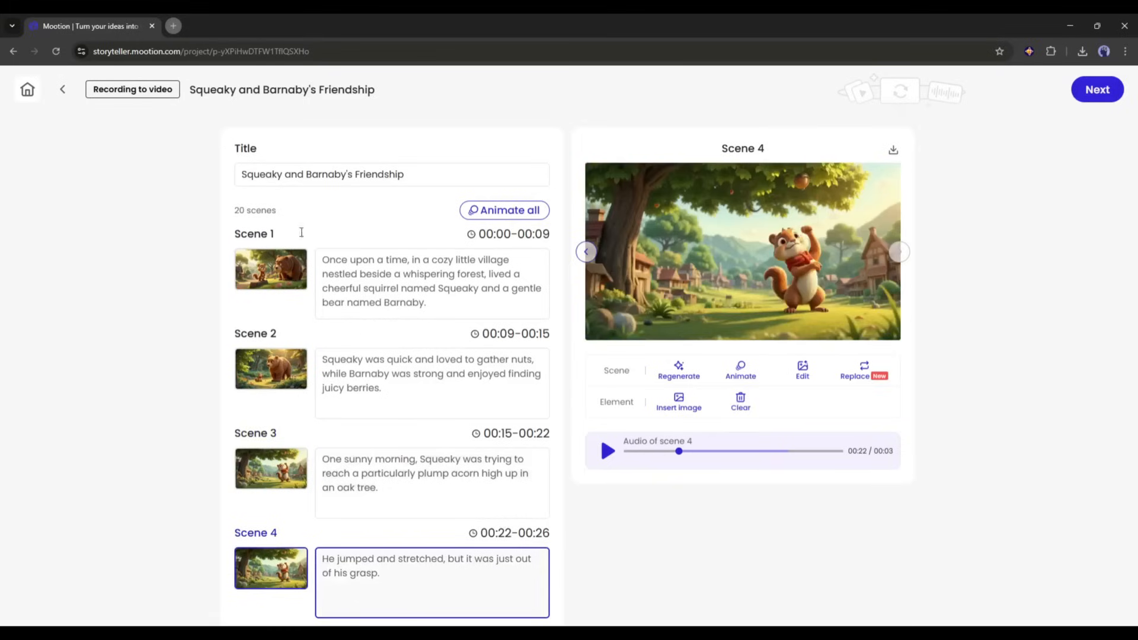
left_click(271, 269)
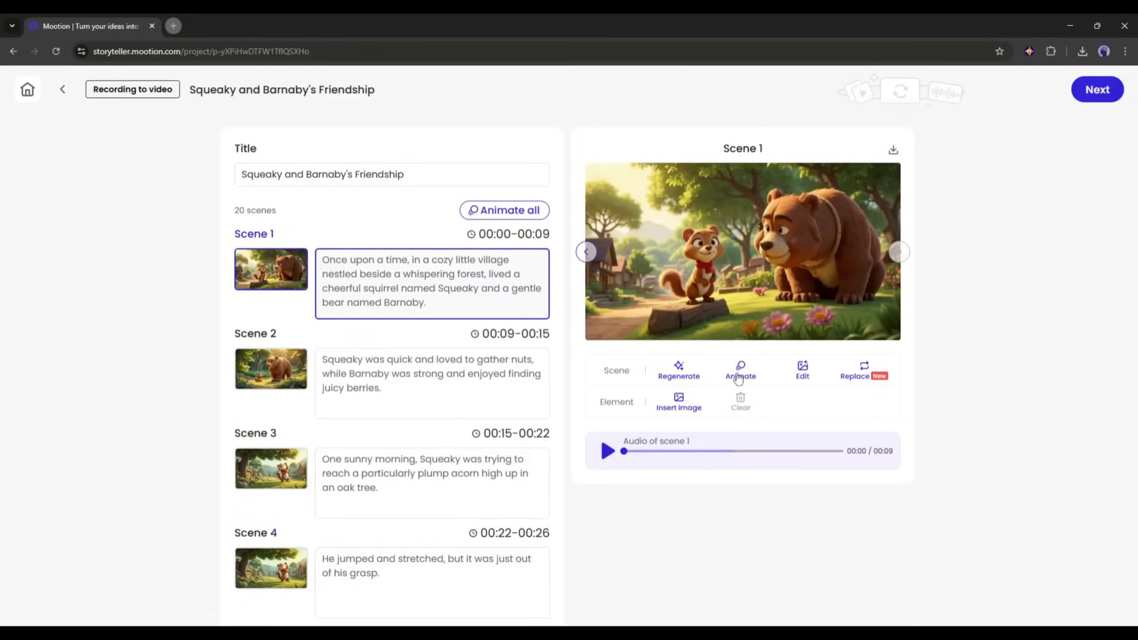
- Animate Scene 1 as a high-quality 9-second clip
left_click(740, 371)
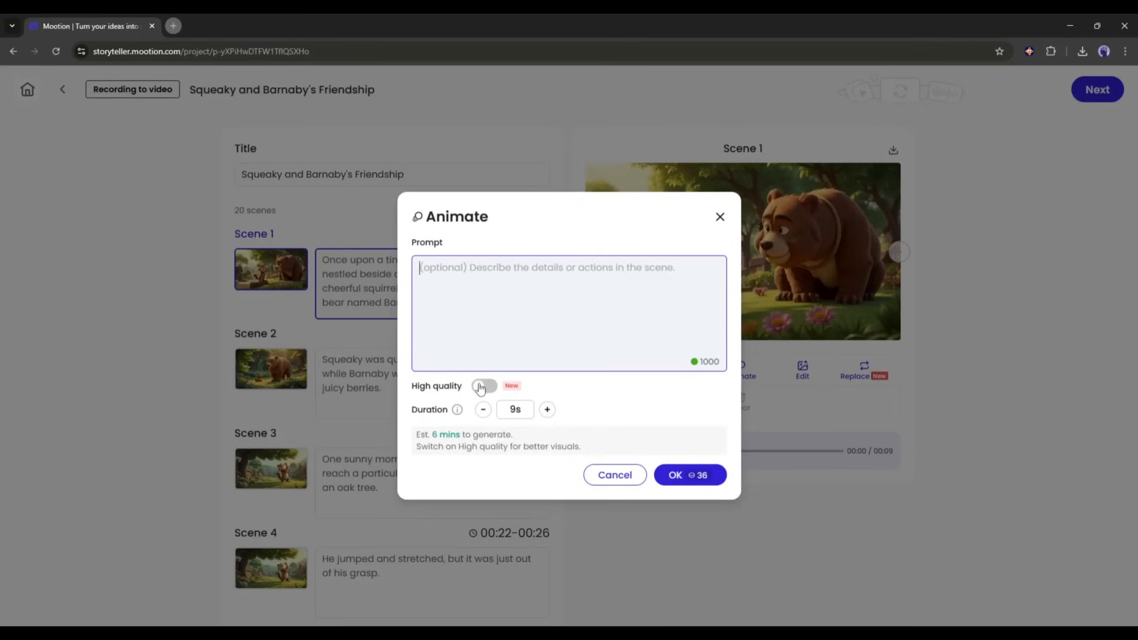
left_click(484, 386)
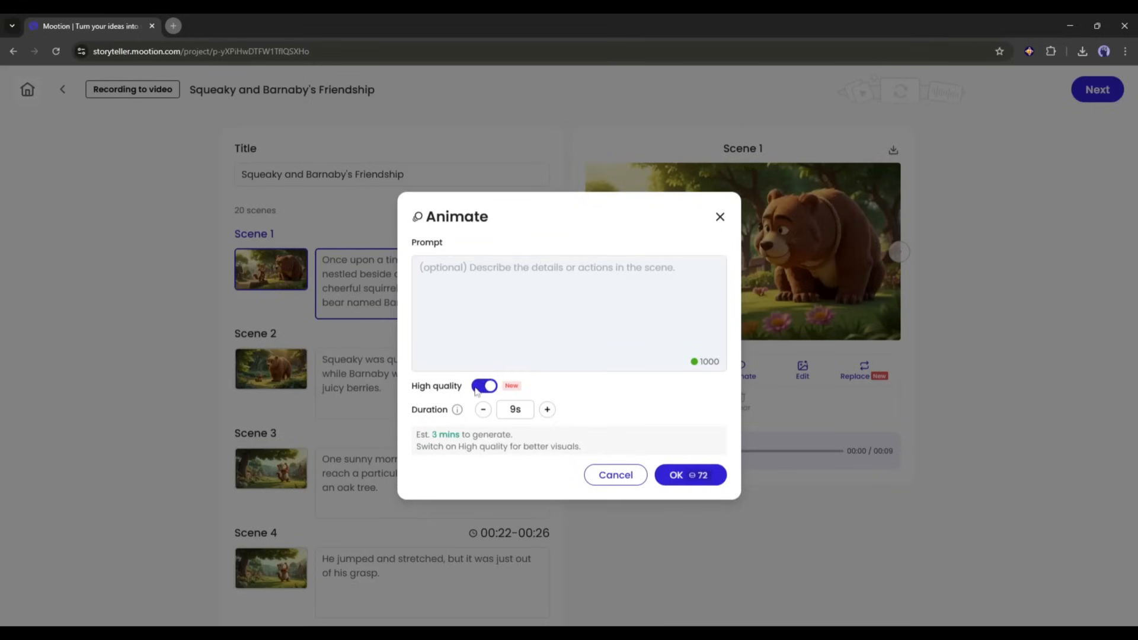
left_click(484, 385)
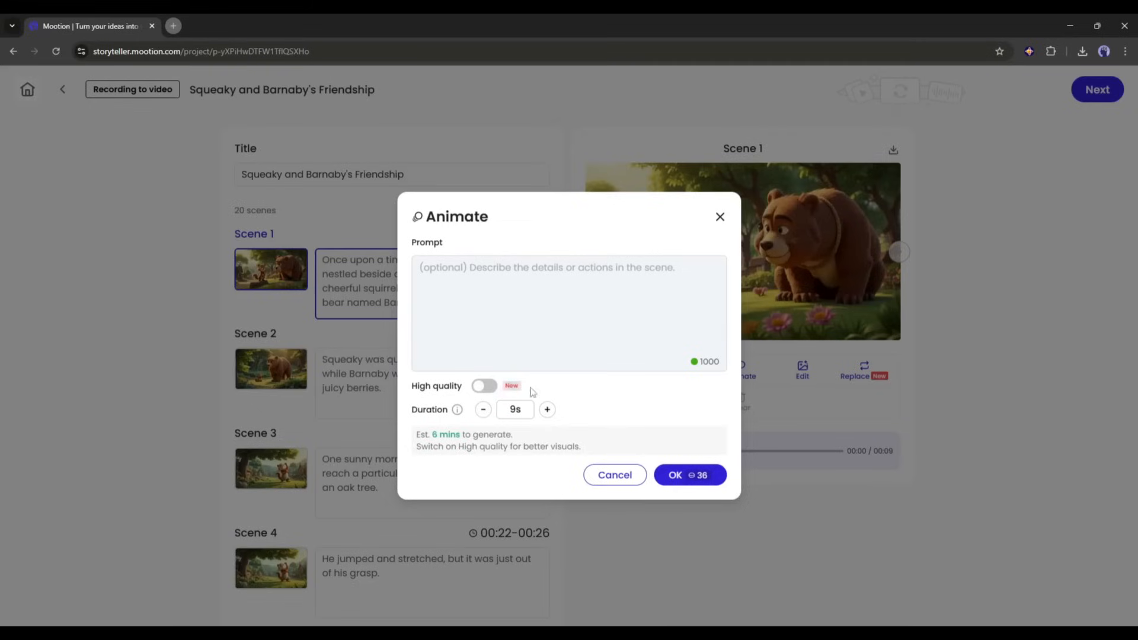
left_click(483, 386)
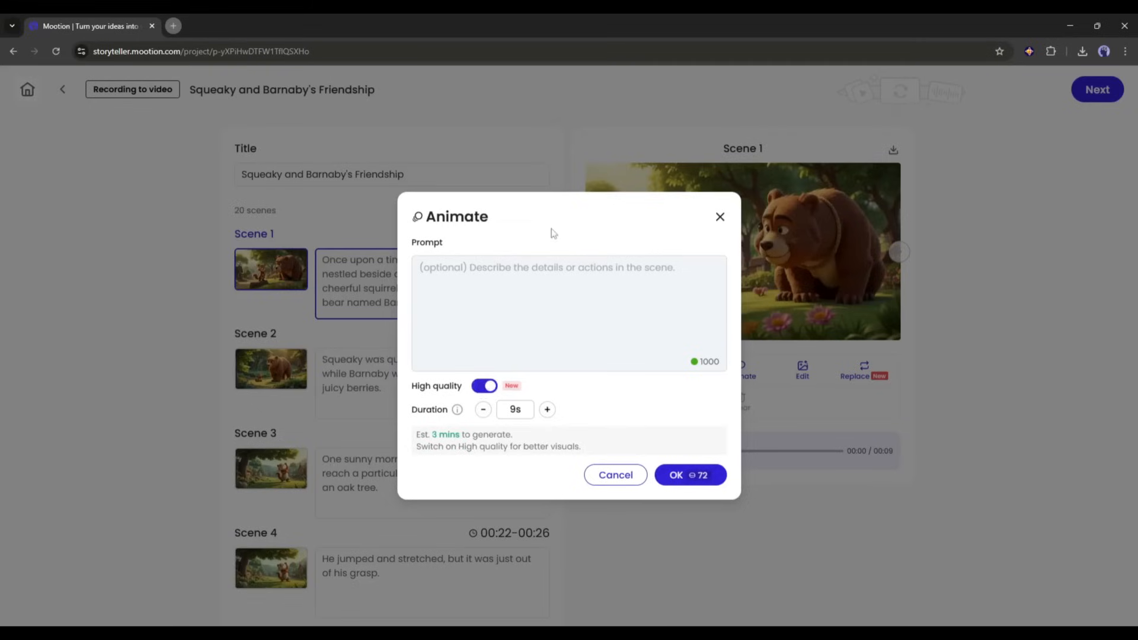
mouse_move(719, 217)
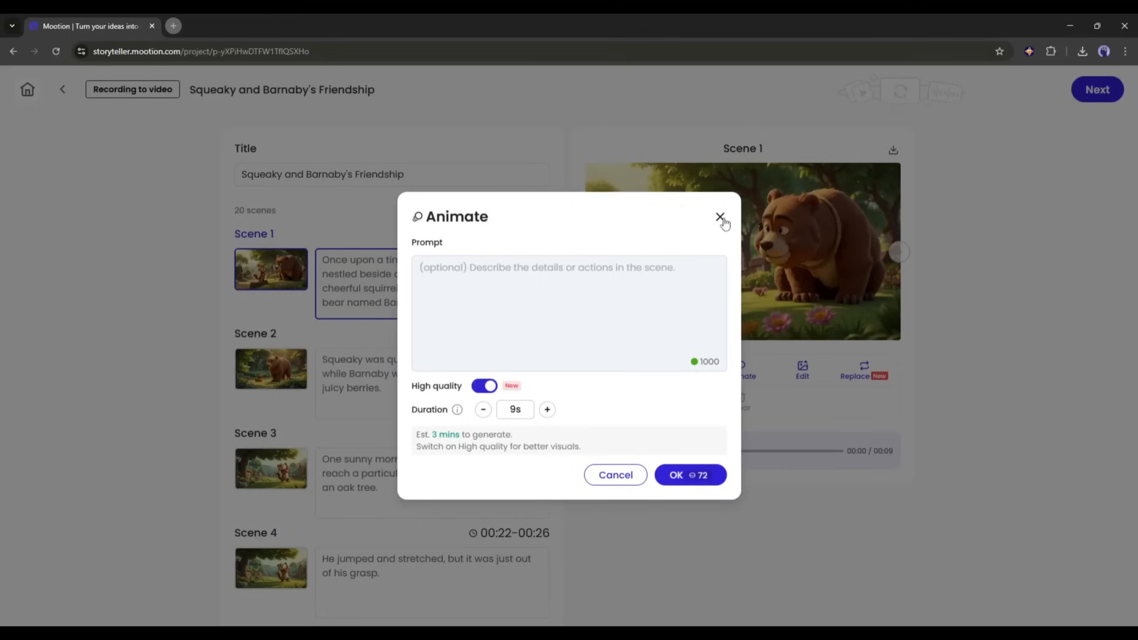
left_click(719, 217)
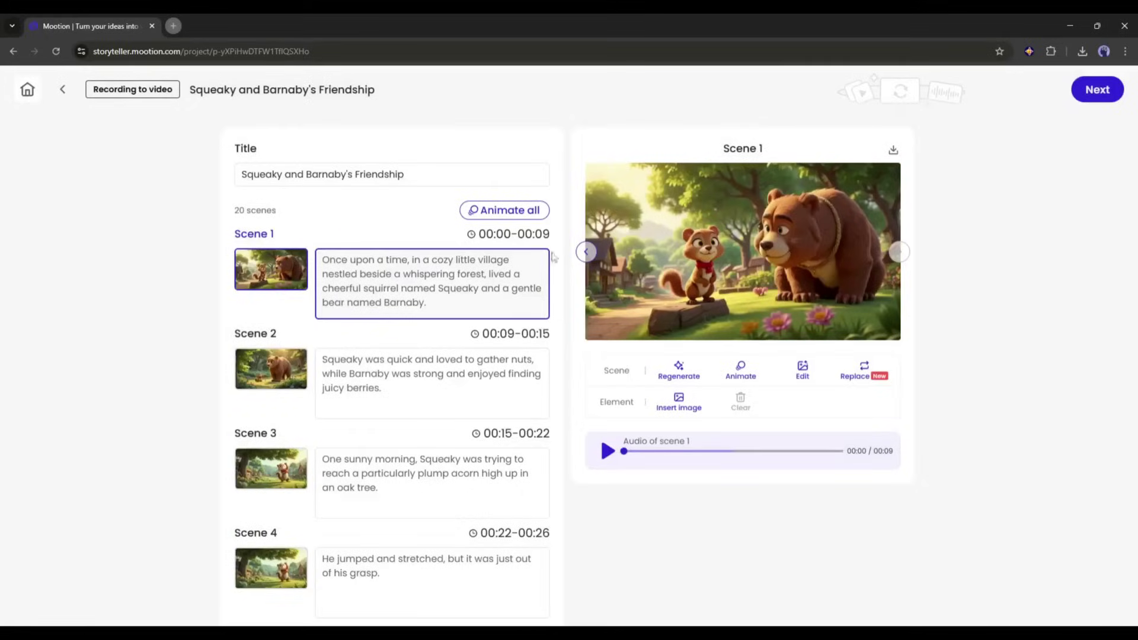
left_click(740, 370)
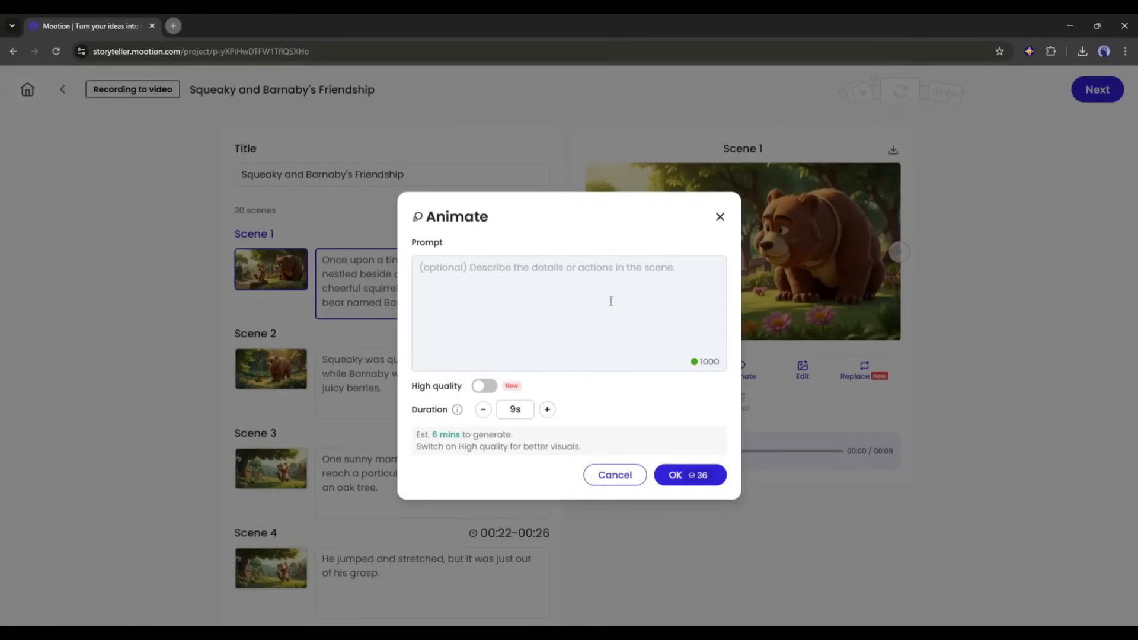
left_click(483, 385)
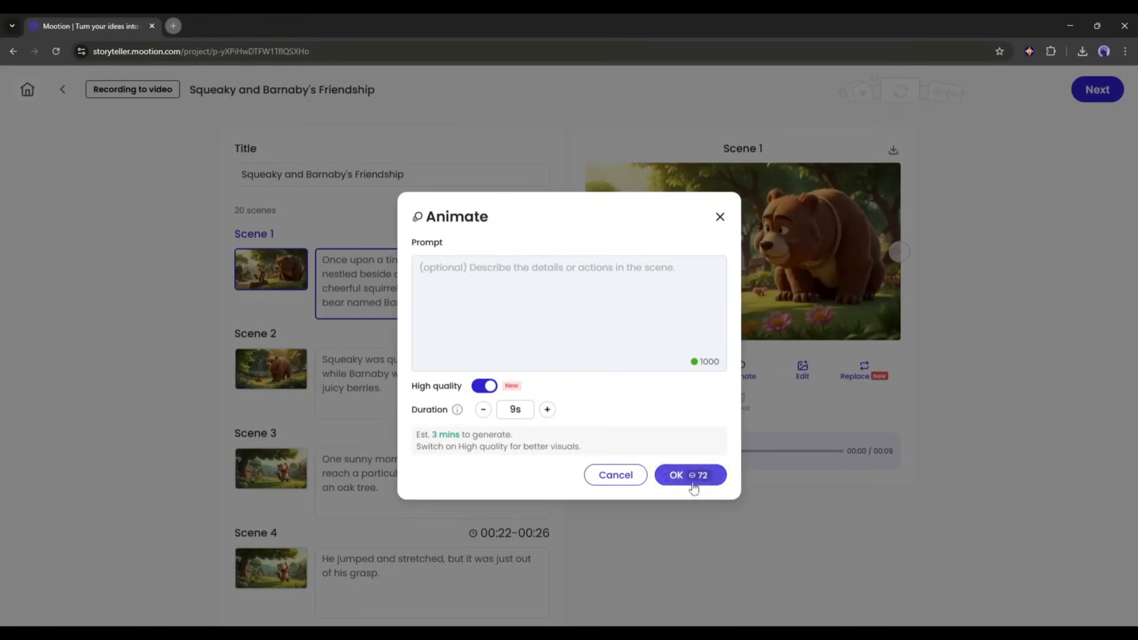
left_click(690, 475)
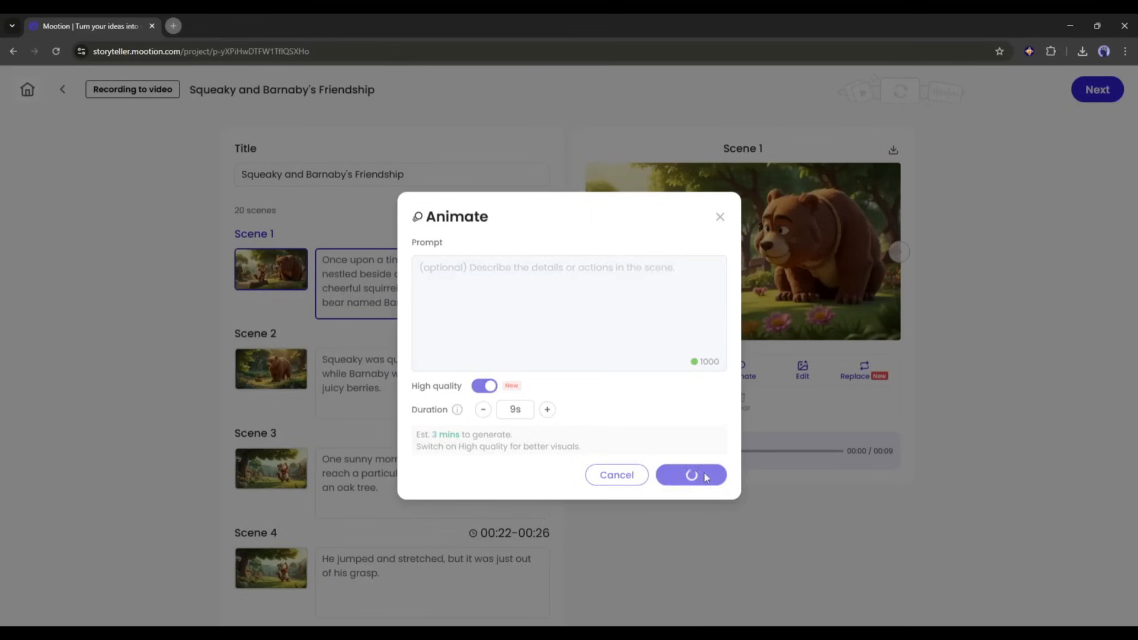
left_click(690, 475)
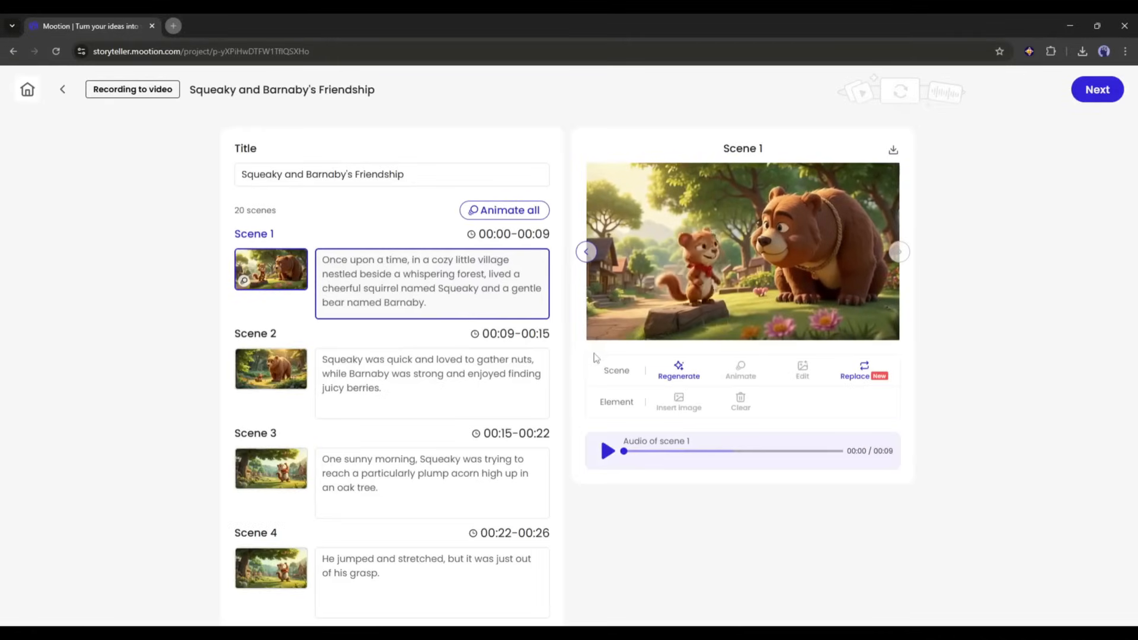
- Play Scene 1's 9-second animation, then select Scene 2
left_click(742, 252)
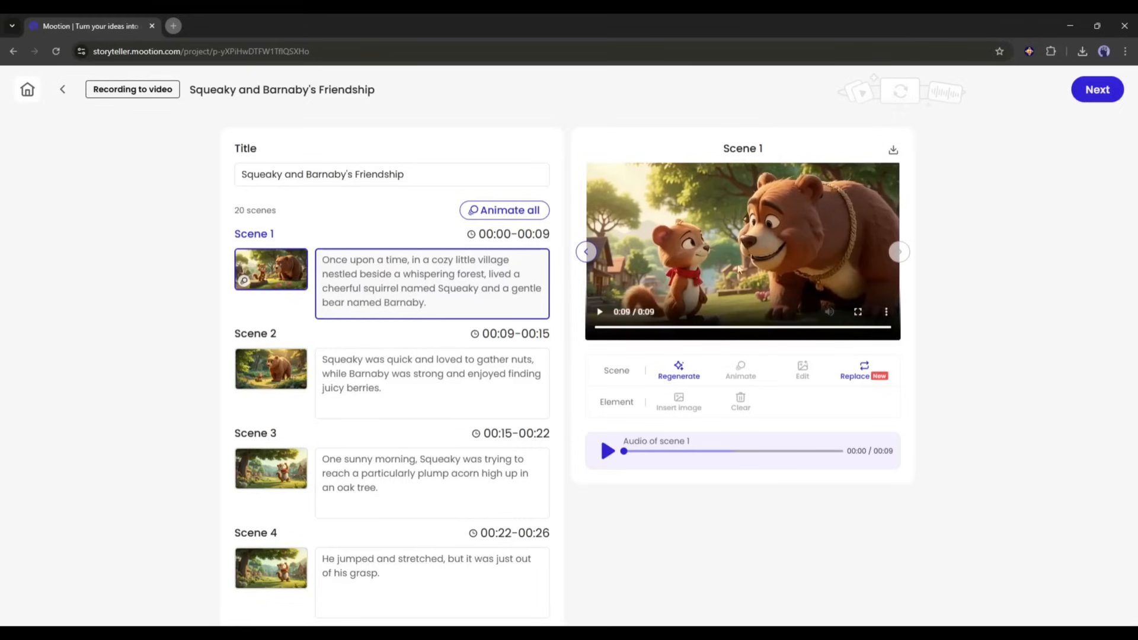
mouse_move(766, 268)
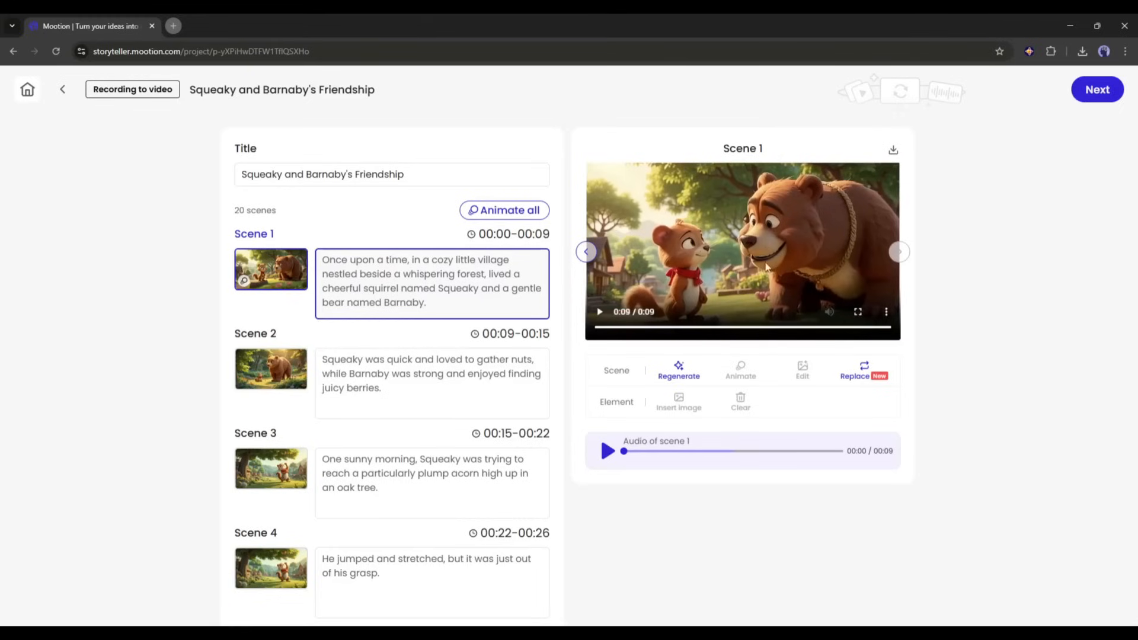
left_click(271, 369)
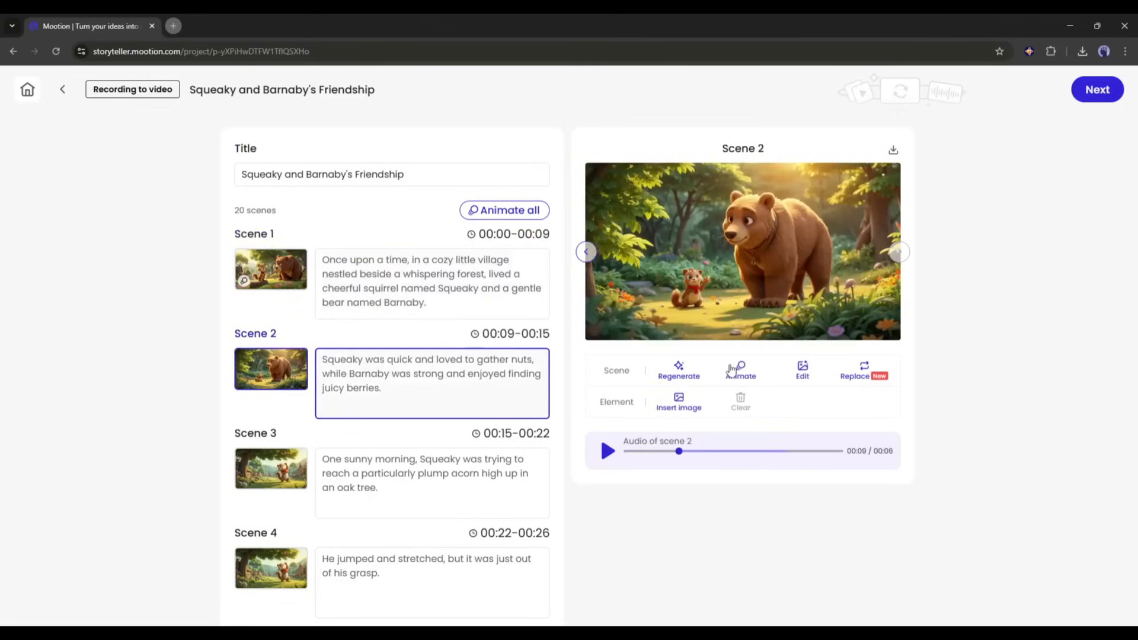
- Animate Scene 2 as a high-quality 6-second clip and play it back
left_click(739, 371)
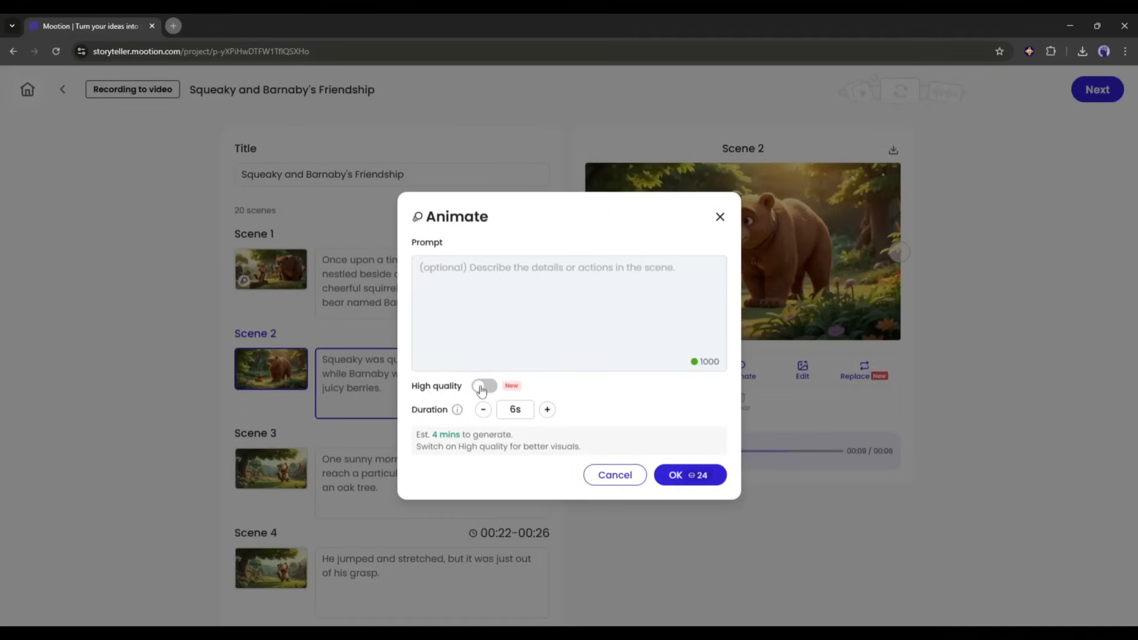
left_click(483, 386)
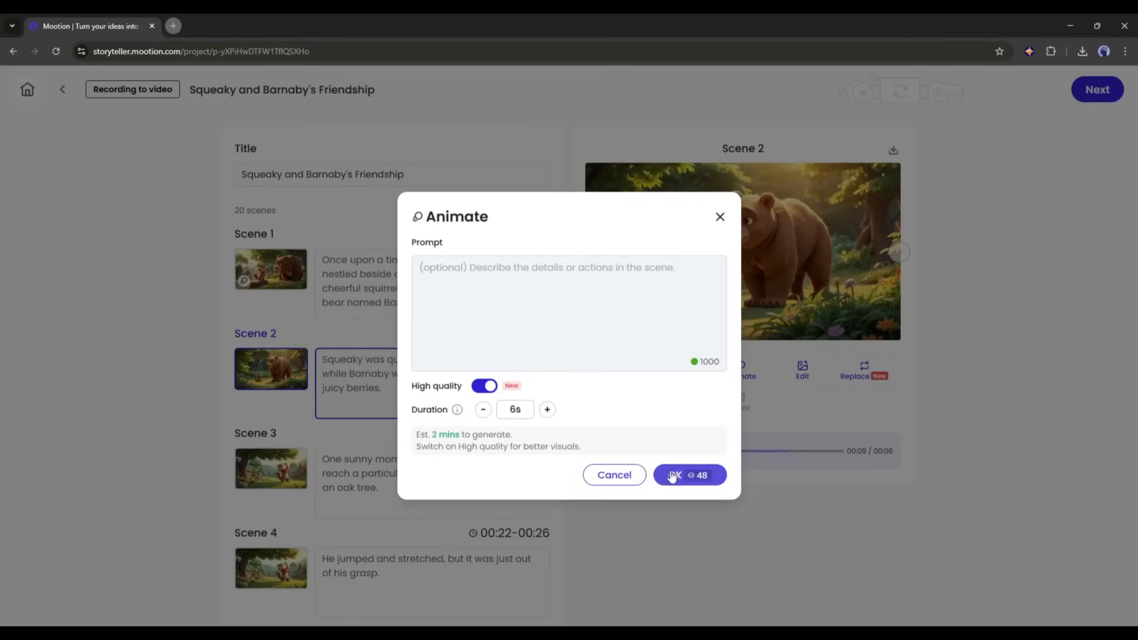
left_click(689, 475)
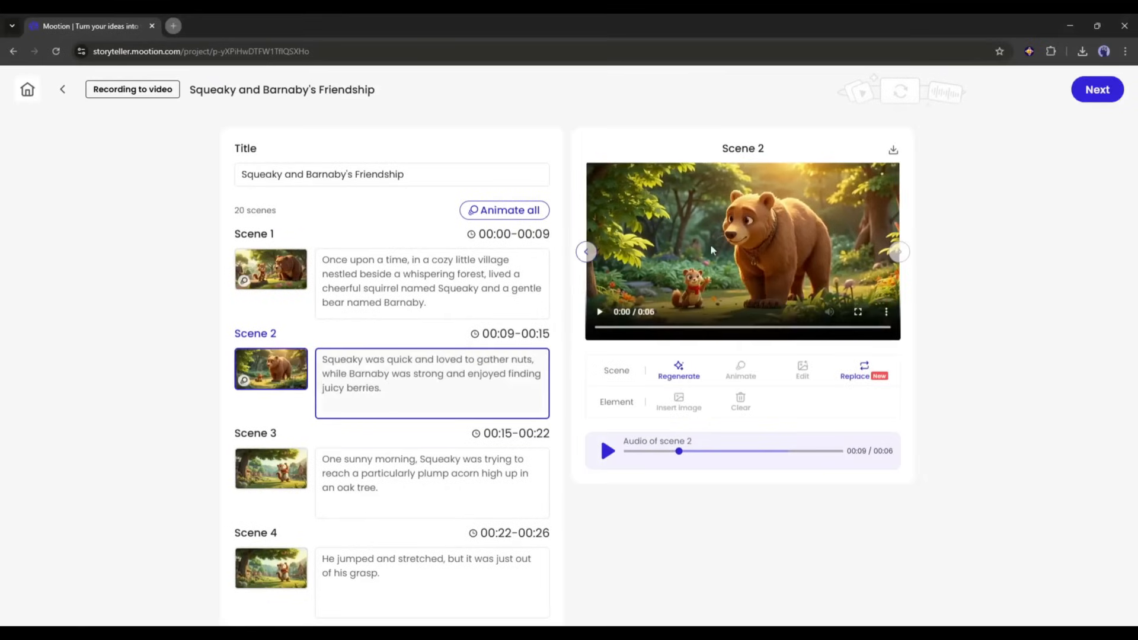
left_click(599, 311)
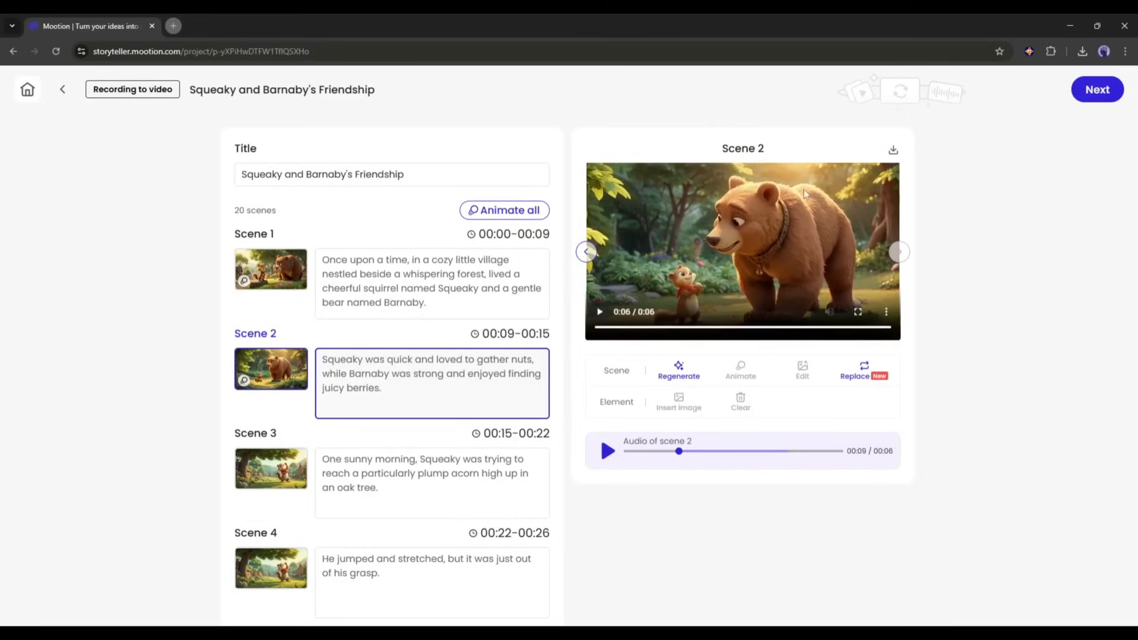
left_click(432, 473)
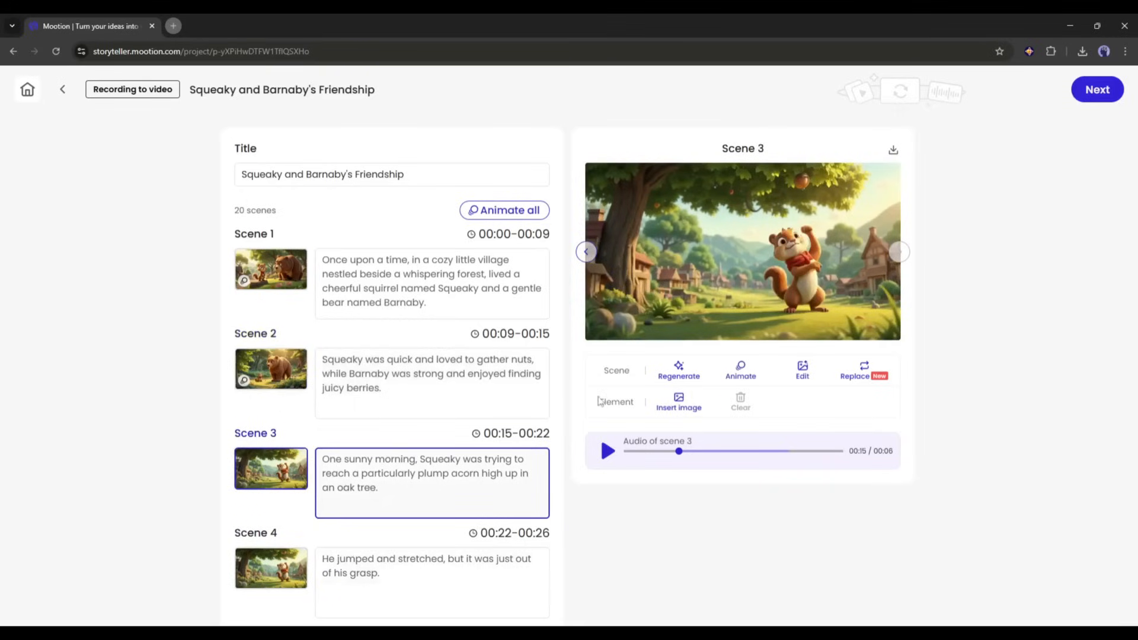
mouse_move(504, 213)
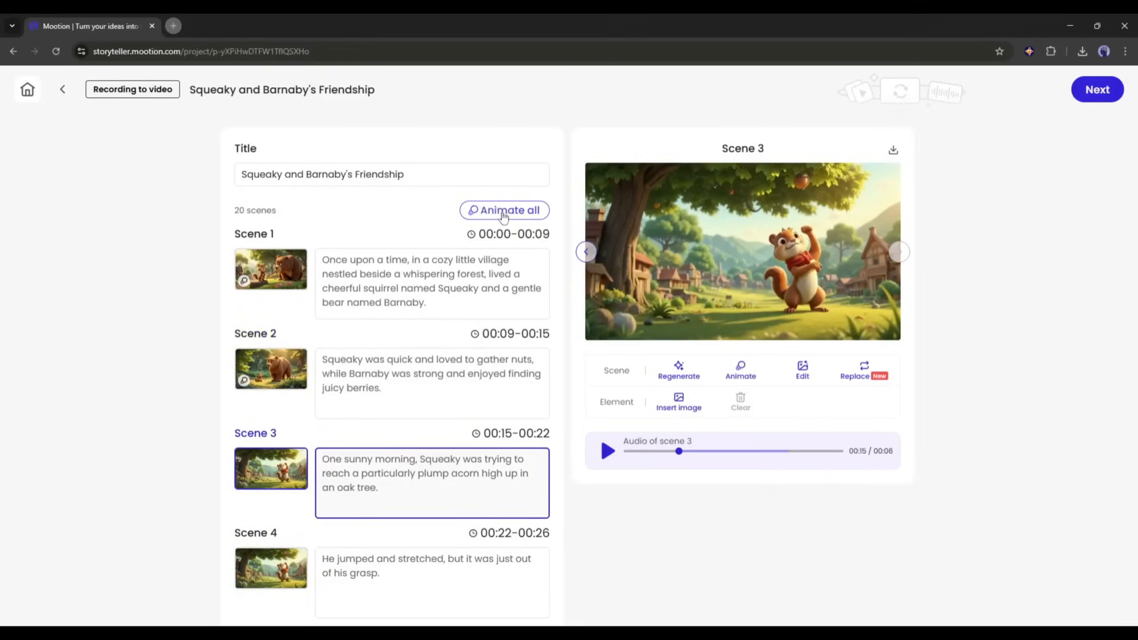
- Animate all 20 scenes with the High quality option switched on
left_click(505, 210)
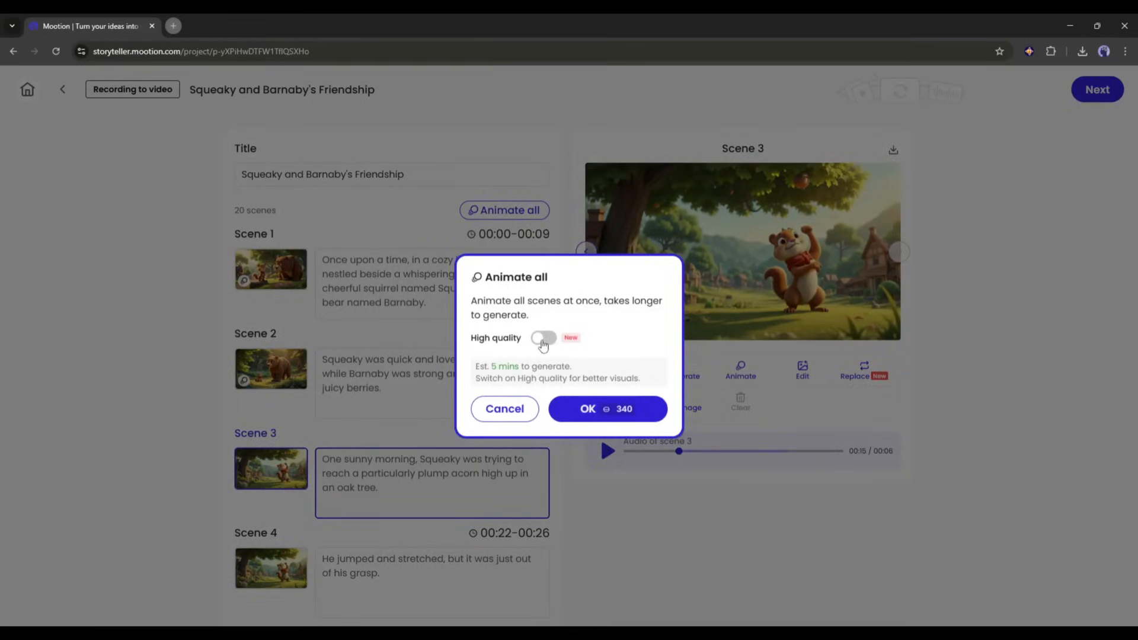
left_click(544, 338)
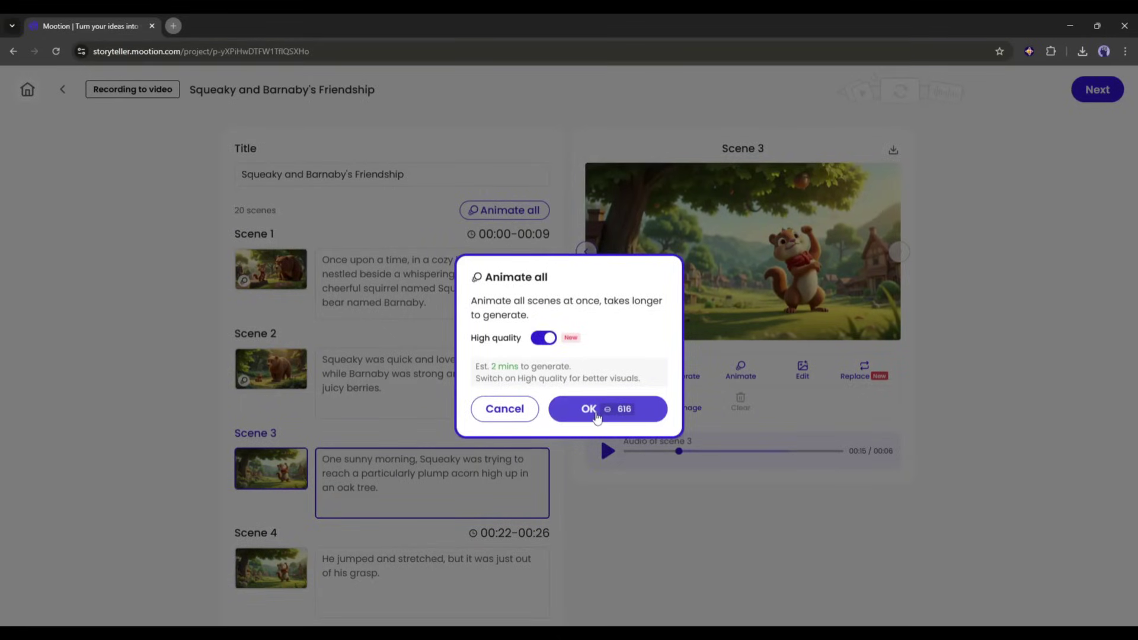
left_click(588, 409)
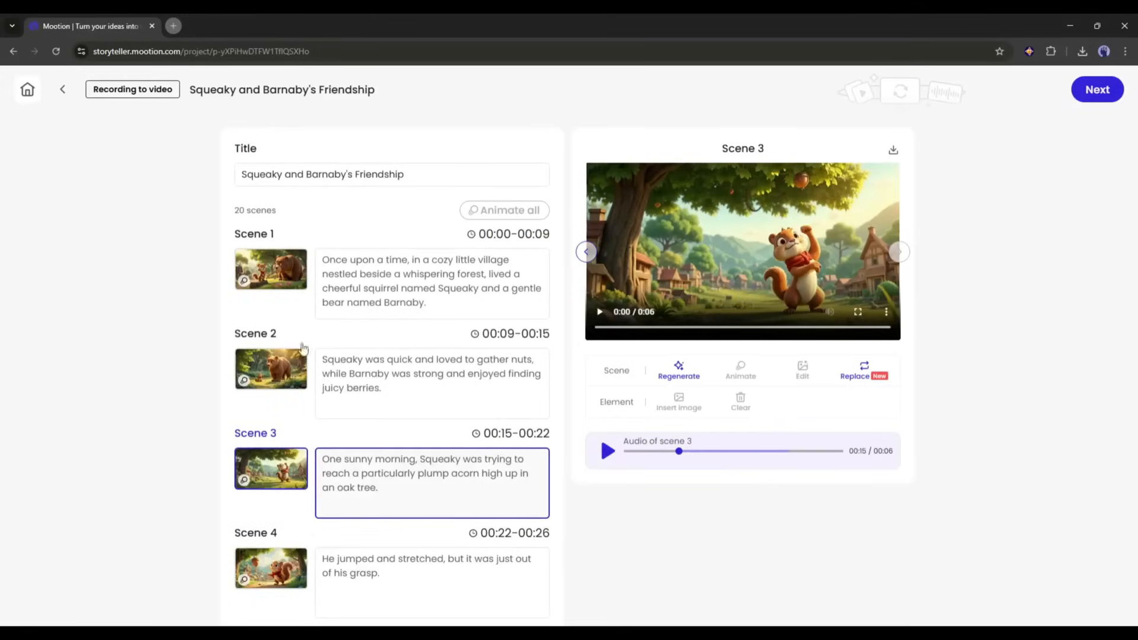
scroll("down", 3)
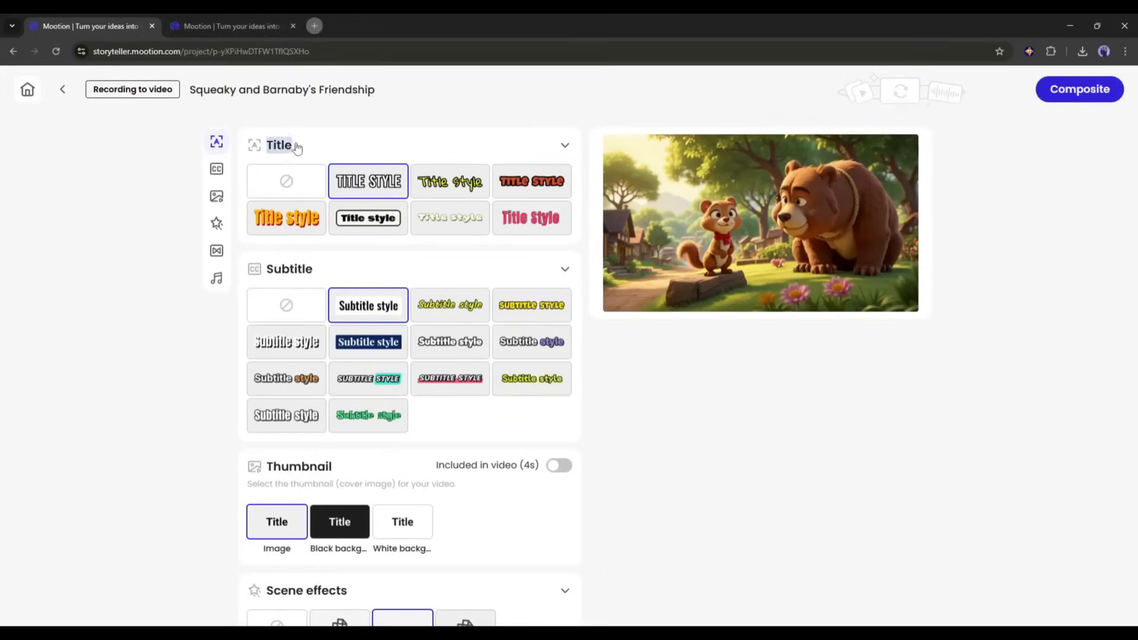
- Set Title to none, pick orange-accent subtitles, choose AI music, and composite
left_click(285, 181)
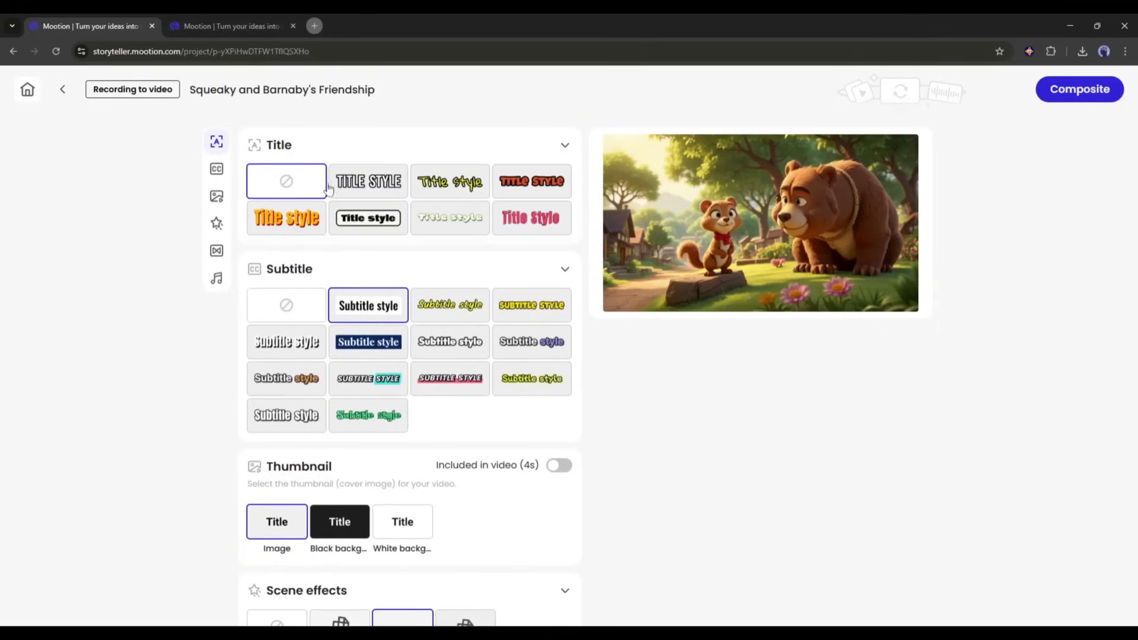
mouse_move(294, 298)
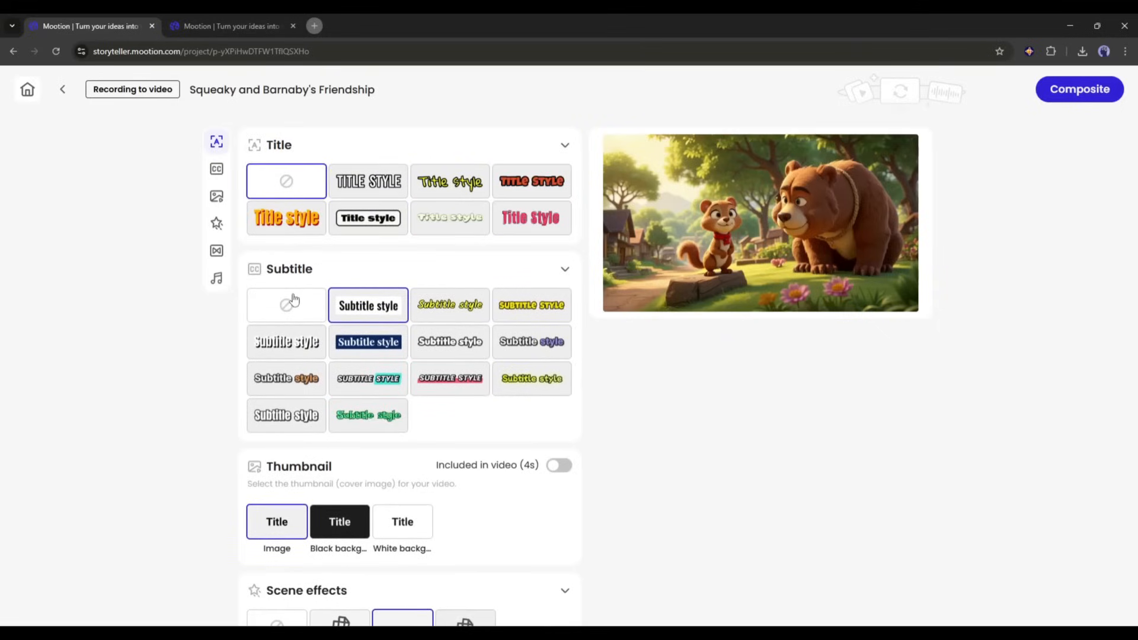
scroll("down", 3)
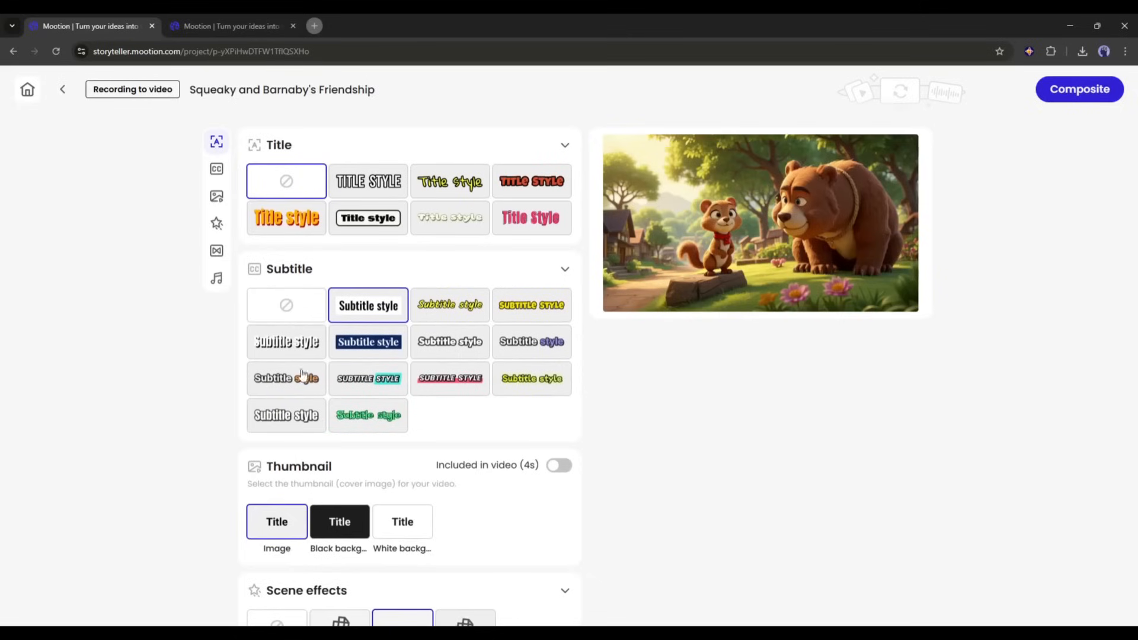
left_click(285, 378)
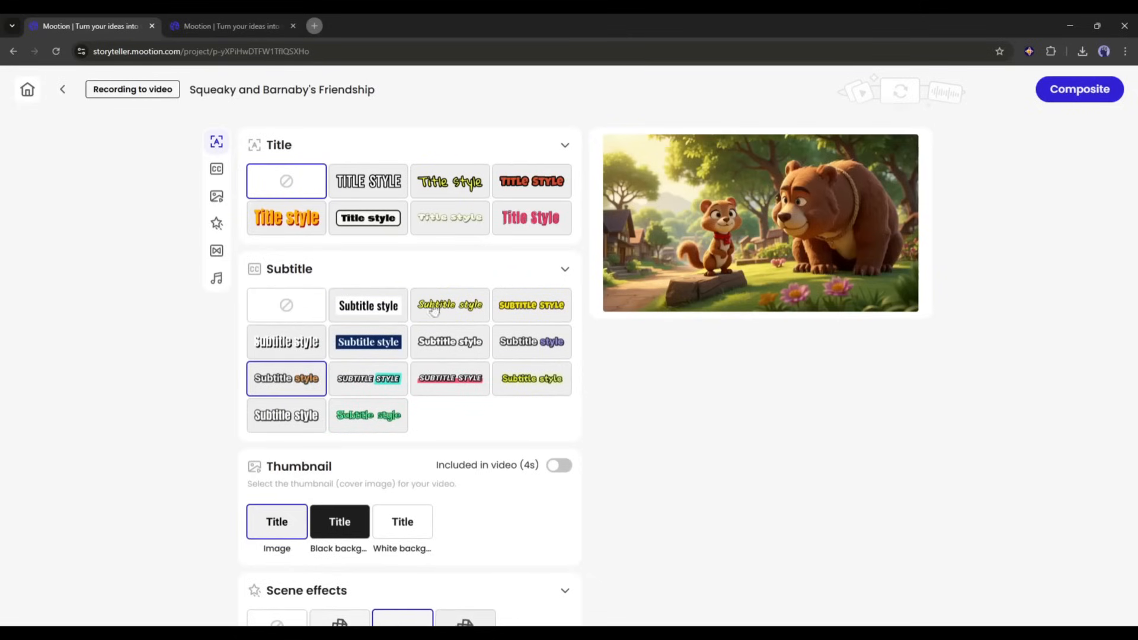
scroll("down", 3)
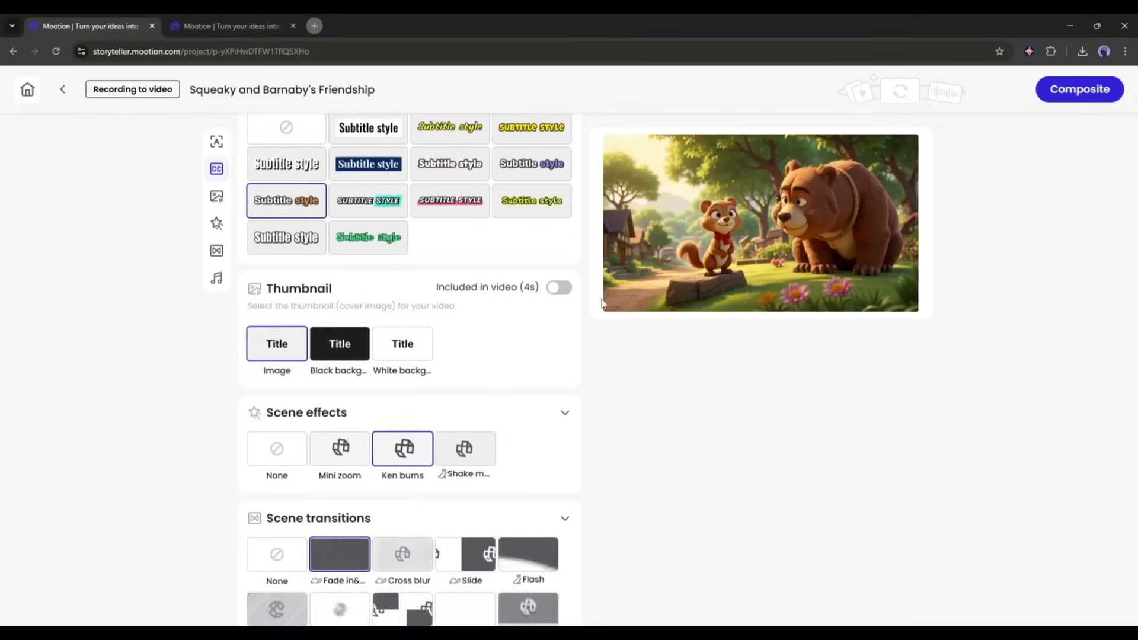
scroll("down", 3)
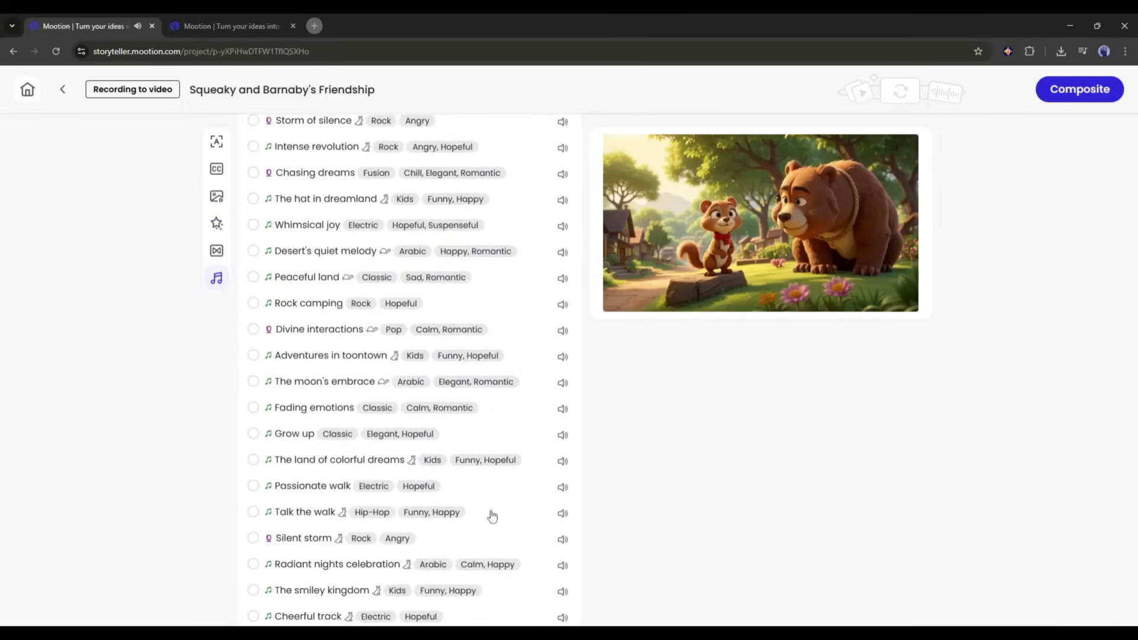
left_click(216, 169)
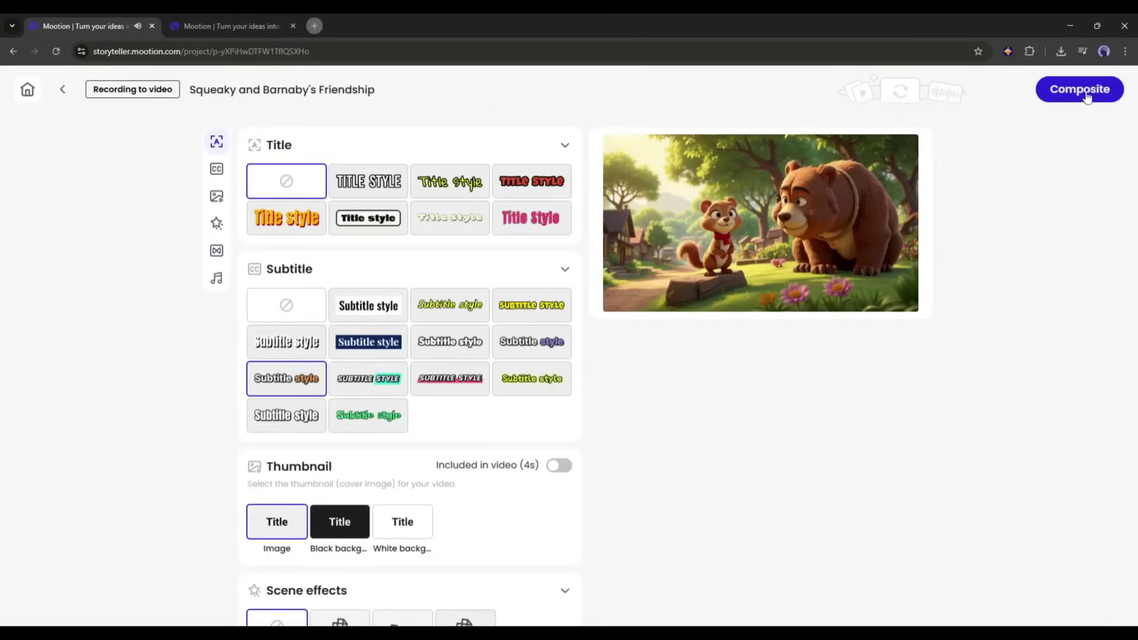
left_click(1079, 89)
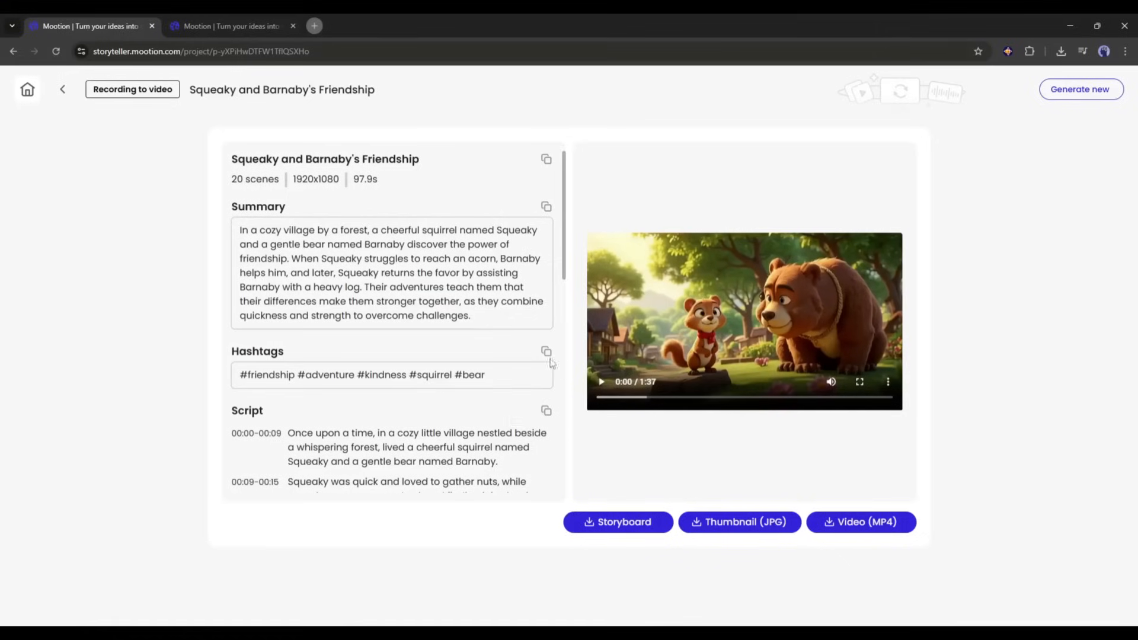
mouse_move(928, 167)
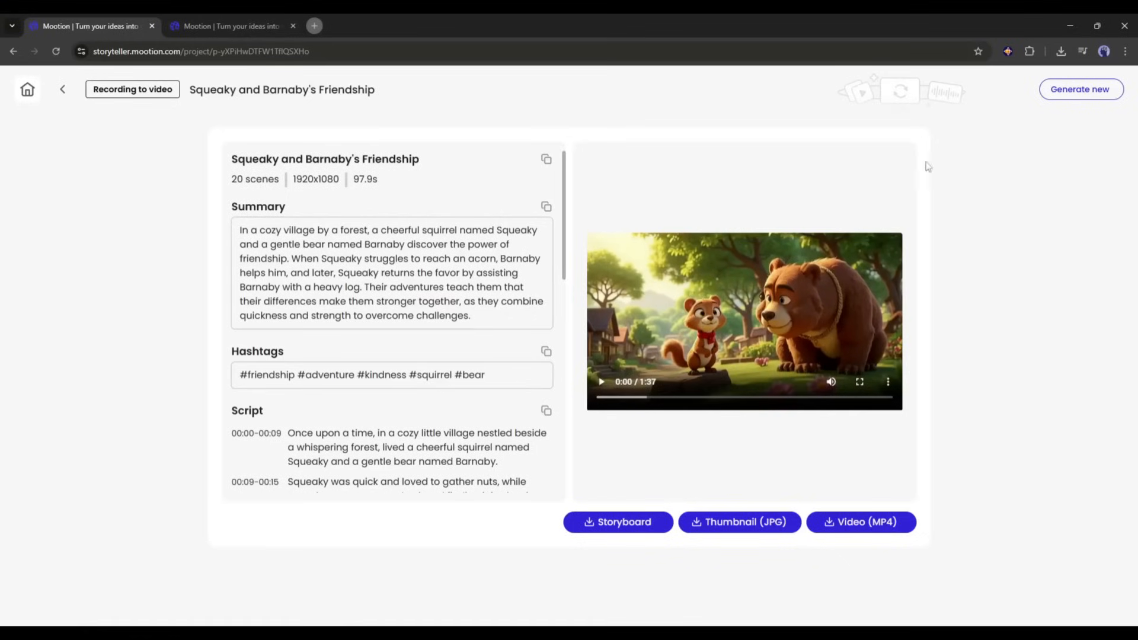
mouse_move(763, 538)
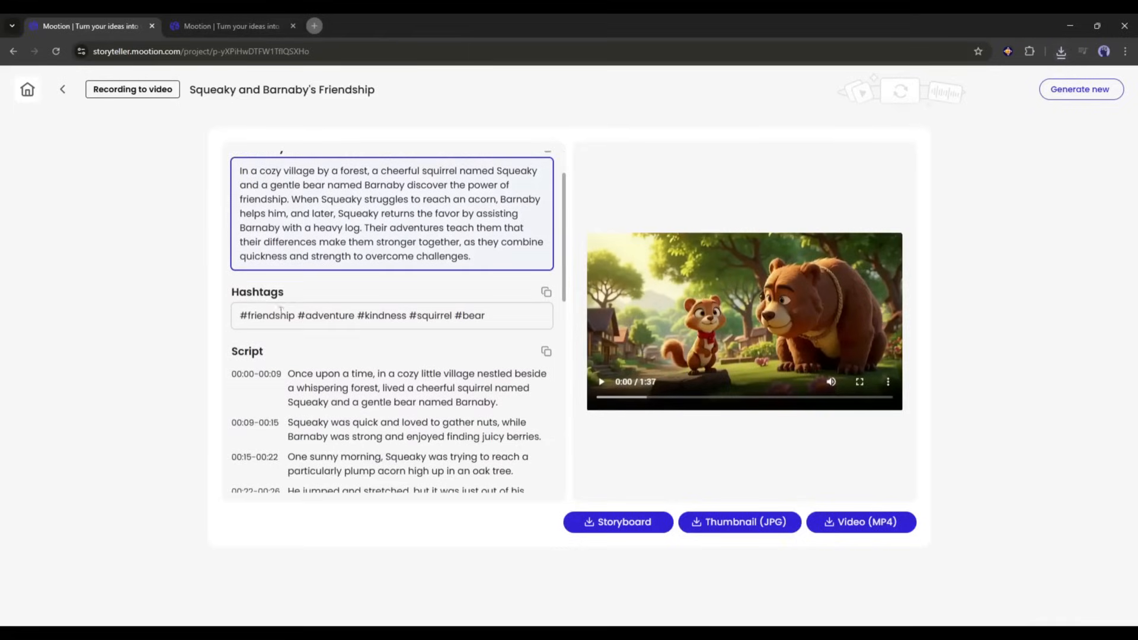
- Scroll the finished 1:37 video's Summary, Hashtags and Script while it plays through
scroll("down", 3)
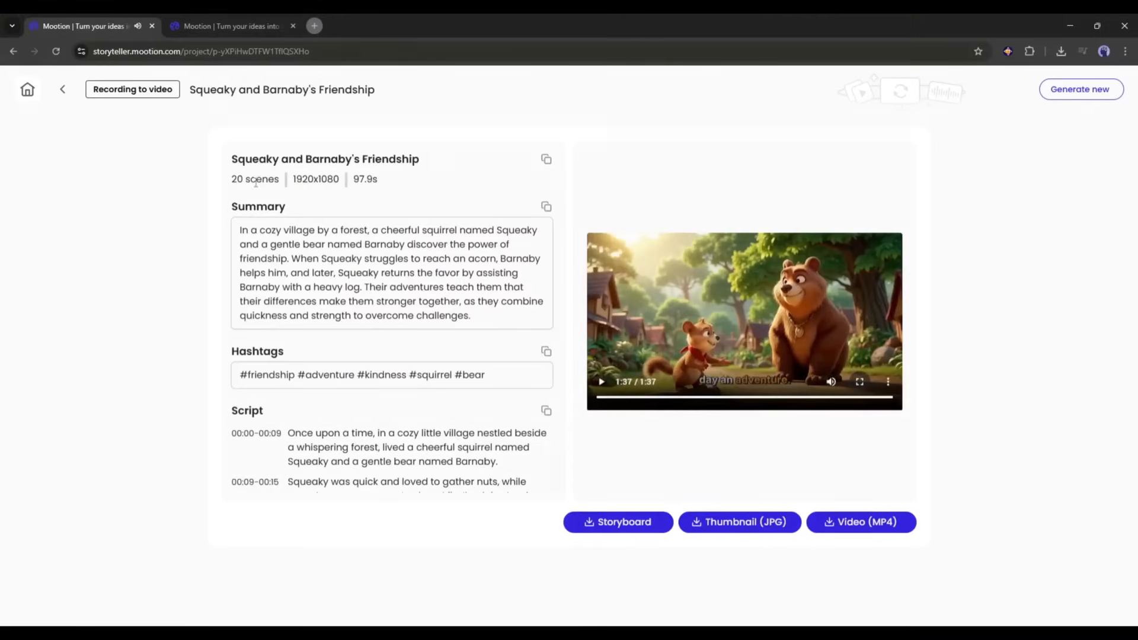
mouse_move(27, 90)
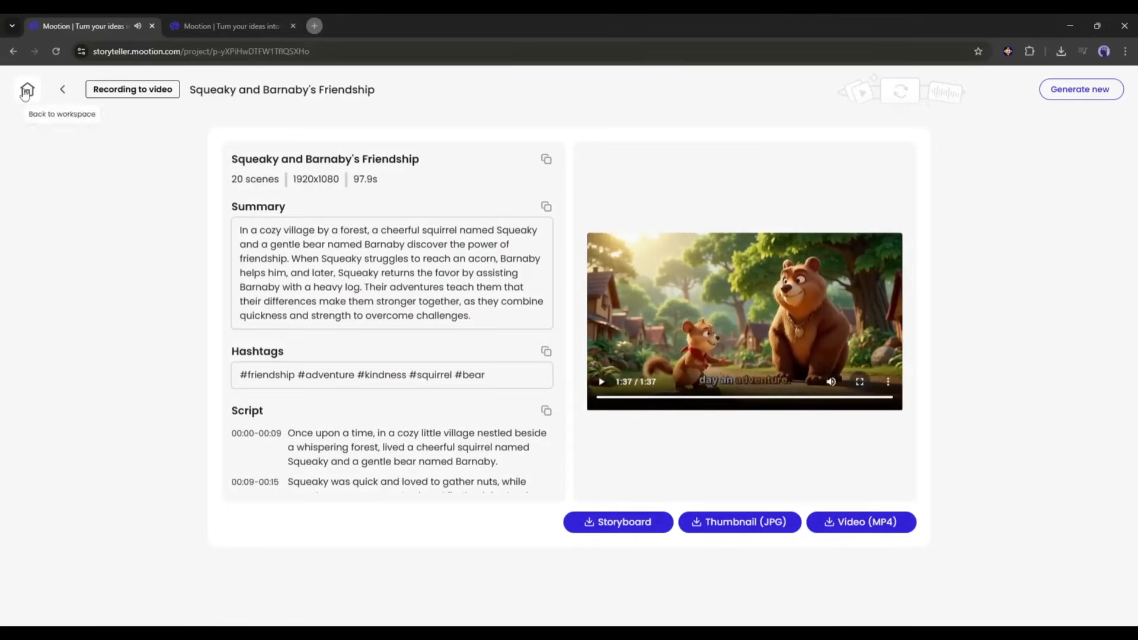
- Start a Bilingual story project with English (US) target and Français native language
left_click(27, 89)
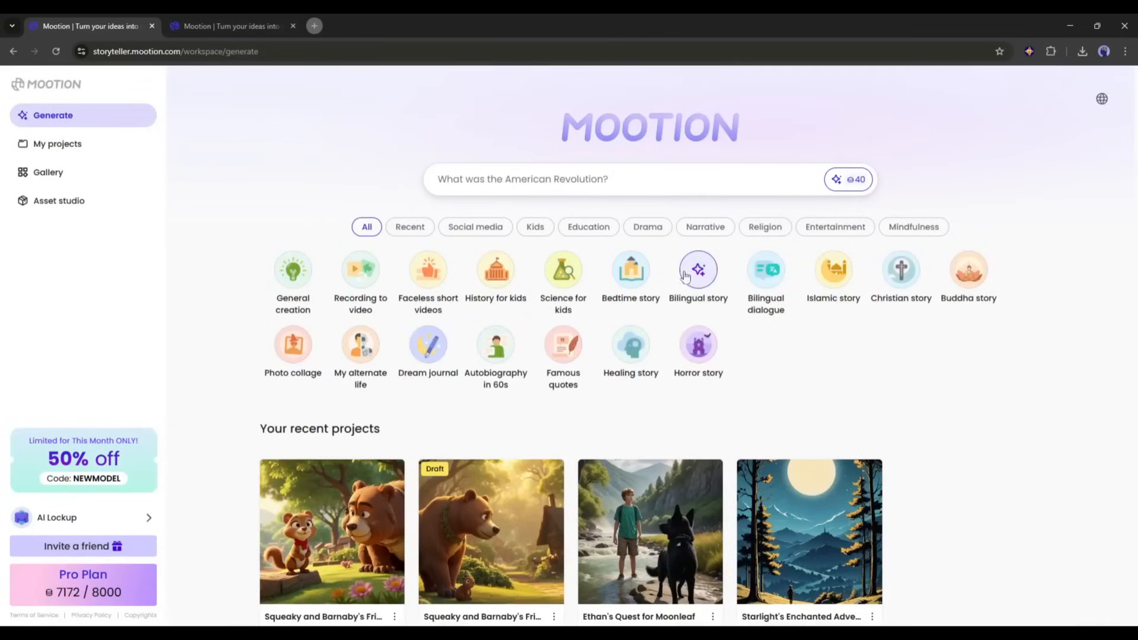
left_click(698, 270)
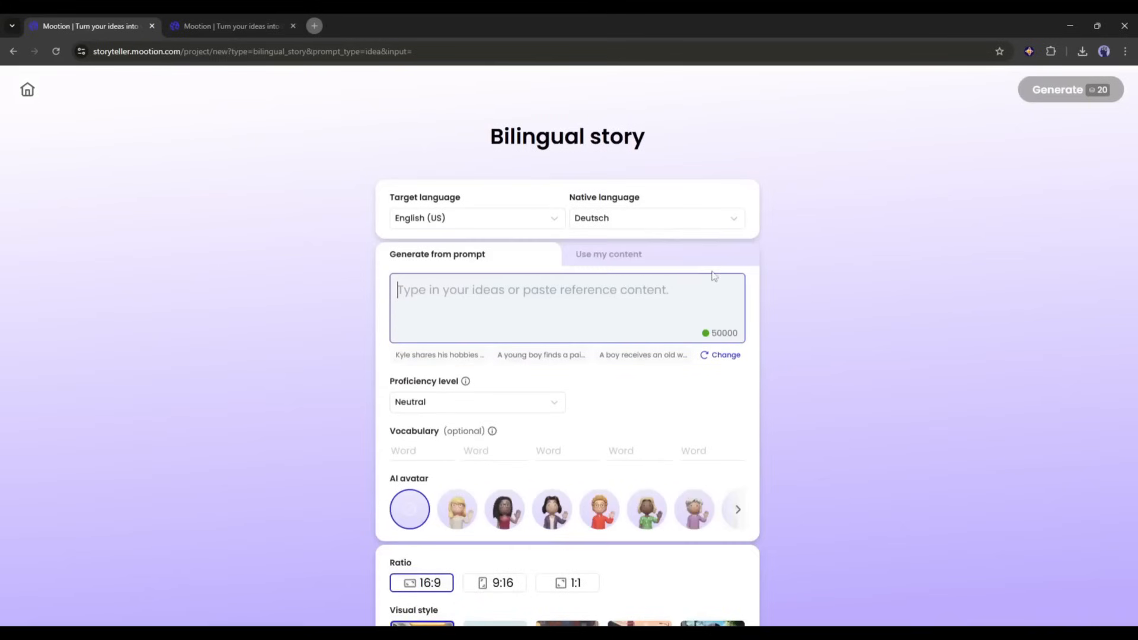
left_click(477, 218)
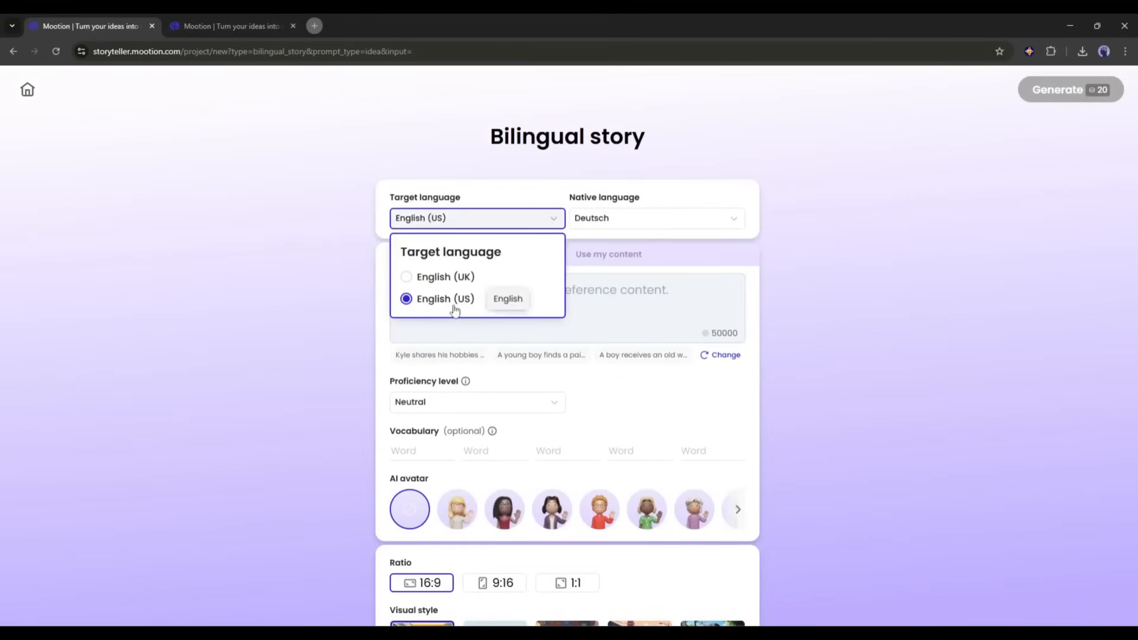
left_click(657, 218)
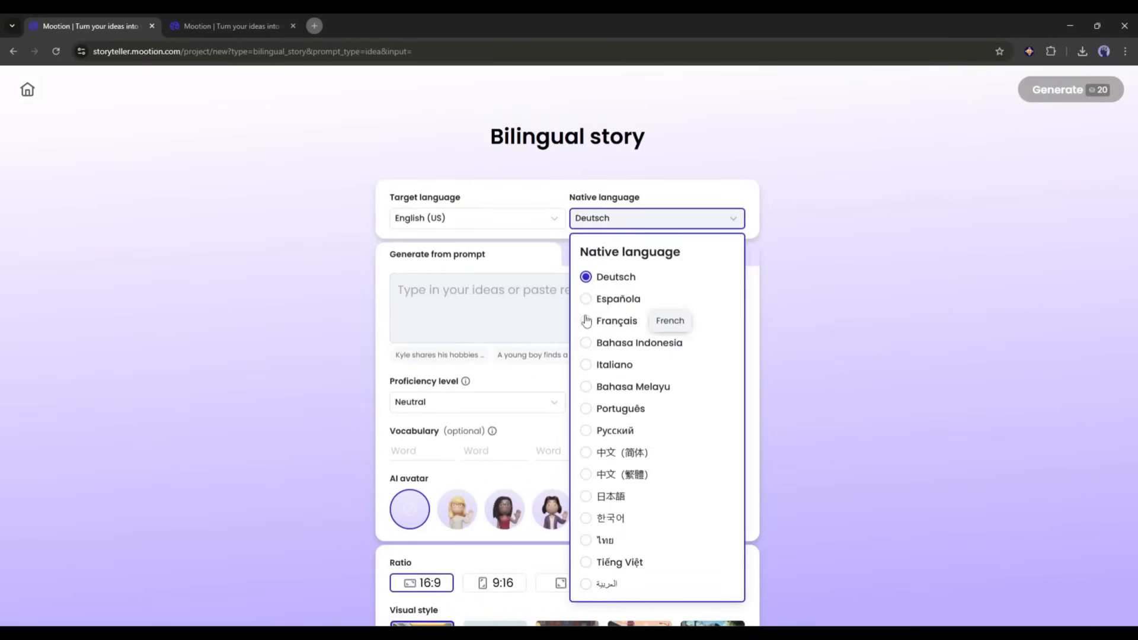
left_click(616, 321)
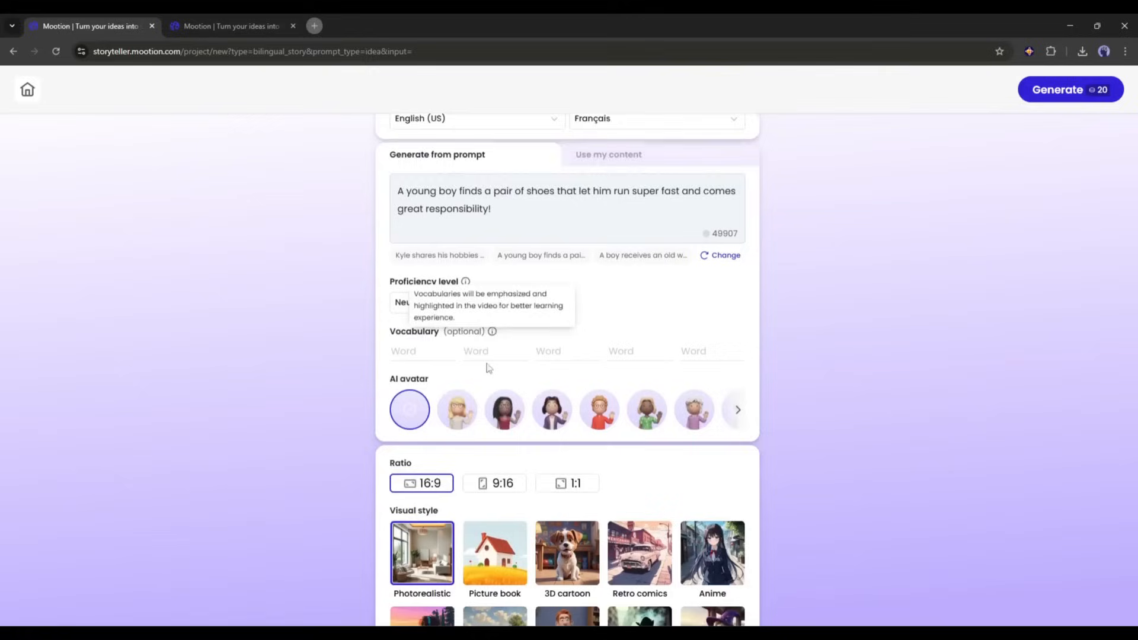
- Select the 3D cartoon style and generate the magical-shoes story
scroll("down", 3)
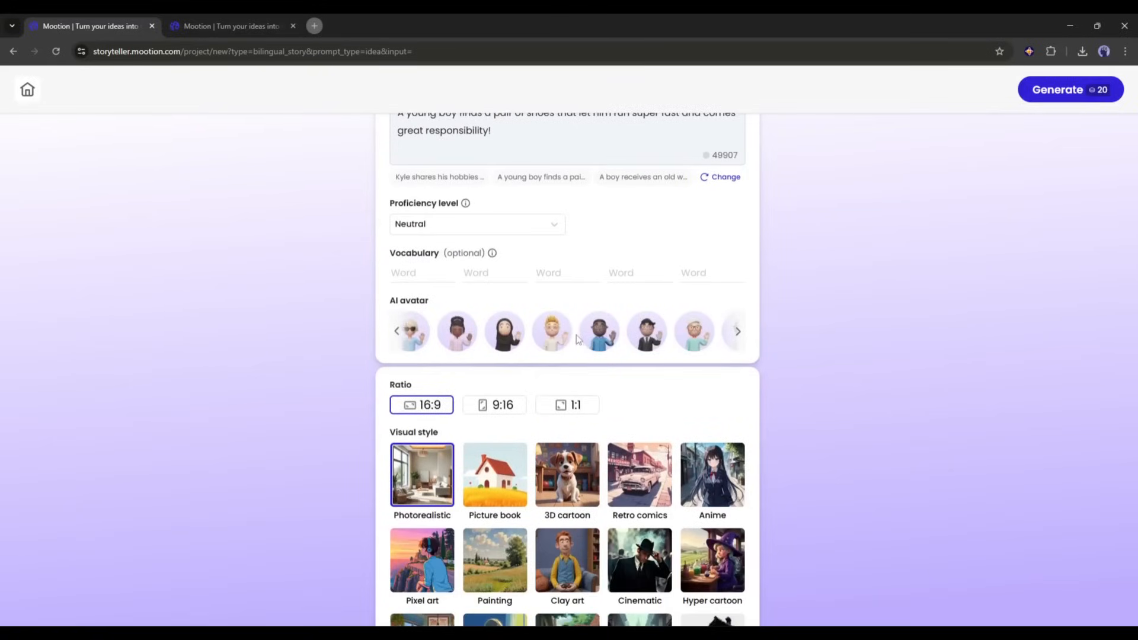
left_click(399, 332)
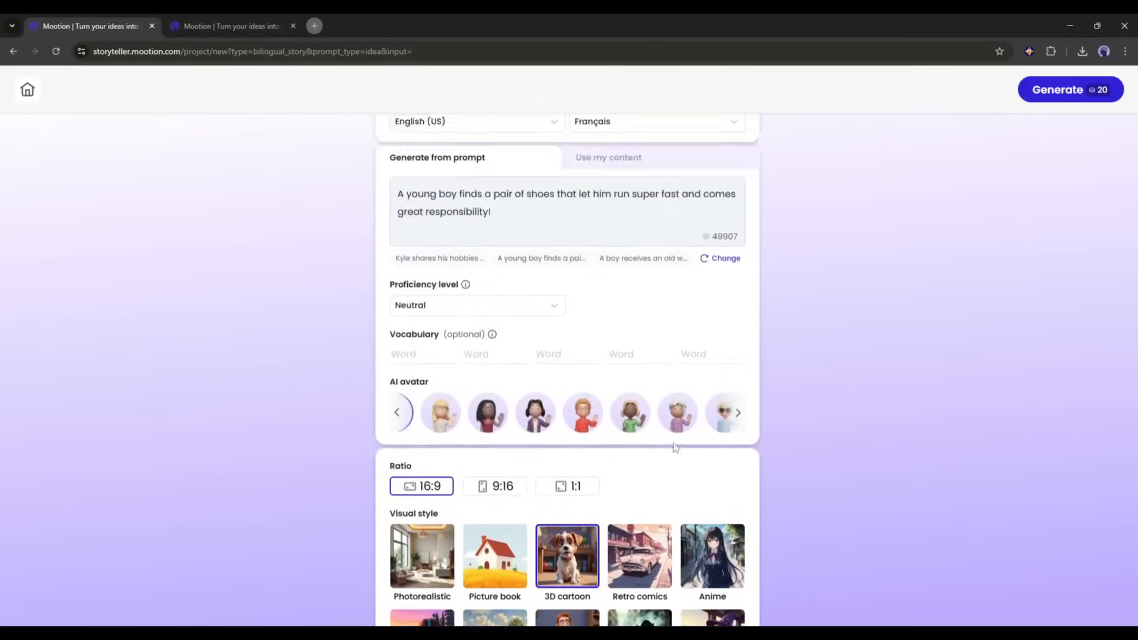
left_click(1069, 90)
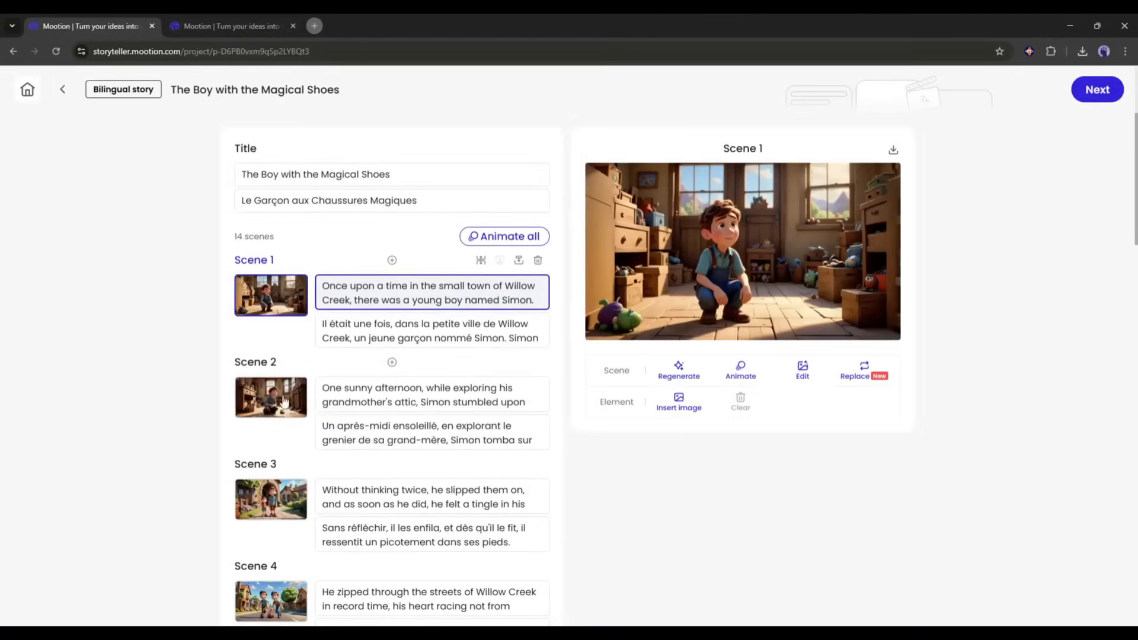
- Try animating all 14 scenes, review AI Music settings, and composite the bilingual video
scroll("down", 3)
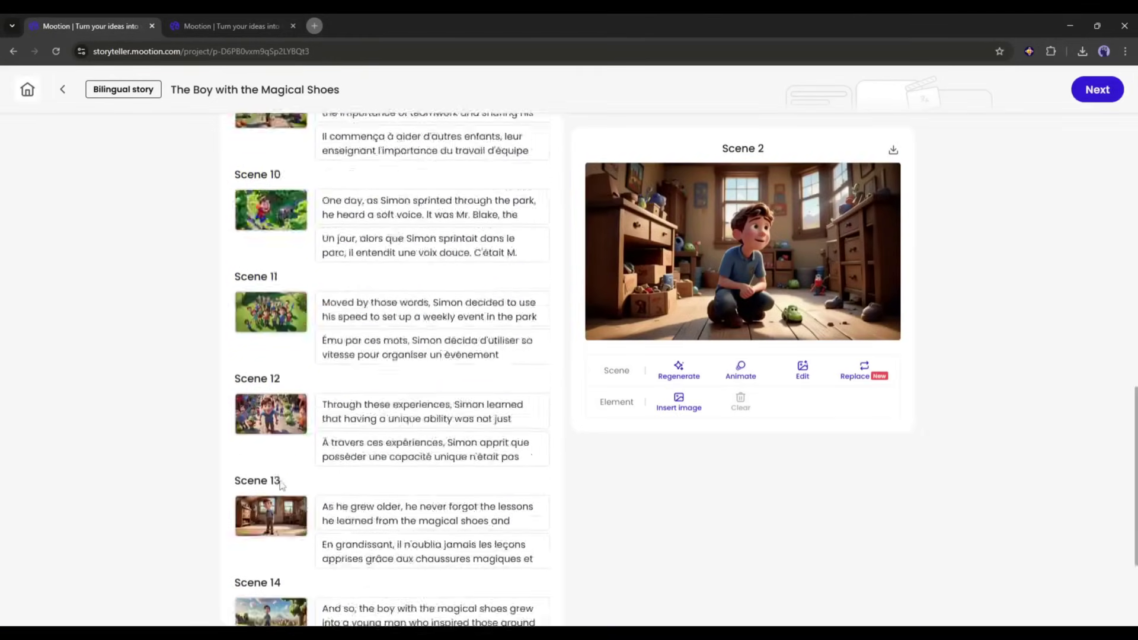
left_click(504, 236)
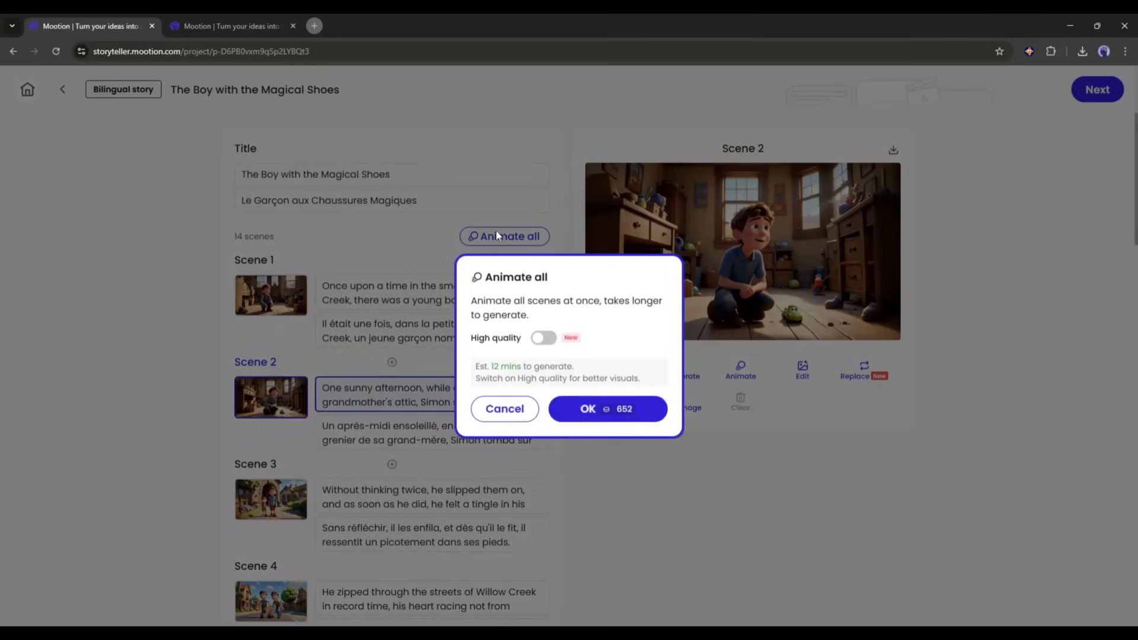
left_click(607, 409)
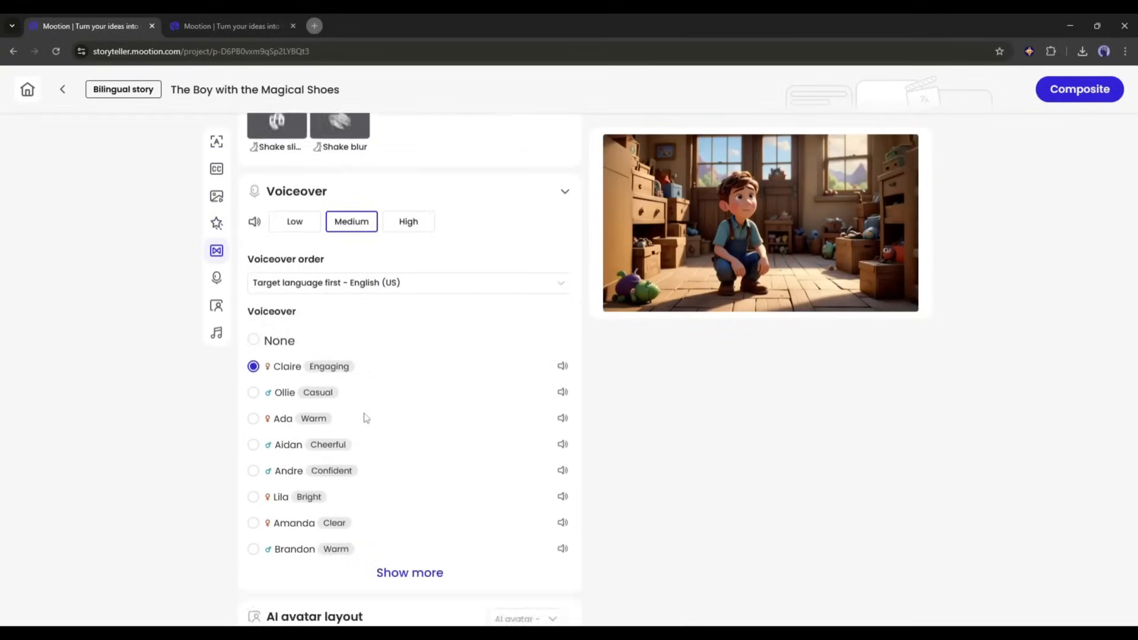
left_click(217, 333)
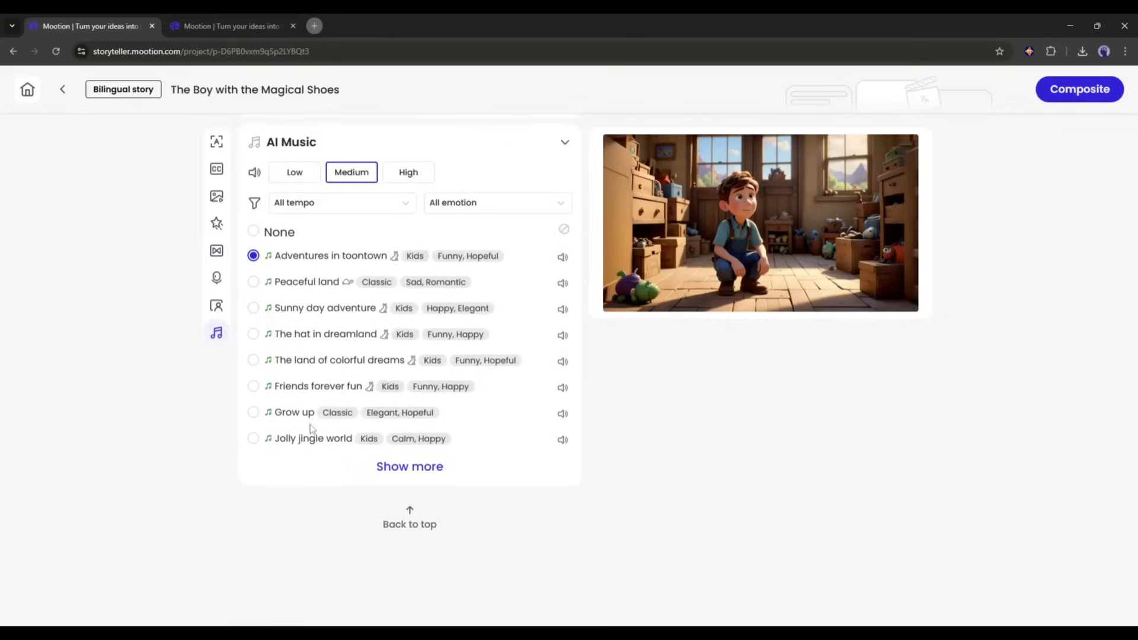
left_click(216, 142)
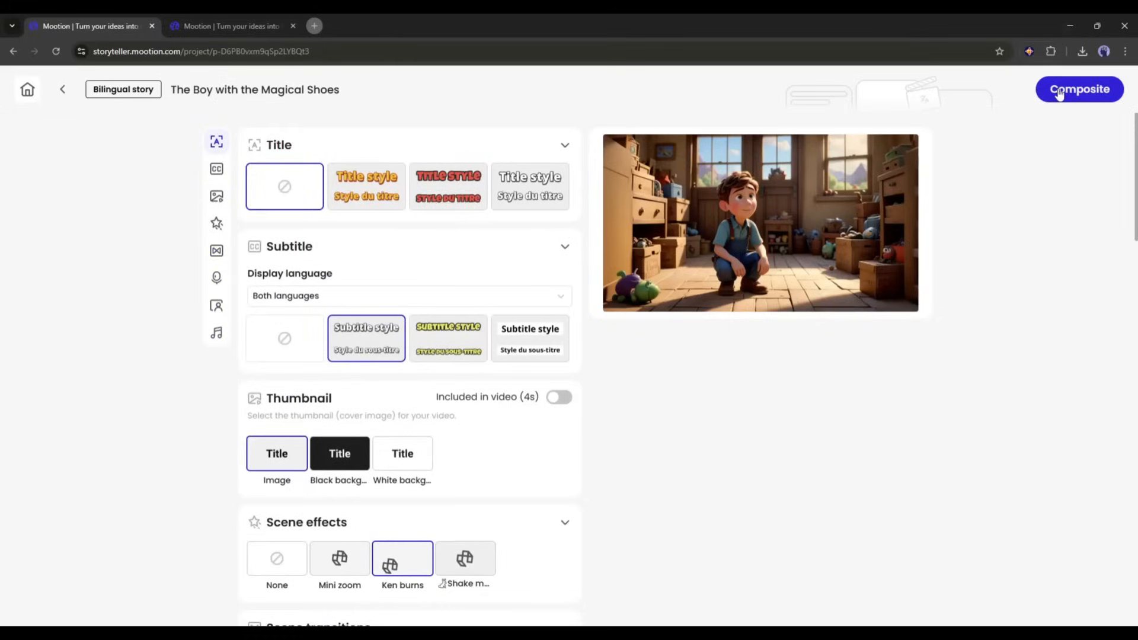
left_click(1079, 89)
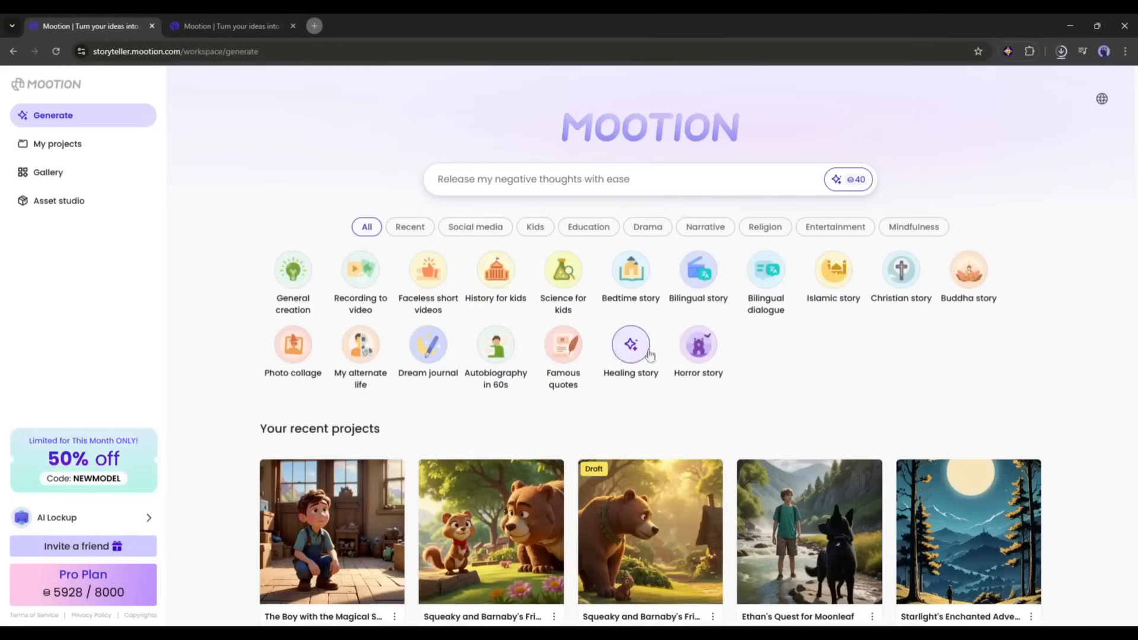
- Scroll down the workspace to the public Gallery and its topic categories
scroll("down", 3)
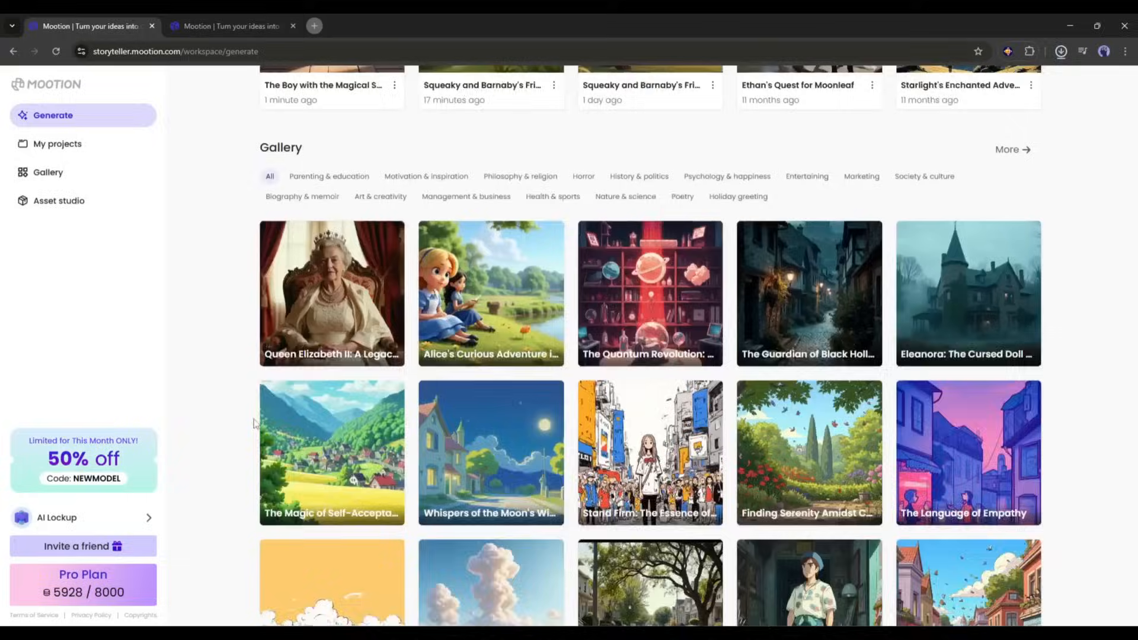